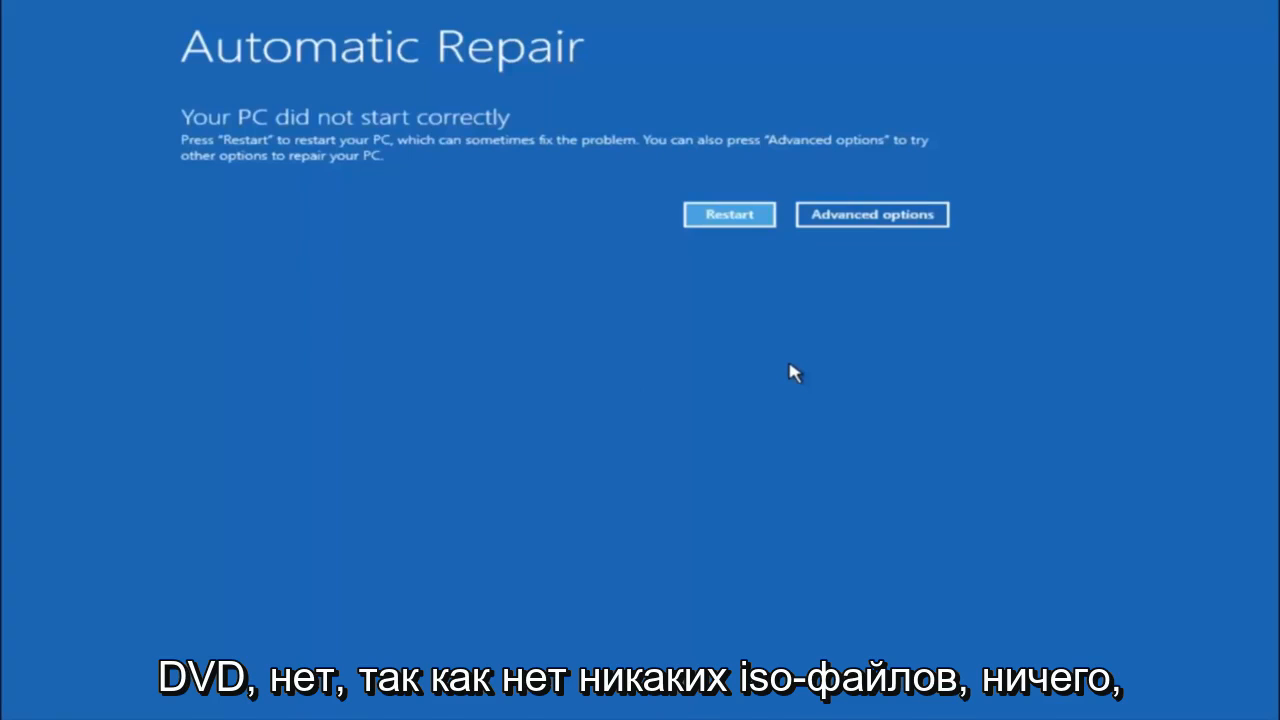
mouse_move(692, 358)
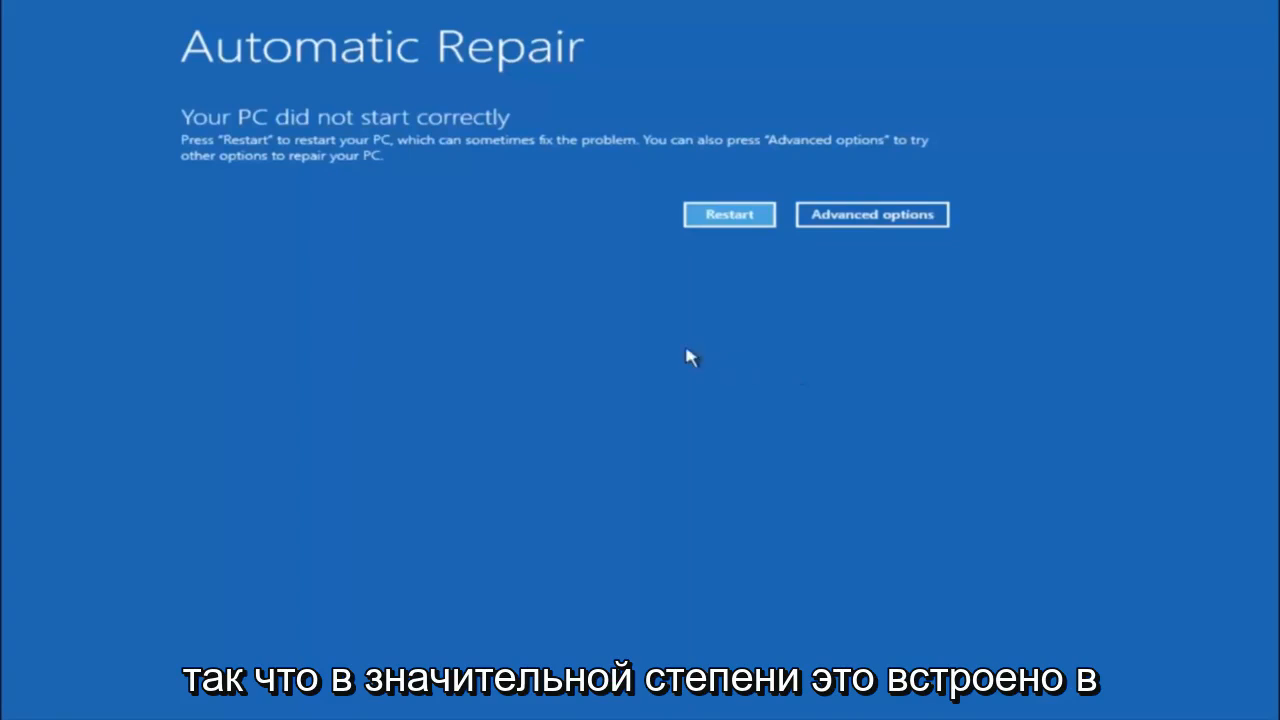
mouse_move(252, 194)
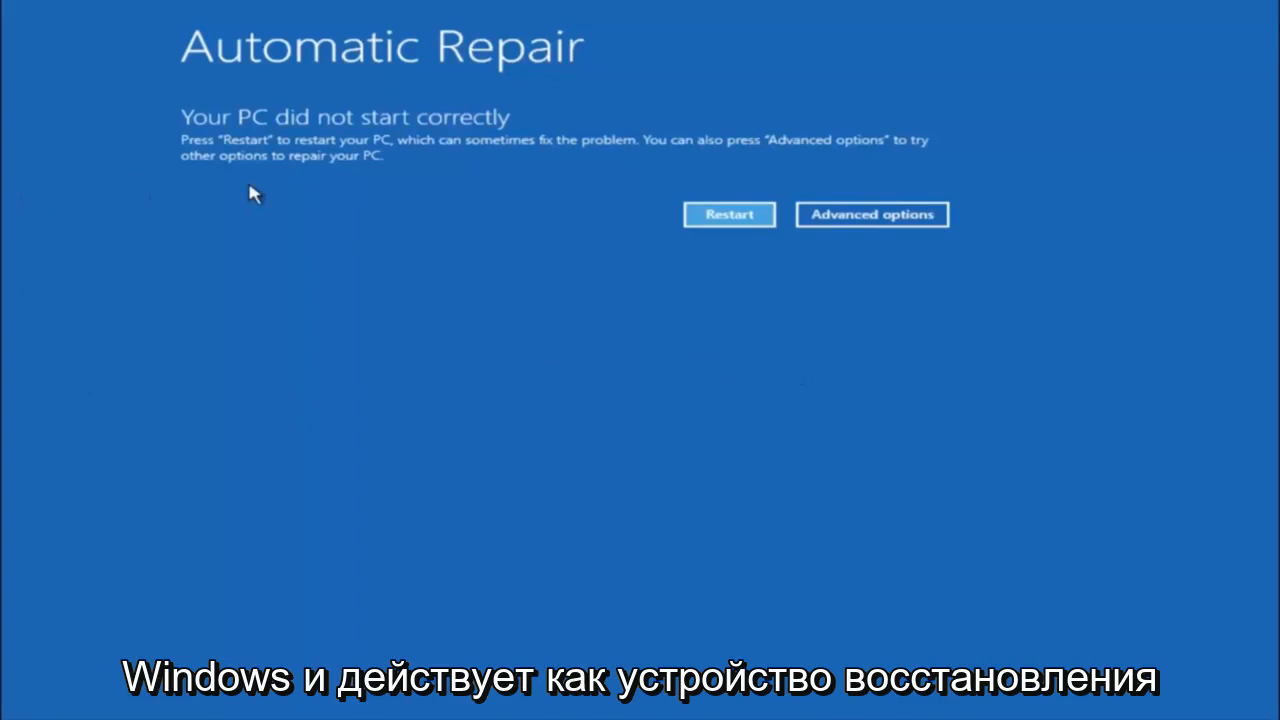
mouse_move(256, 190)
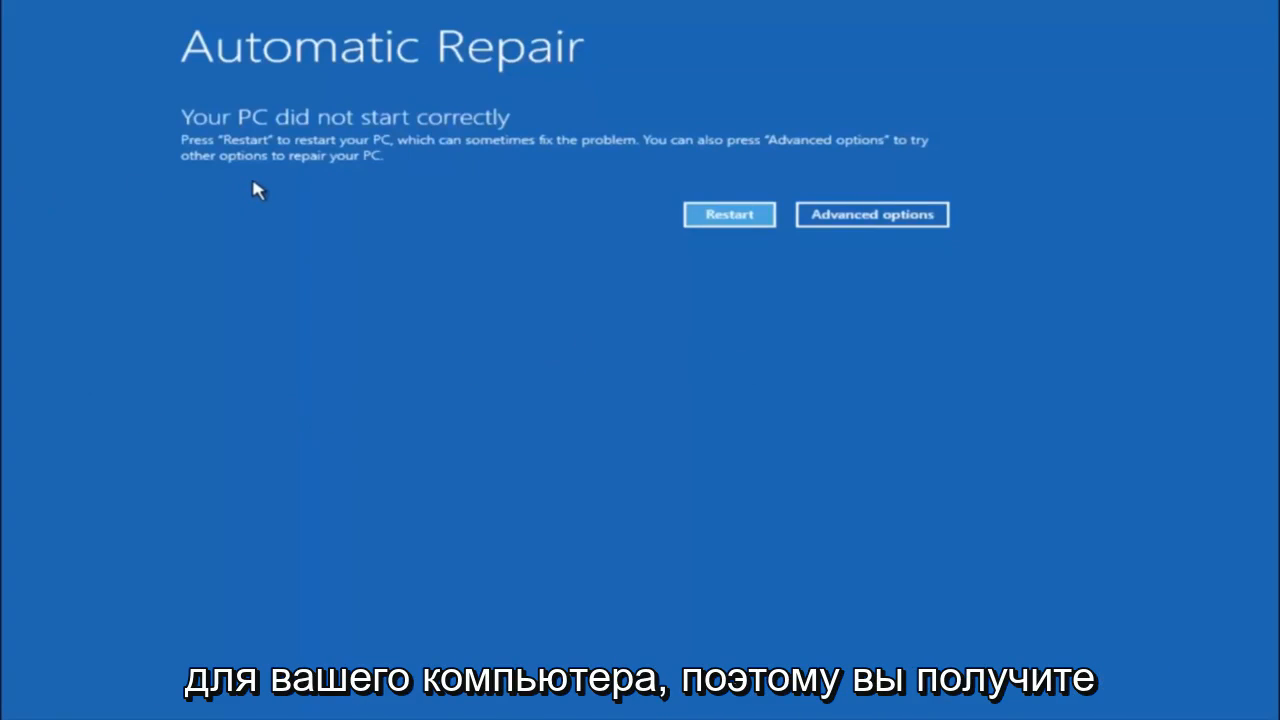
mouse_move(292, 168)
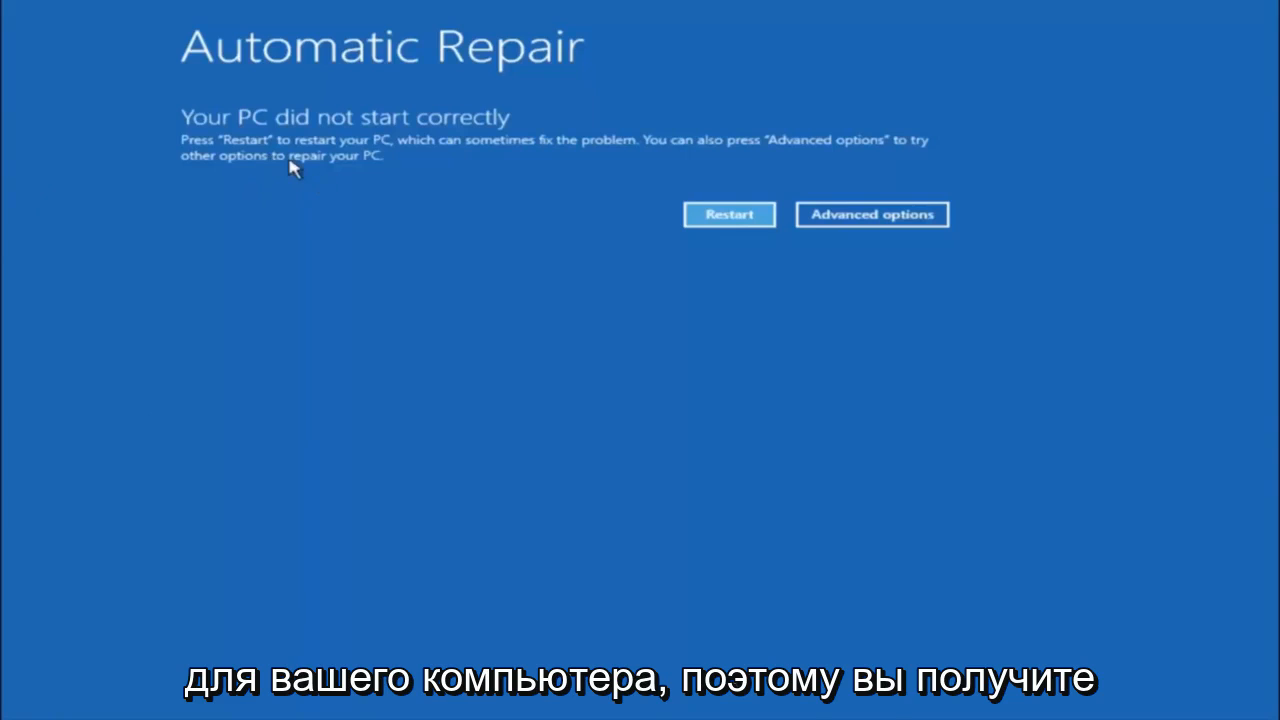
mouse_move(444, 138)
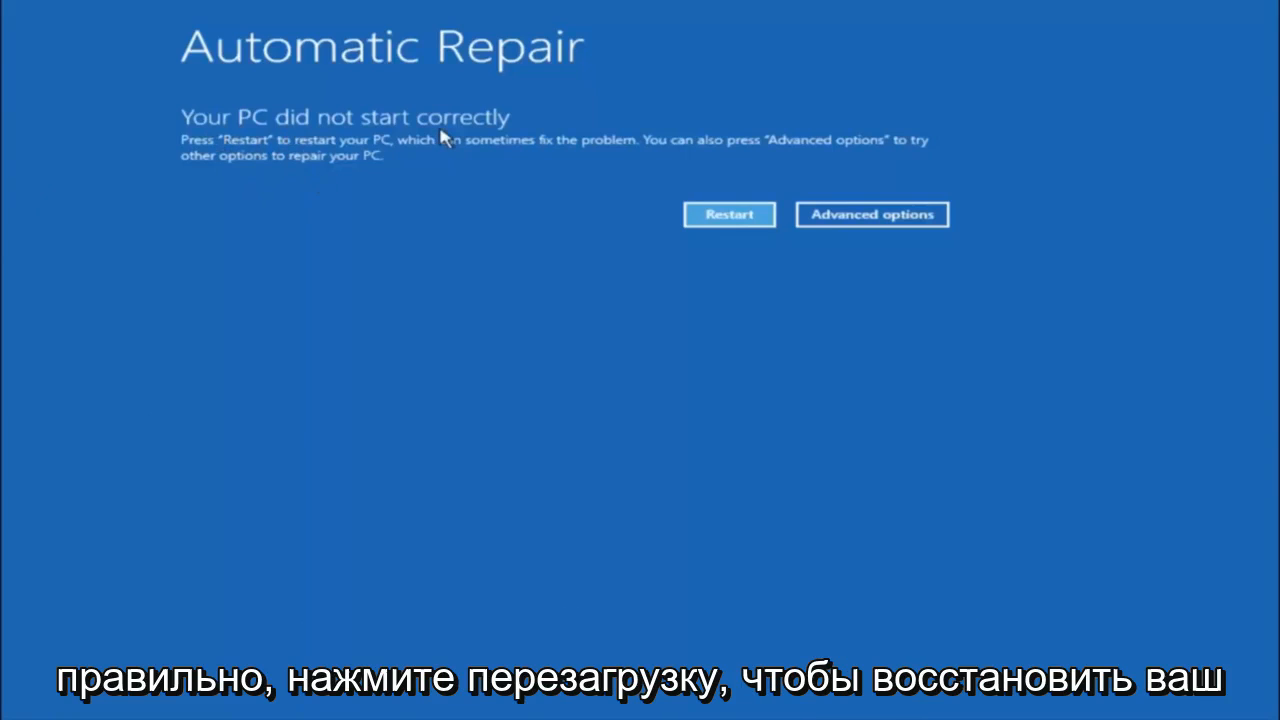
mouse_move(416, 162)
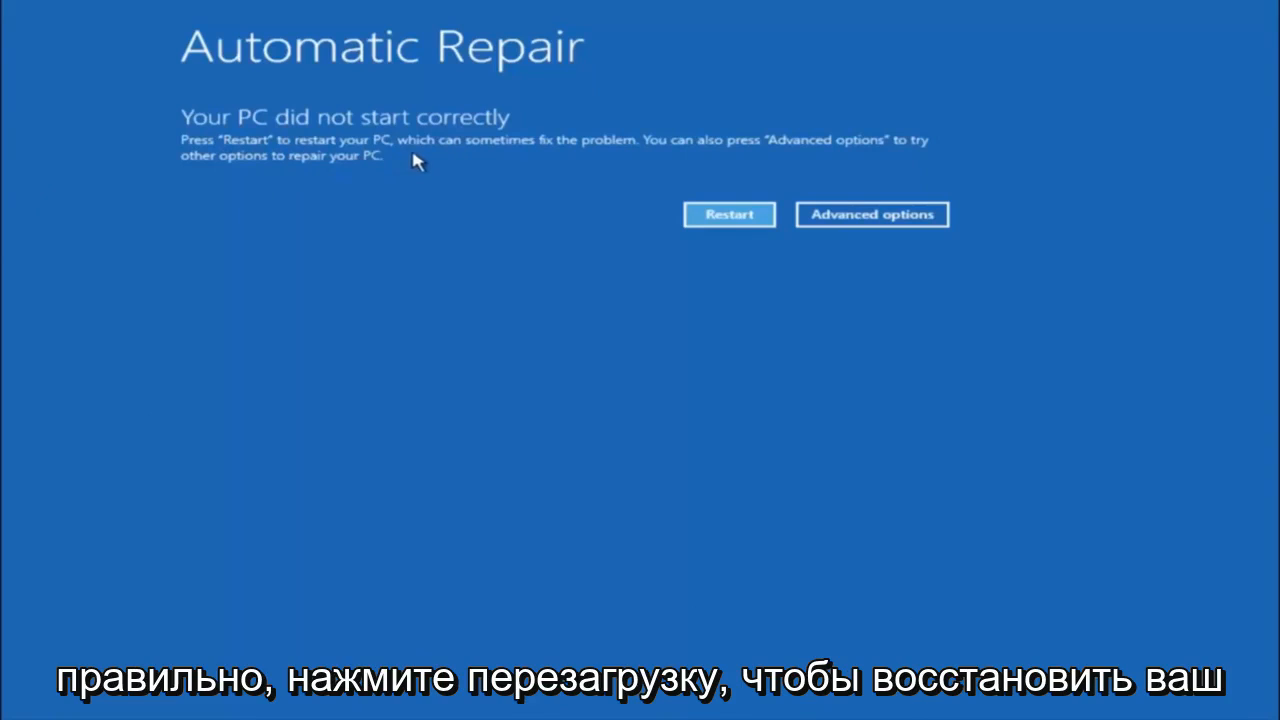
mouse_move(558, 148)
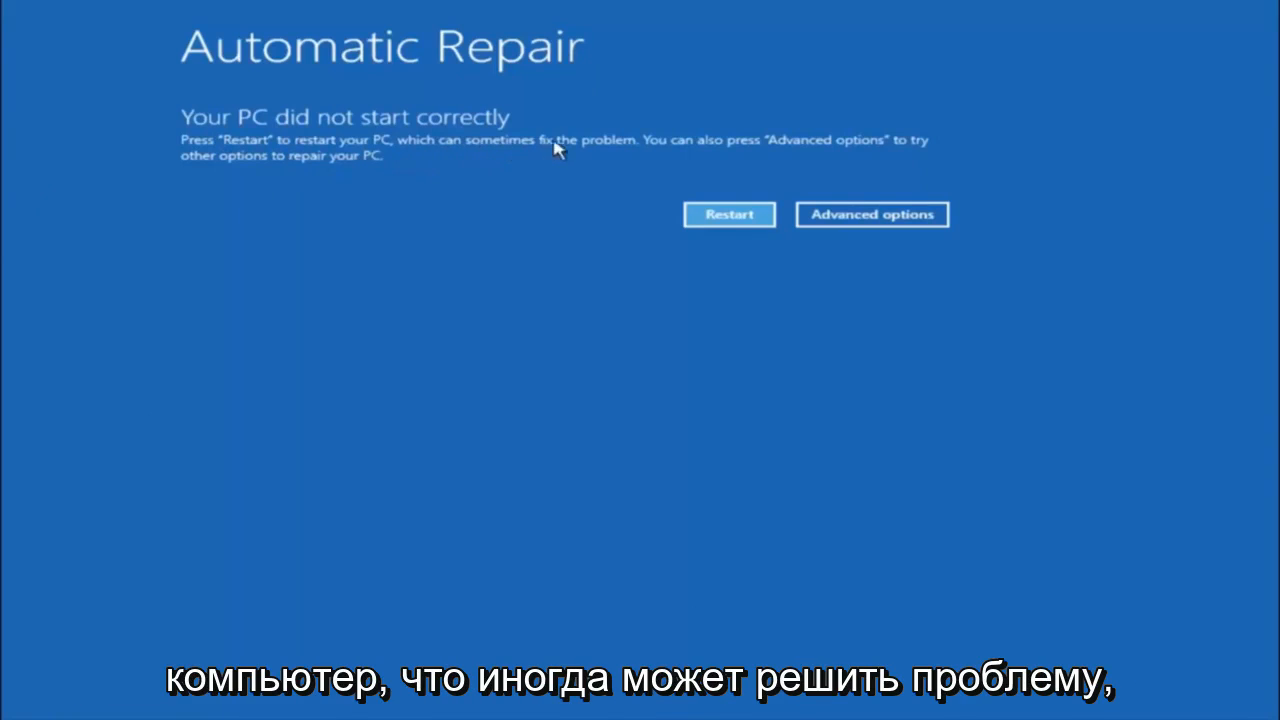
mouse_move(480, 150)
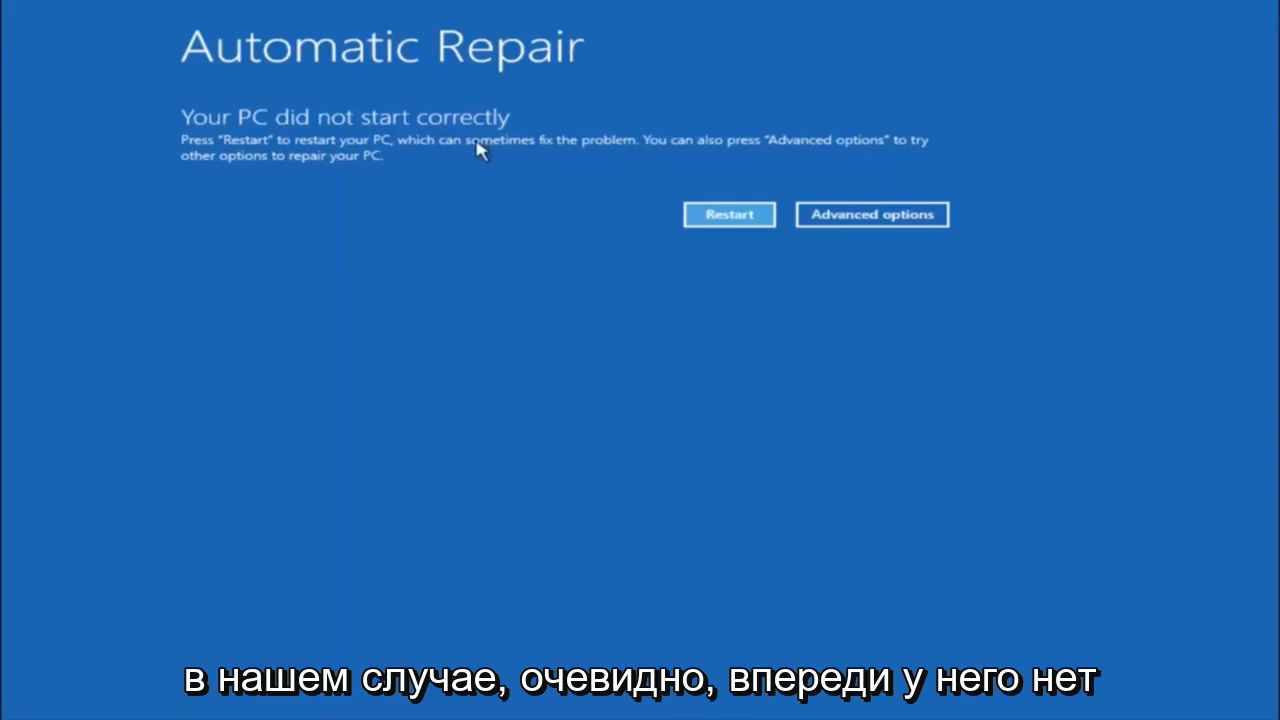
mouse_move(644, 156)
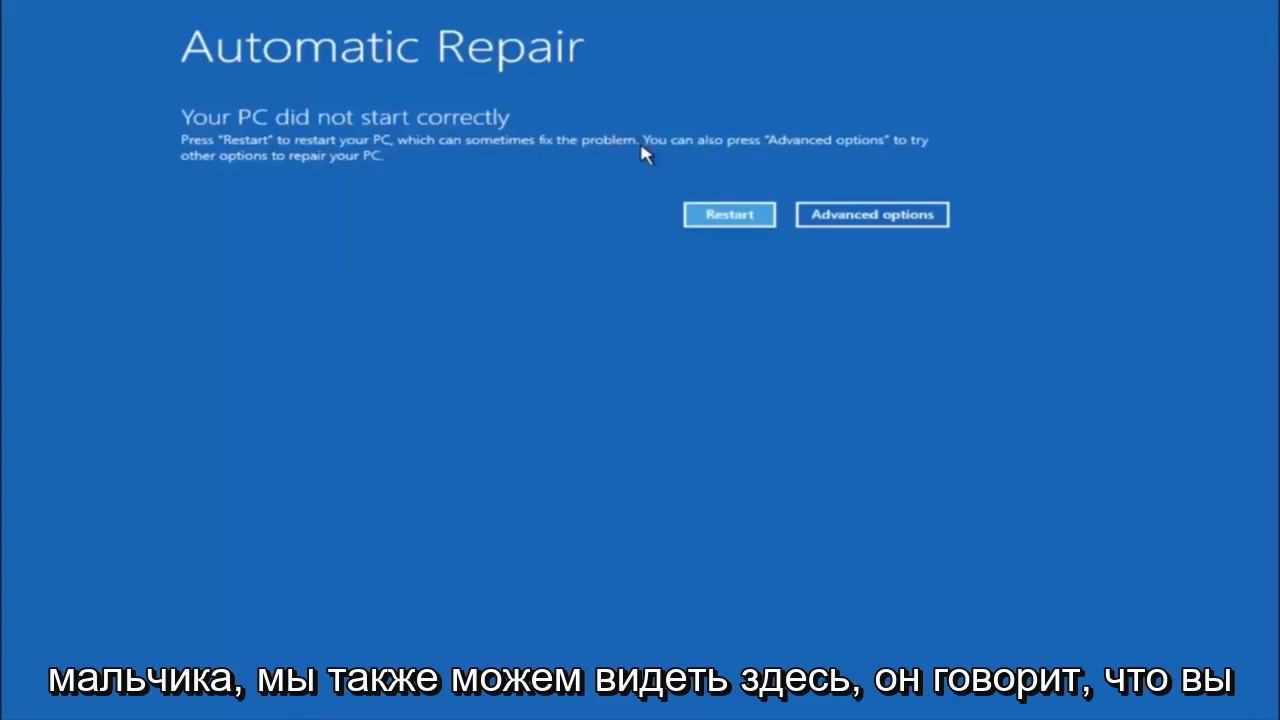
mouse_move(728, 148)
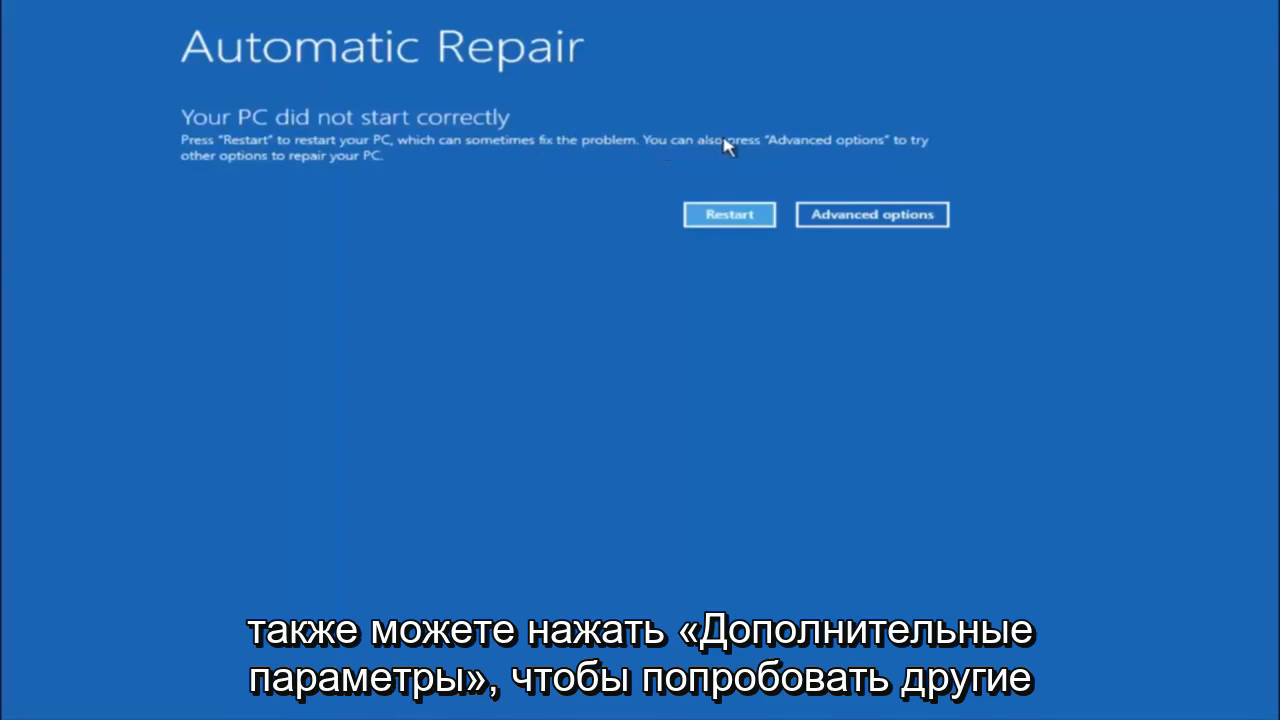
mouse_move(290, 170)
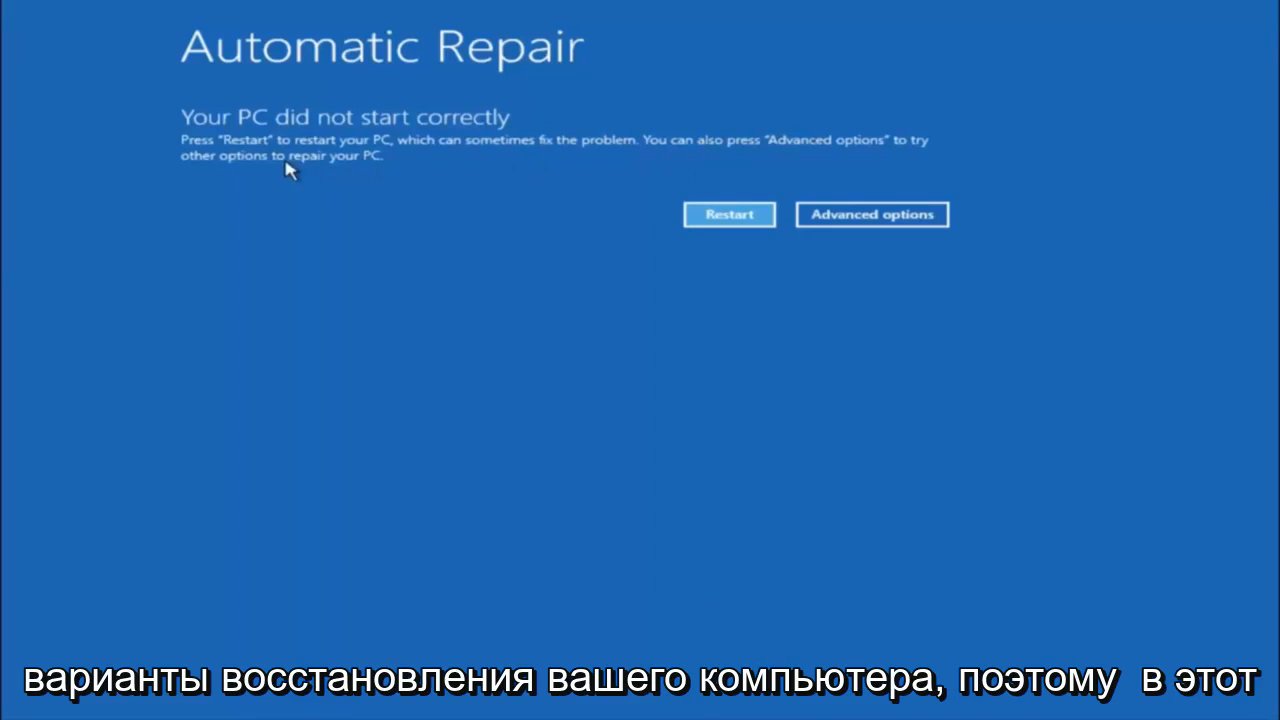
mouse_move(792, 218)
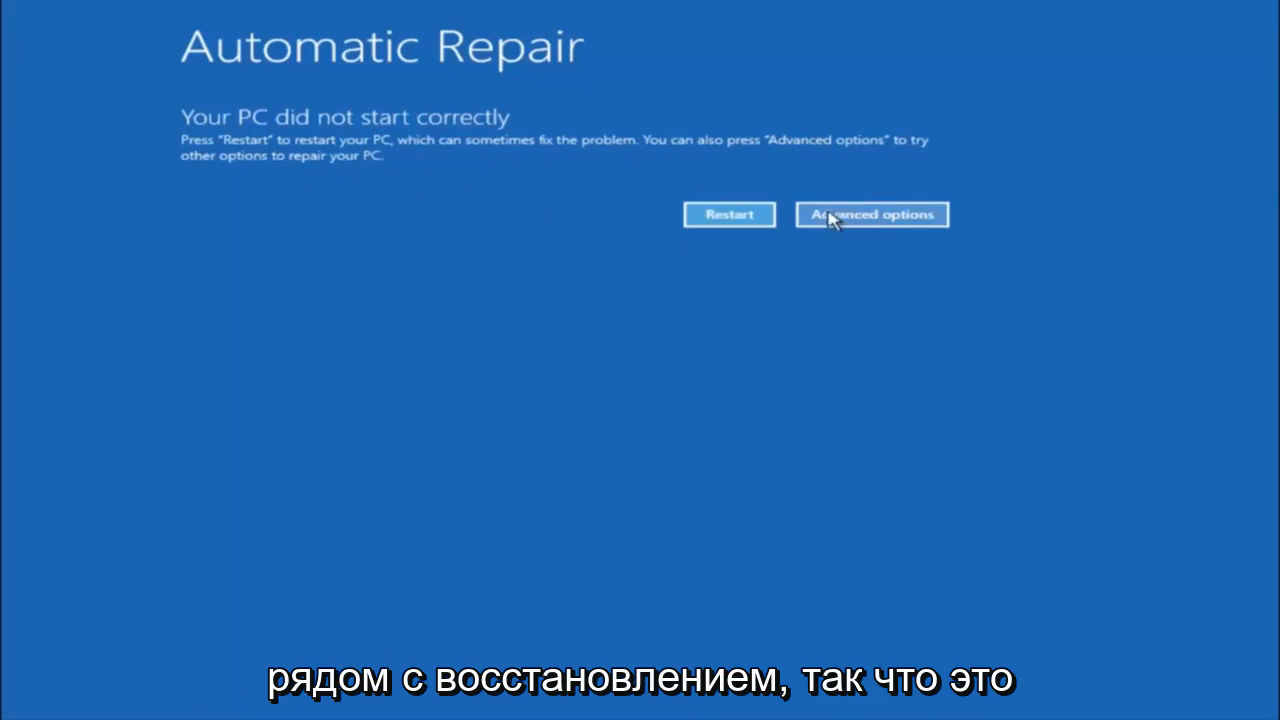
mouse_move(862, 198)
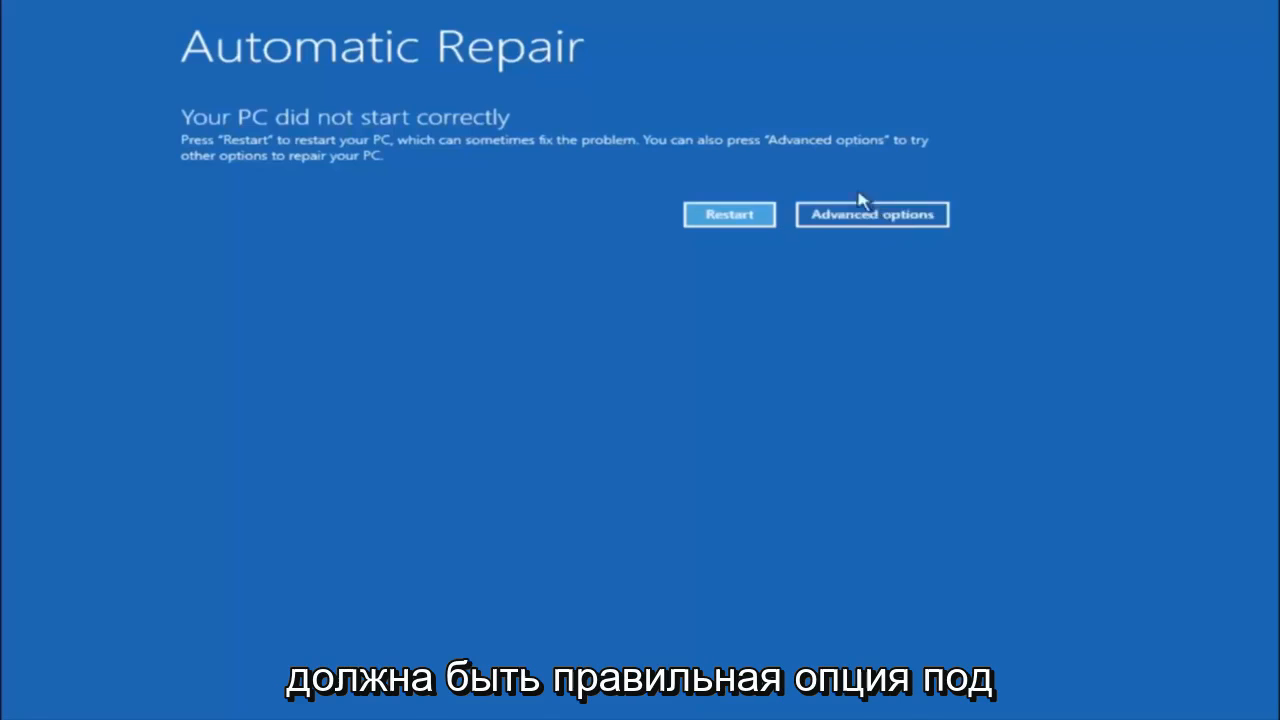
- Reach the Advanced options menu through Troubleshoot, listing System Restore, Startup Repair and Command Prompt
click(872, 214)
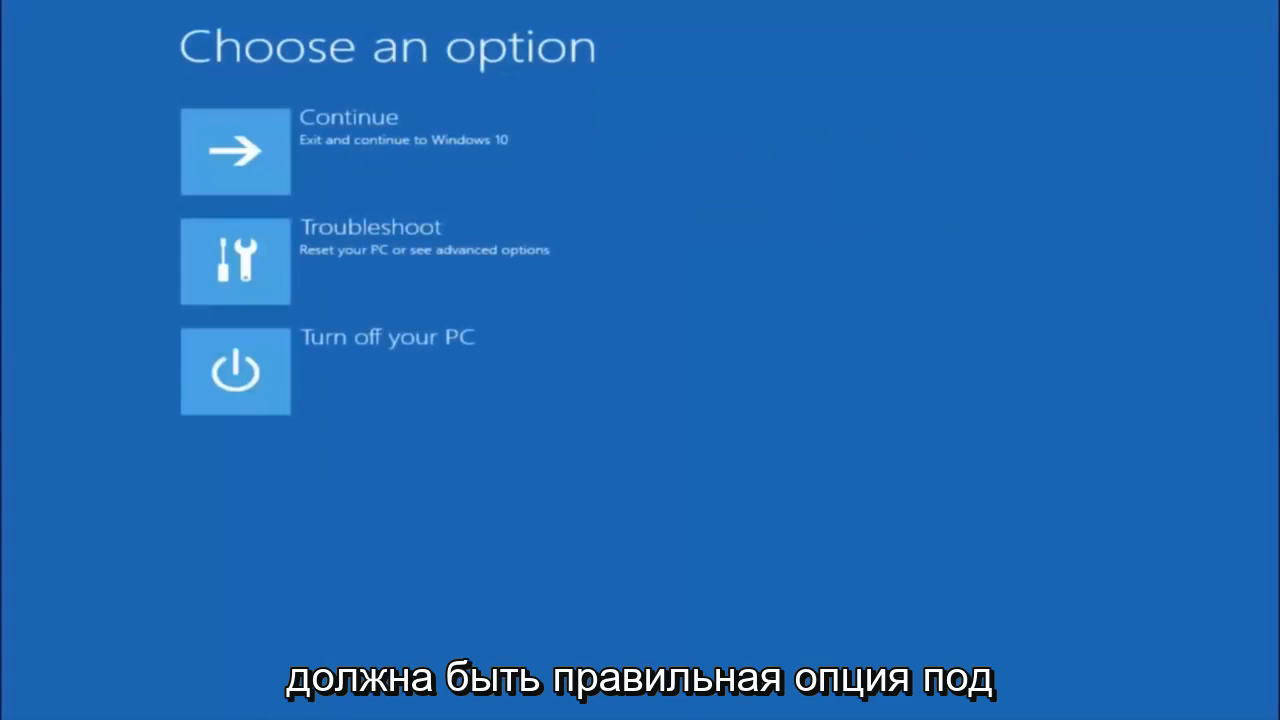
mouse_move(276, 230)
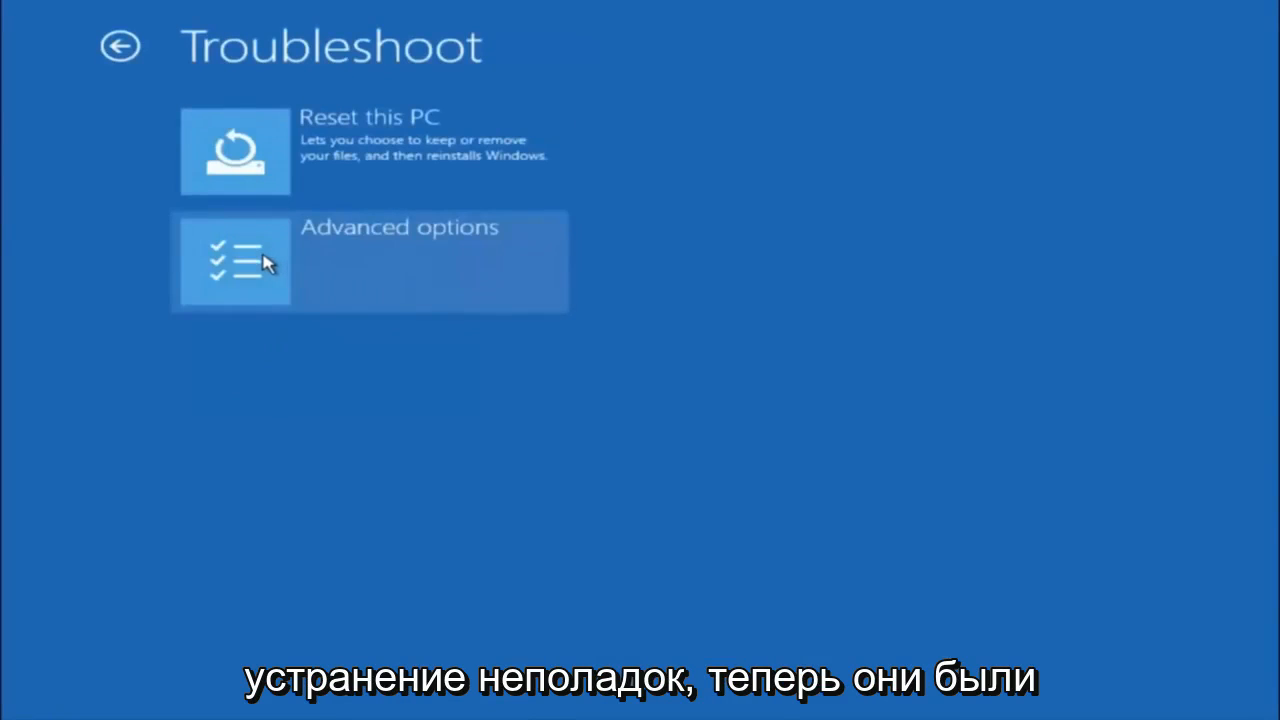
mouse_move(700, 182)
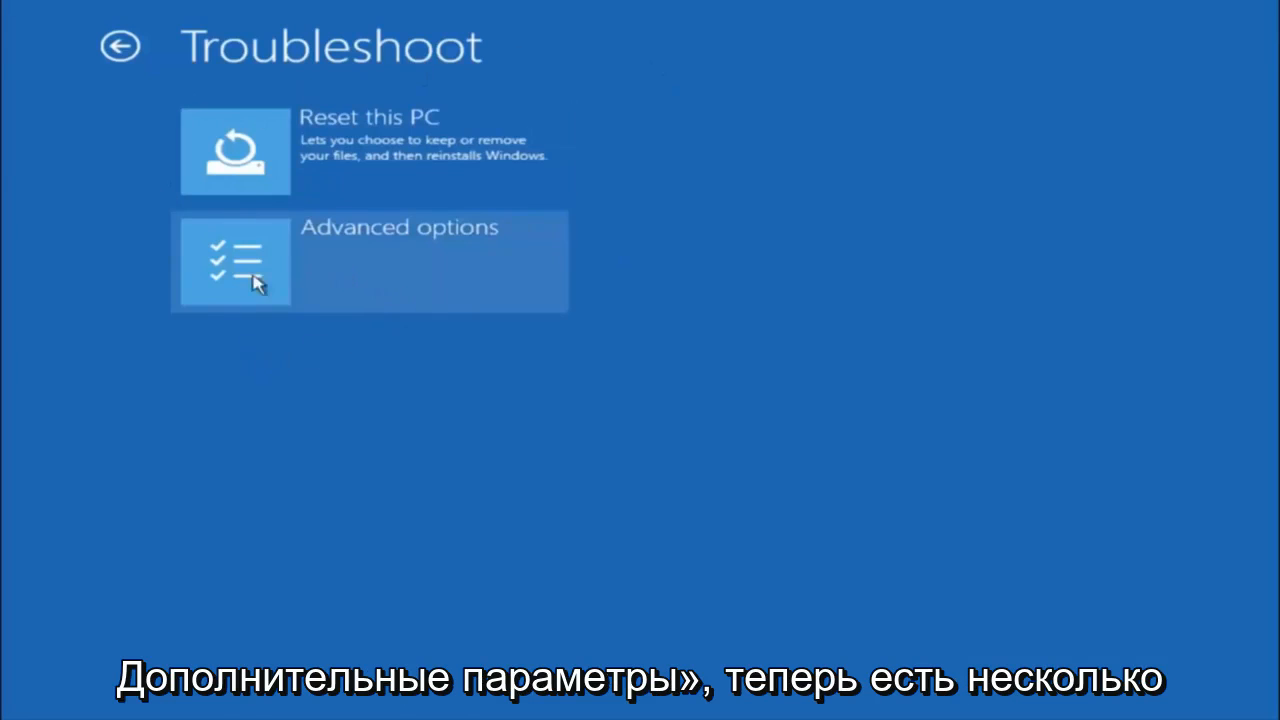
click(236, 262)
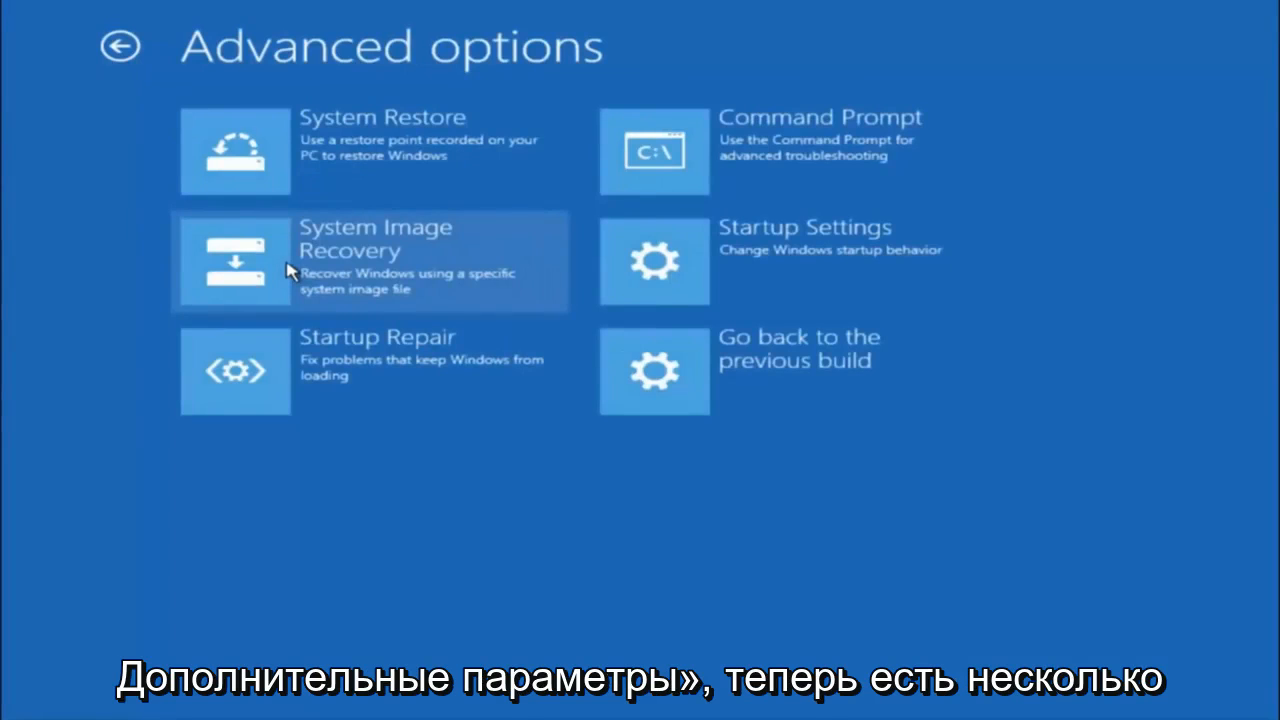
mouse_move(304, 144)
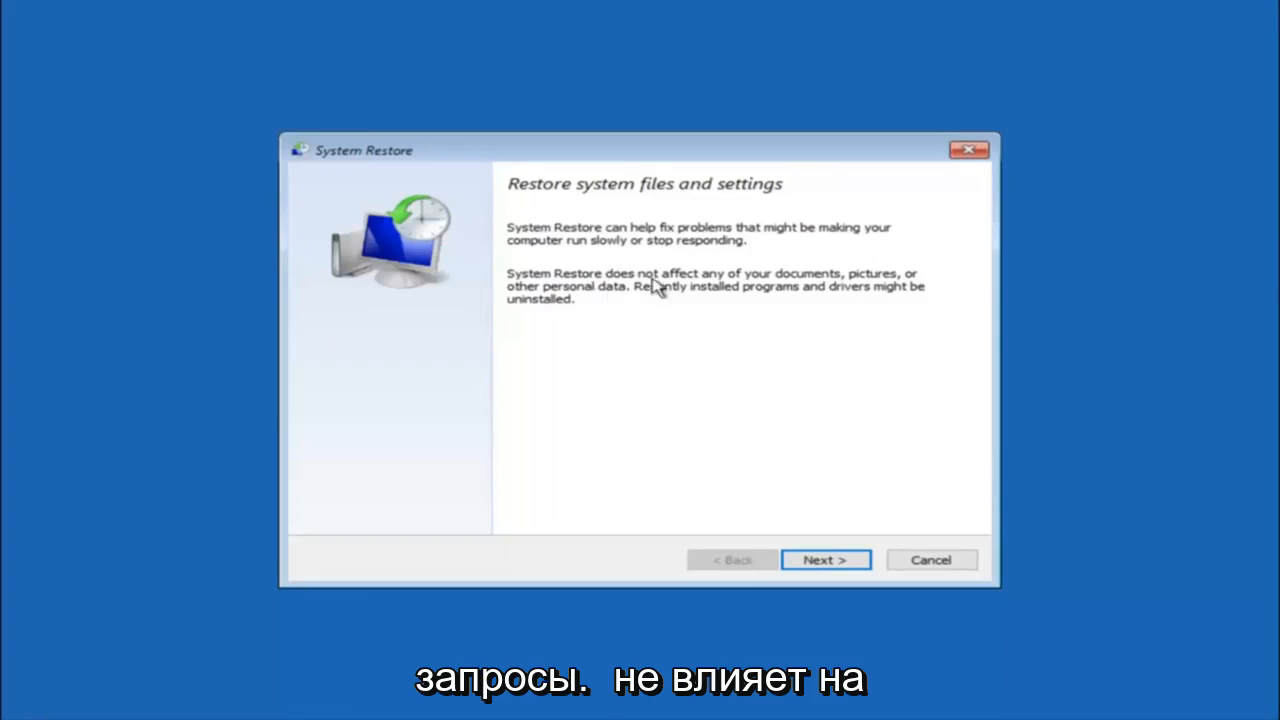
mouse_move(870, 288)
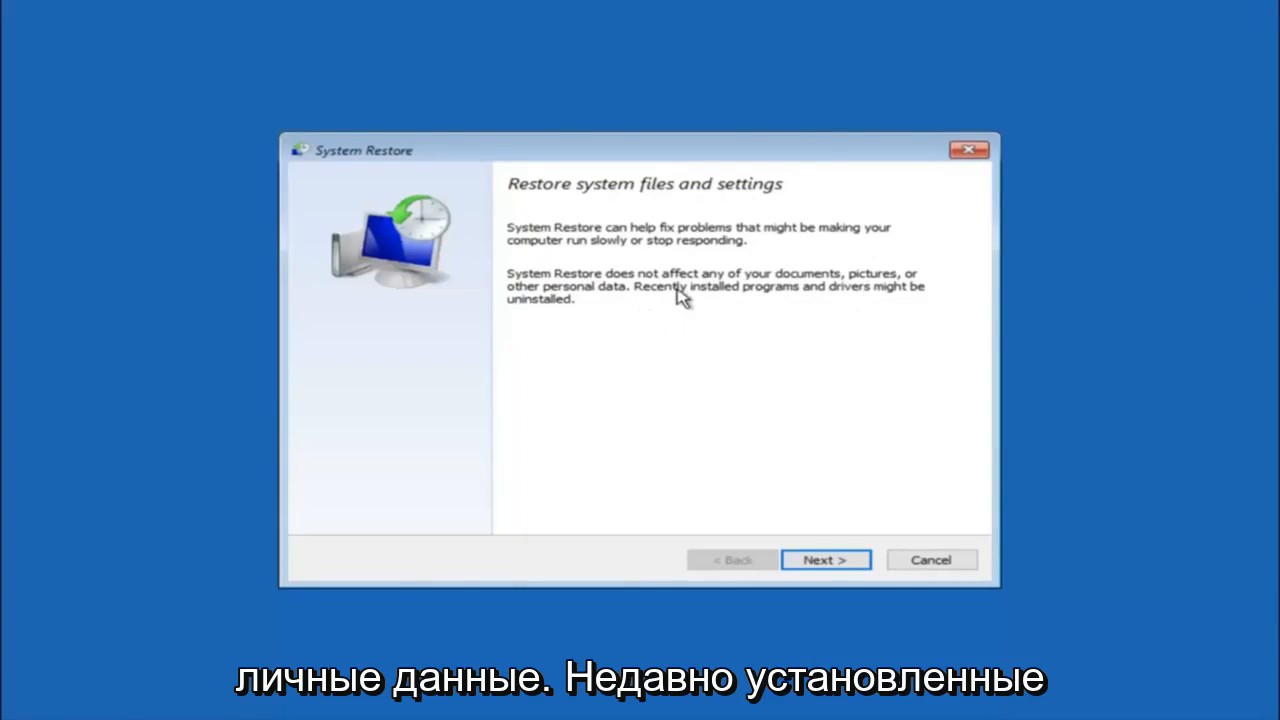
mouse_move(612, 308)
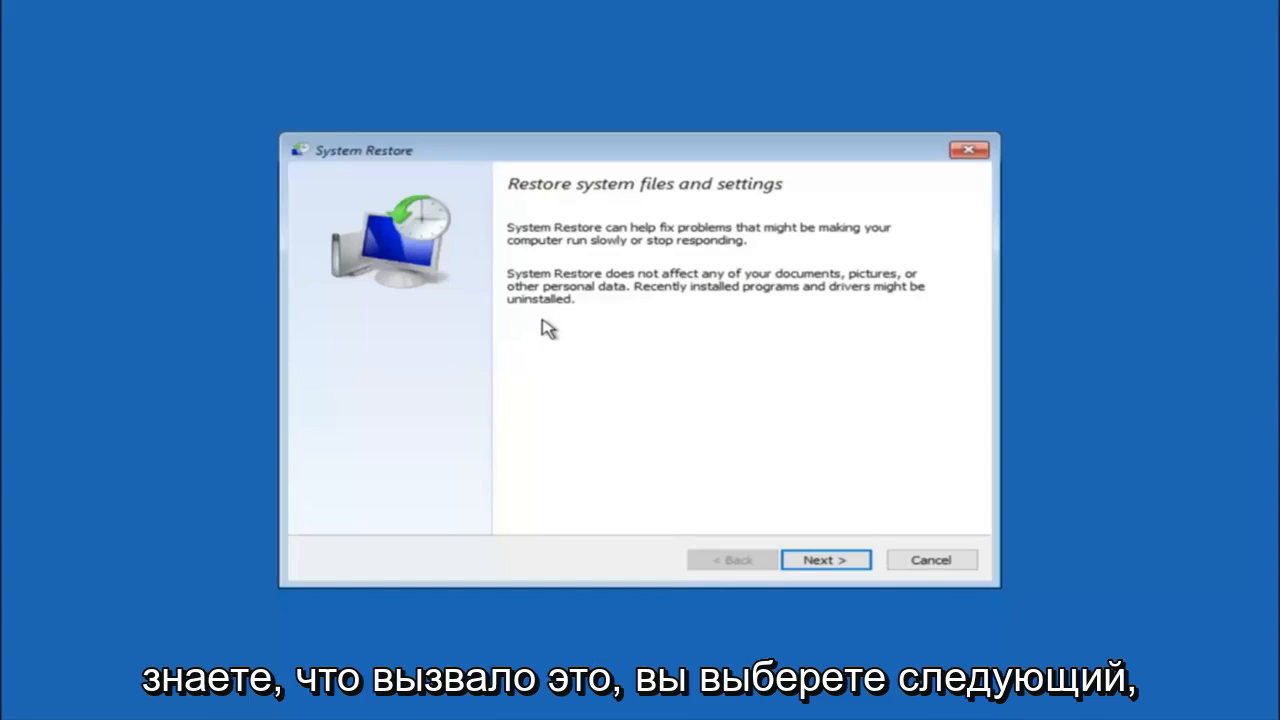
mouse_move(648, 394)
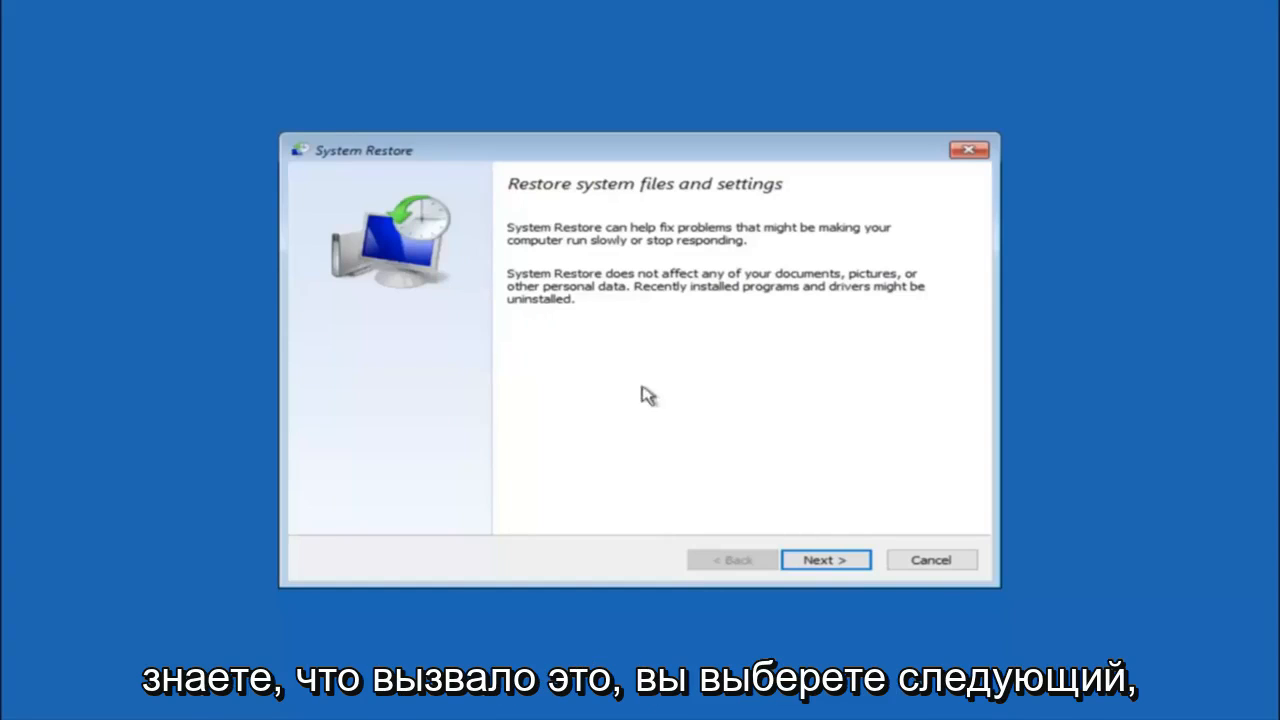
- Select the manual 'before update' restore point dated 10/5/2016 in System Restore
click(824, 560)
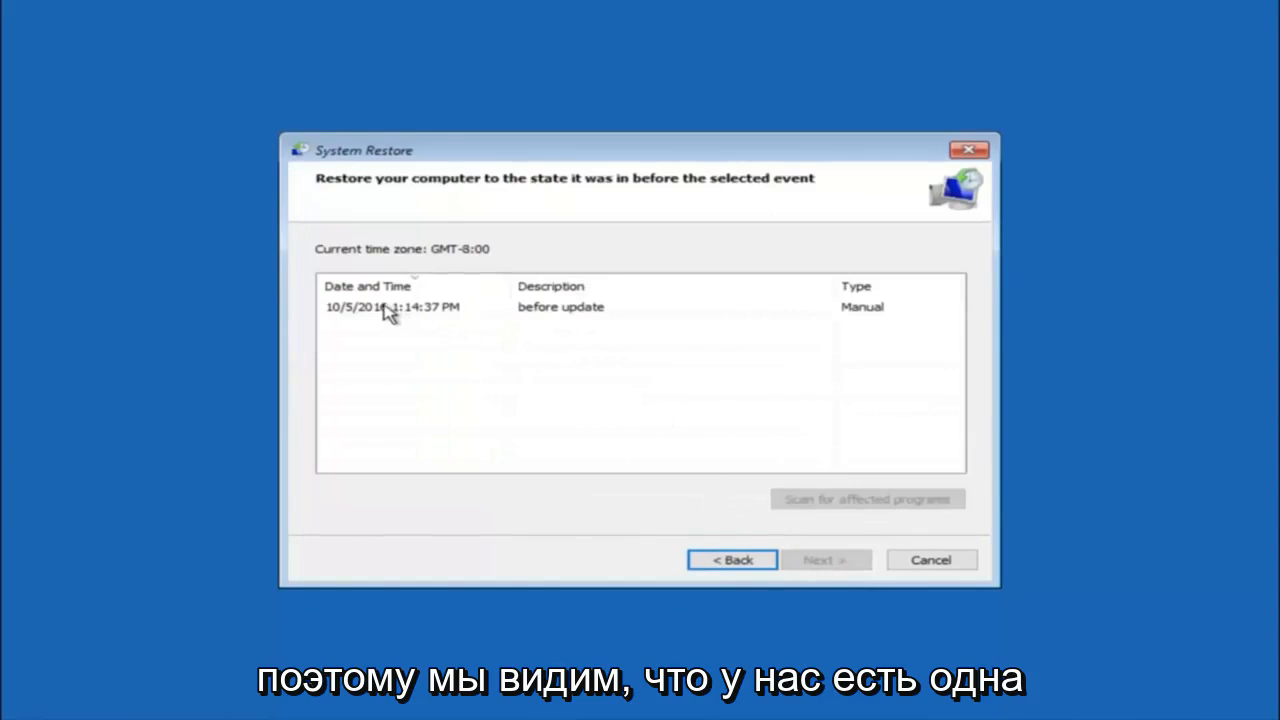
click(392, 308)
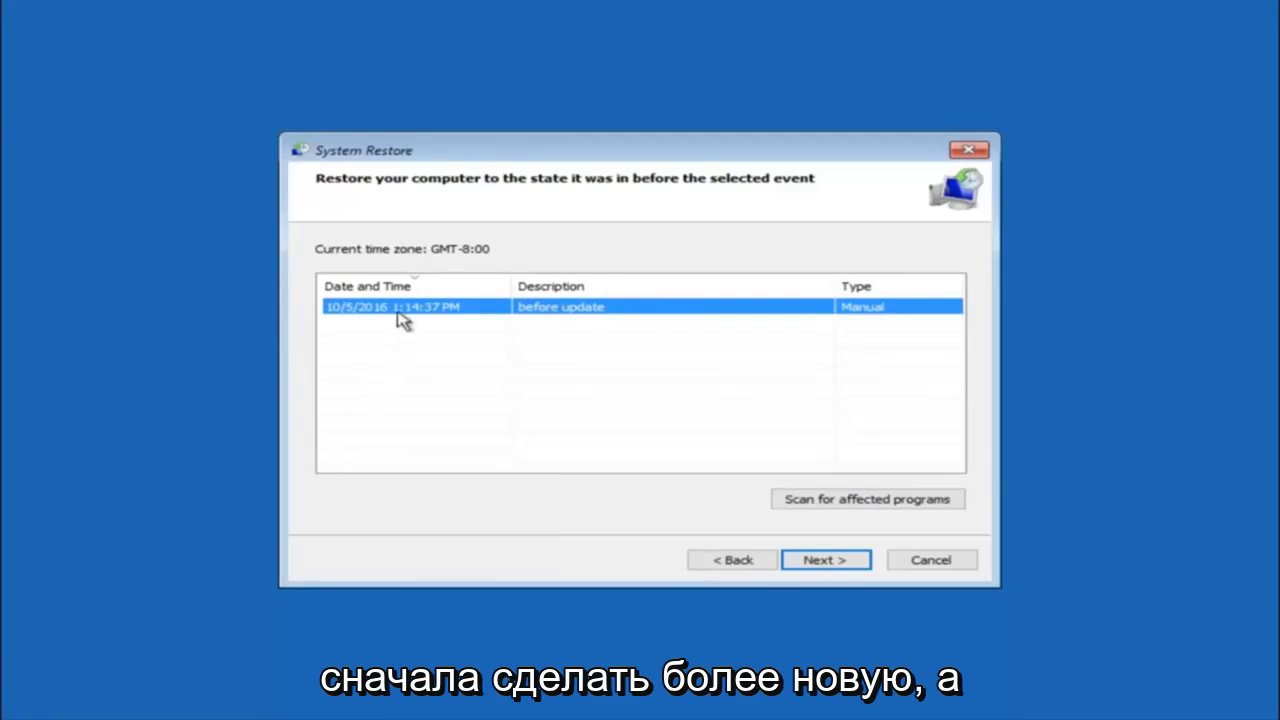
mouse_move(738, 456)
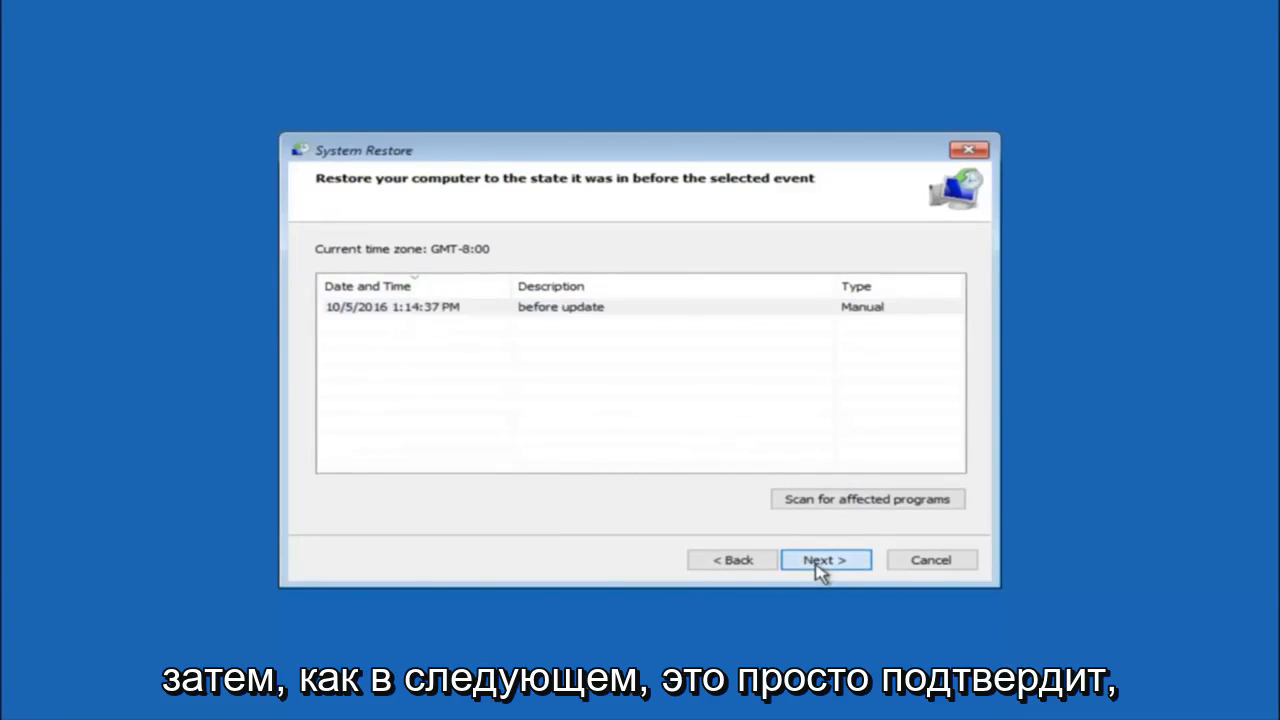
- Confirm the 10/5/2016 restore point, reaching the 'cannot be interrupted' warning
click(824, 560)
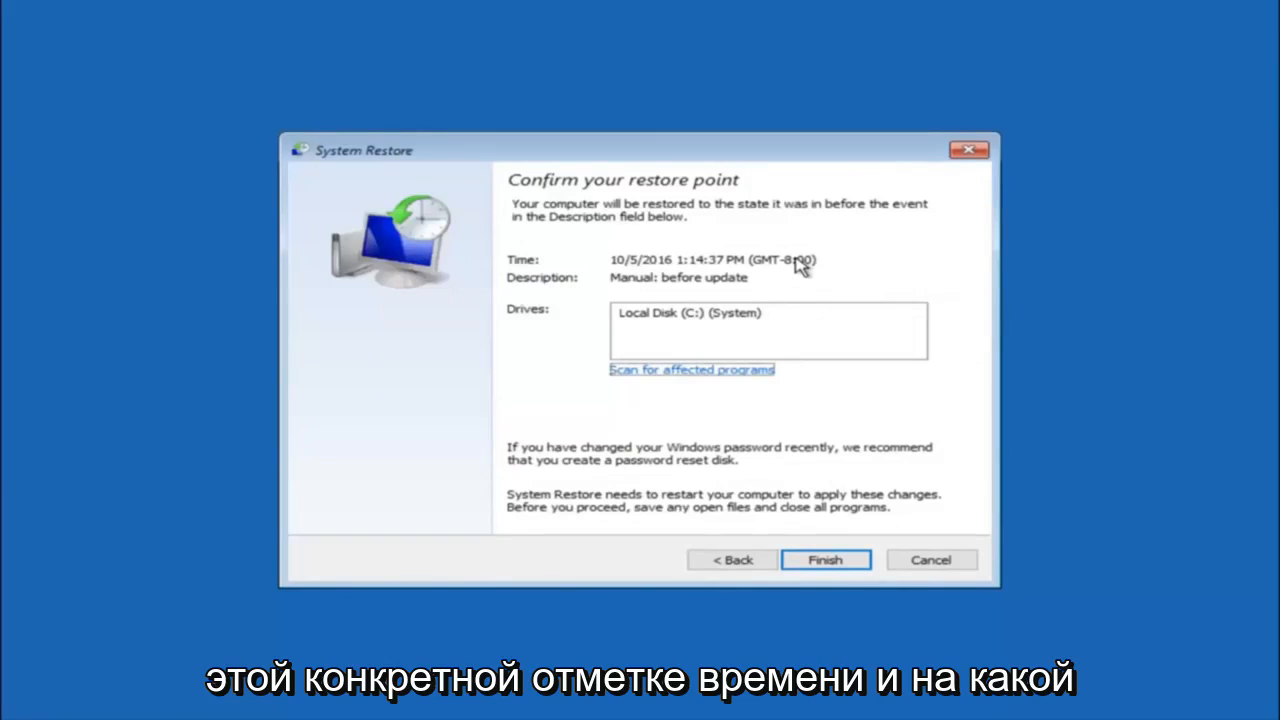
mouse_move(644, 336)
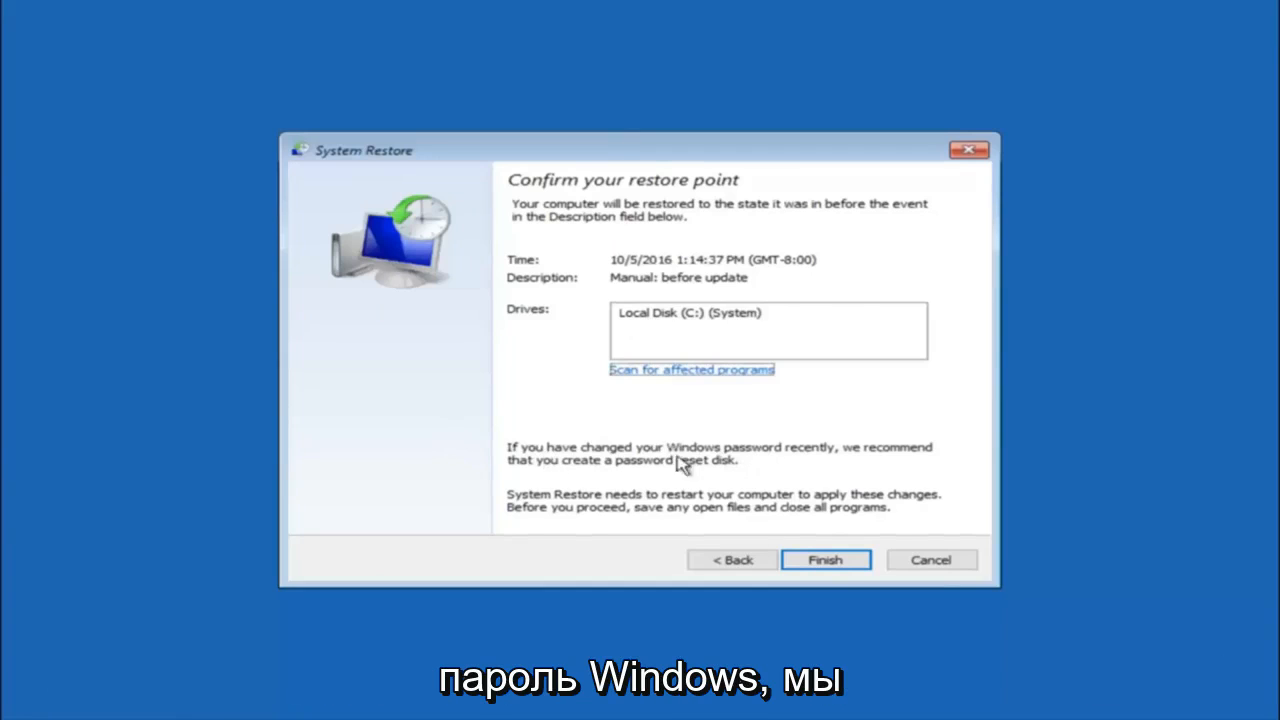
mouse_move(656, 470)
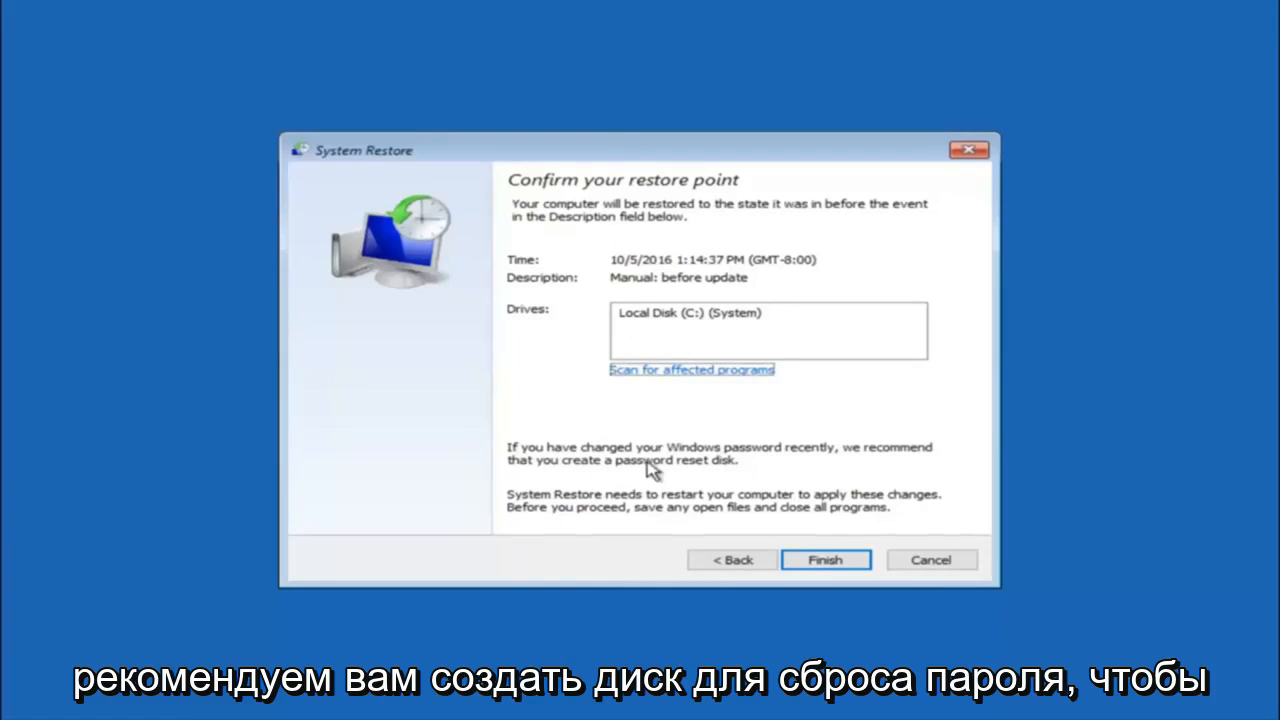
mouse_move(688, 470)
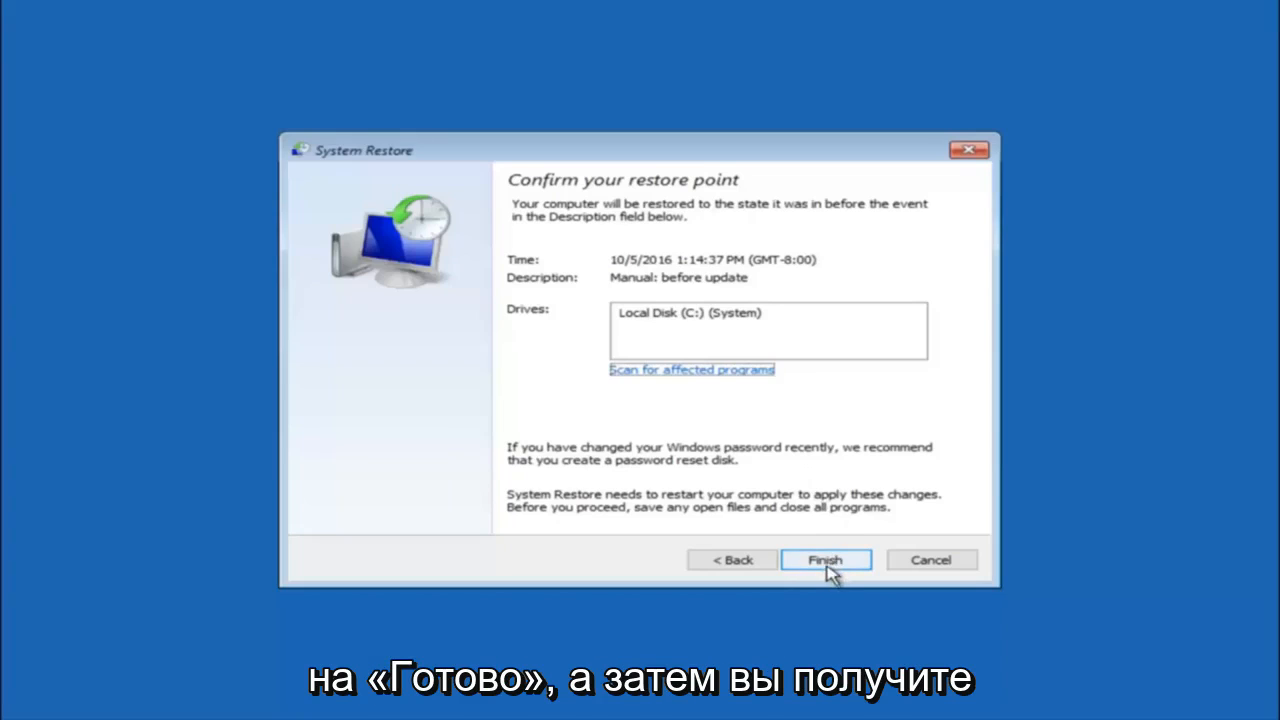
click(824, 560)
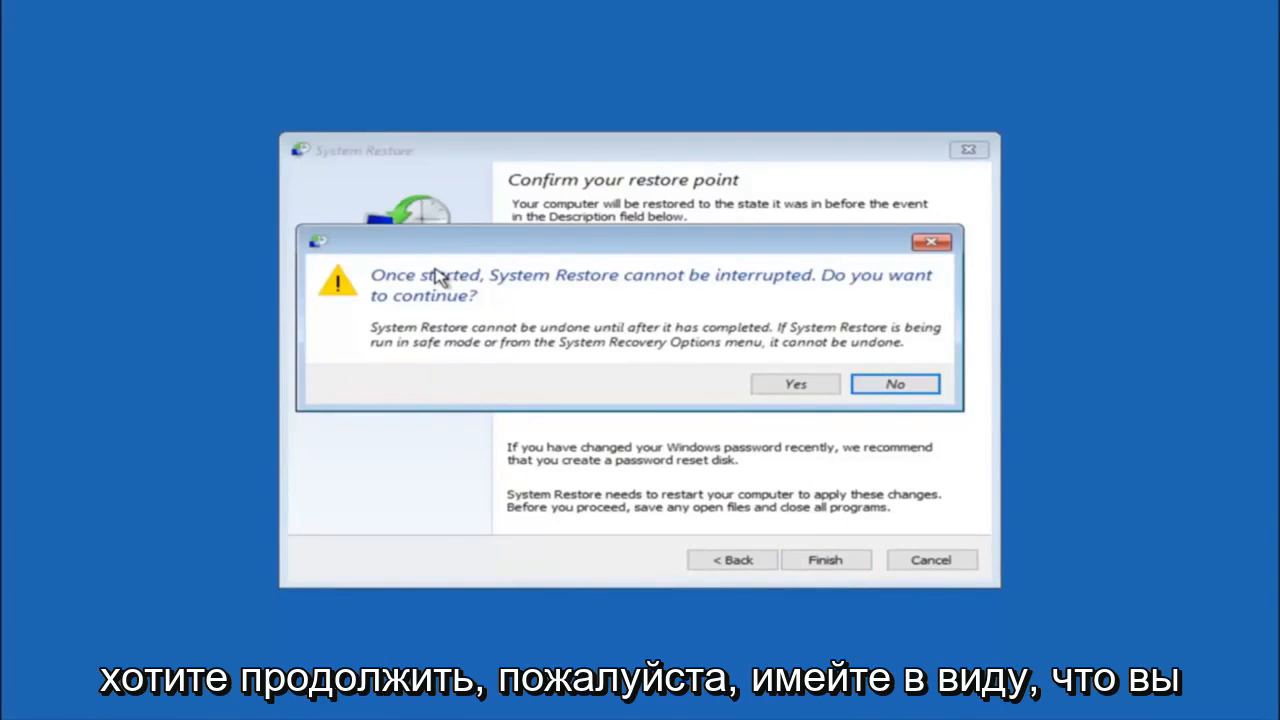
mouse_move(436, 318)
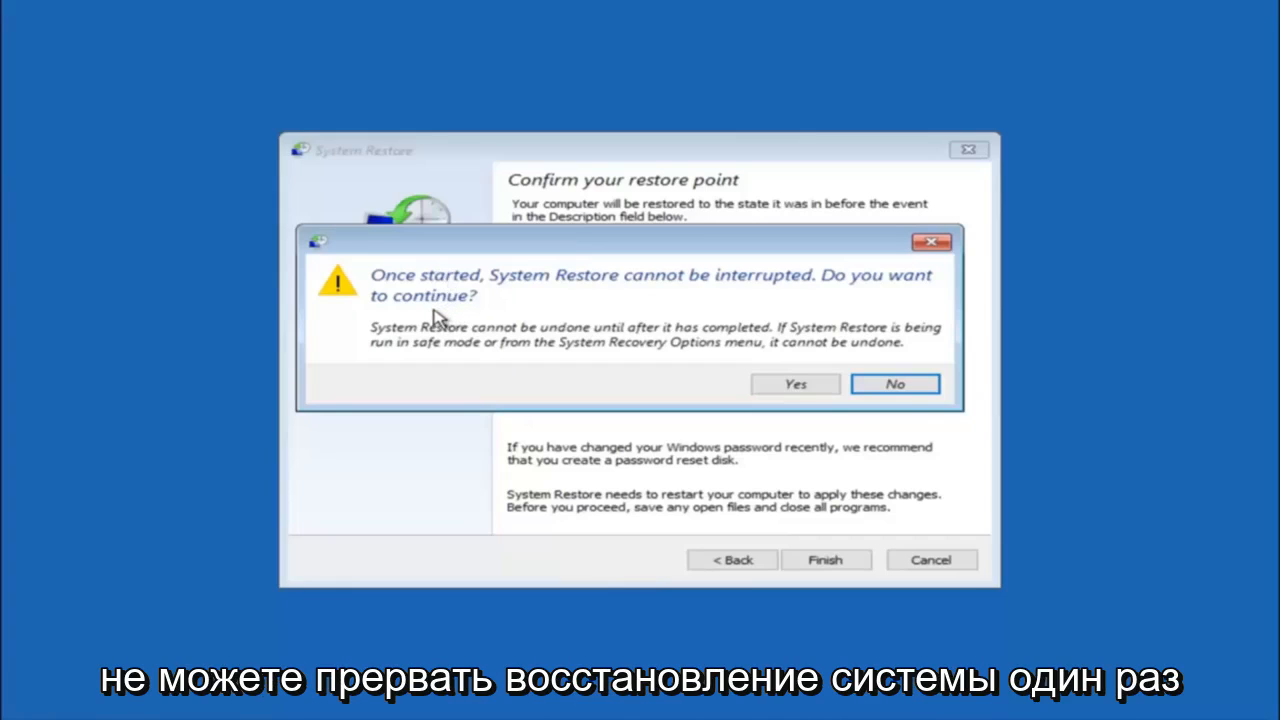
mouse_move(796, 418)
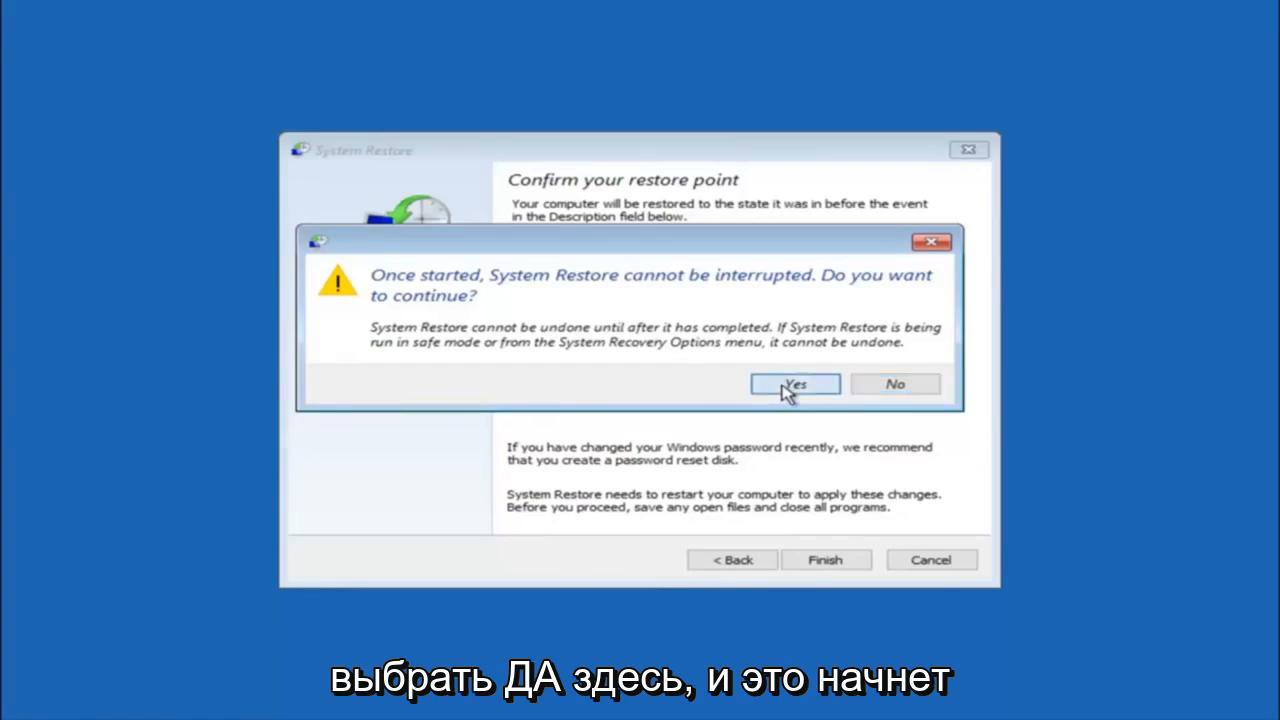
- Start the uninterruptible restore to the 10/5/2016 1:14:37 PM point and let it finish
click(796, 384)
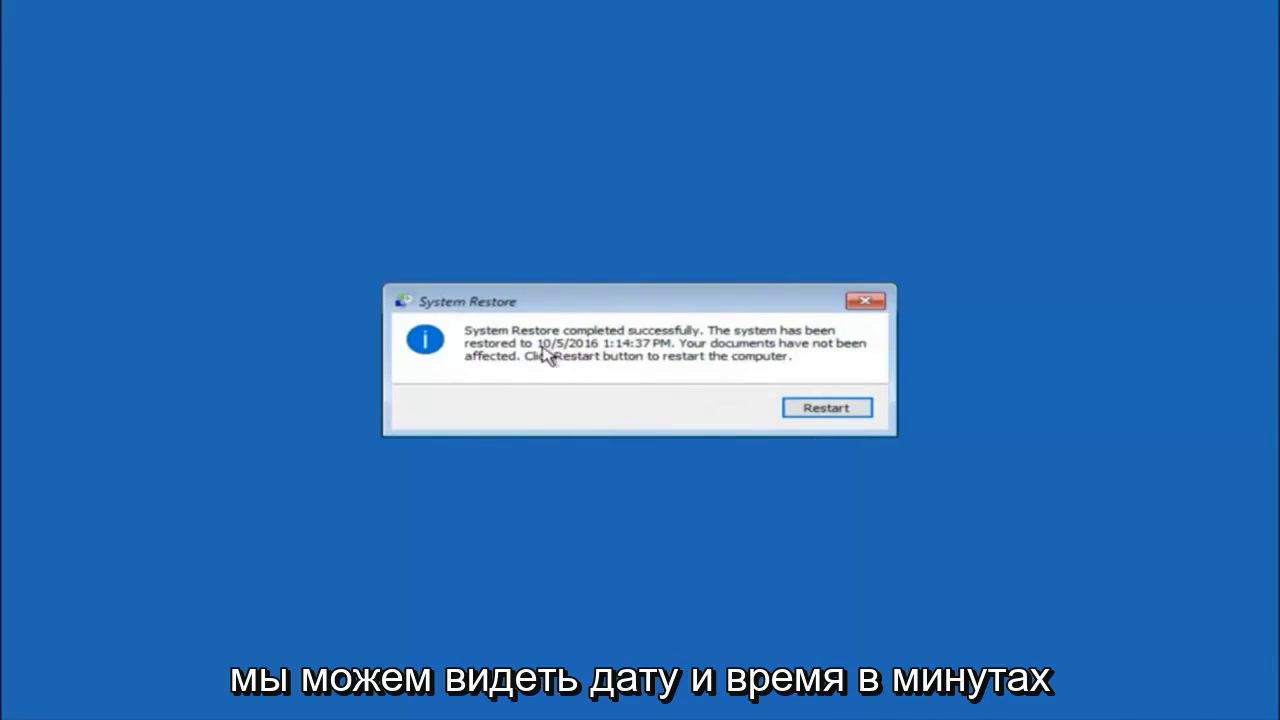
mouse_move(684, 352)
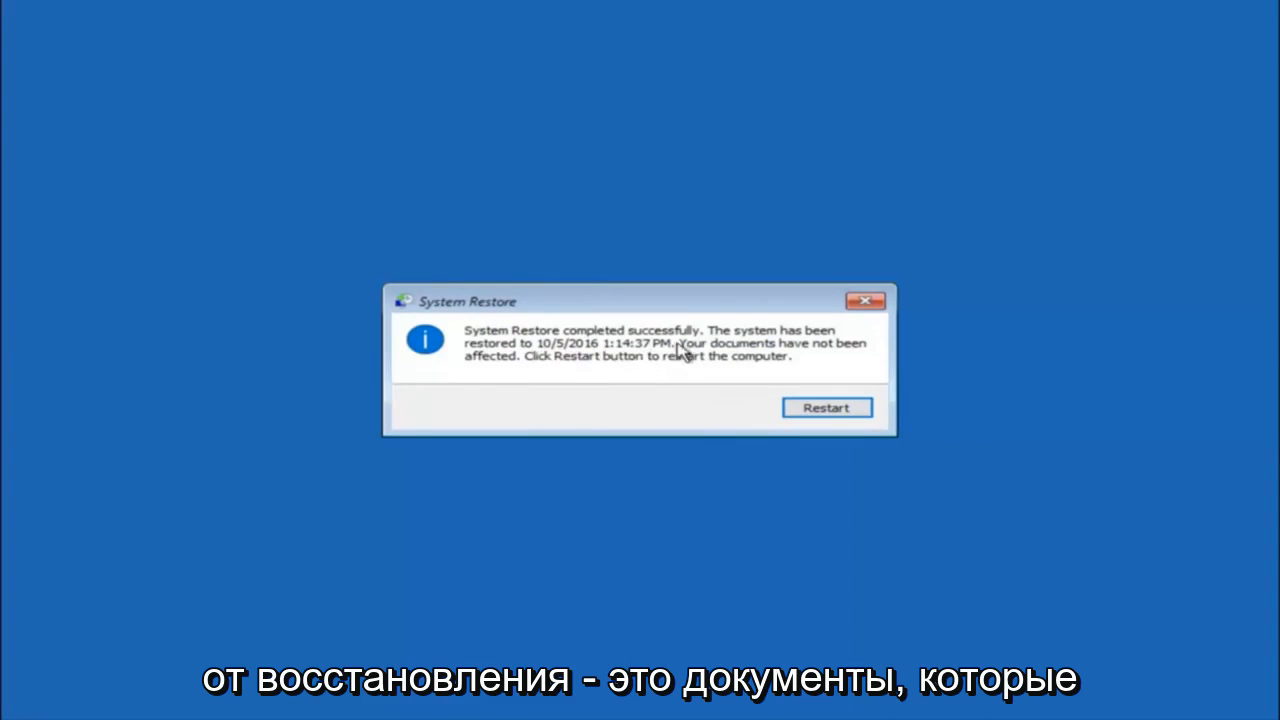
mouse_move(522, 372)
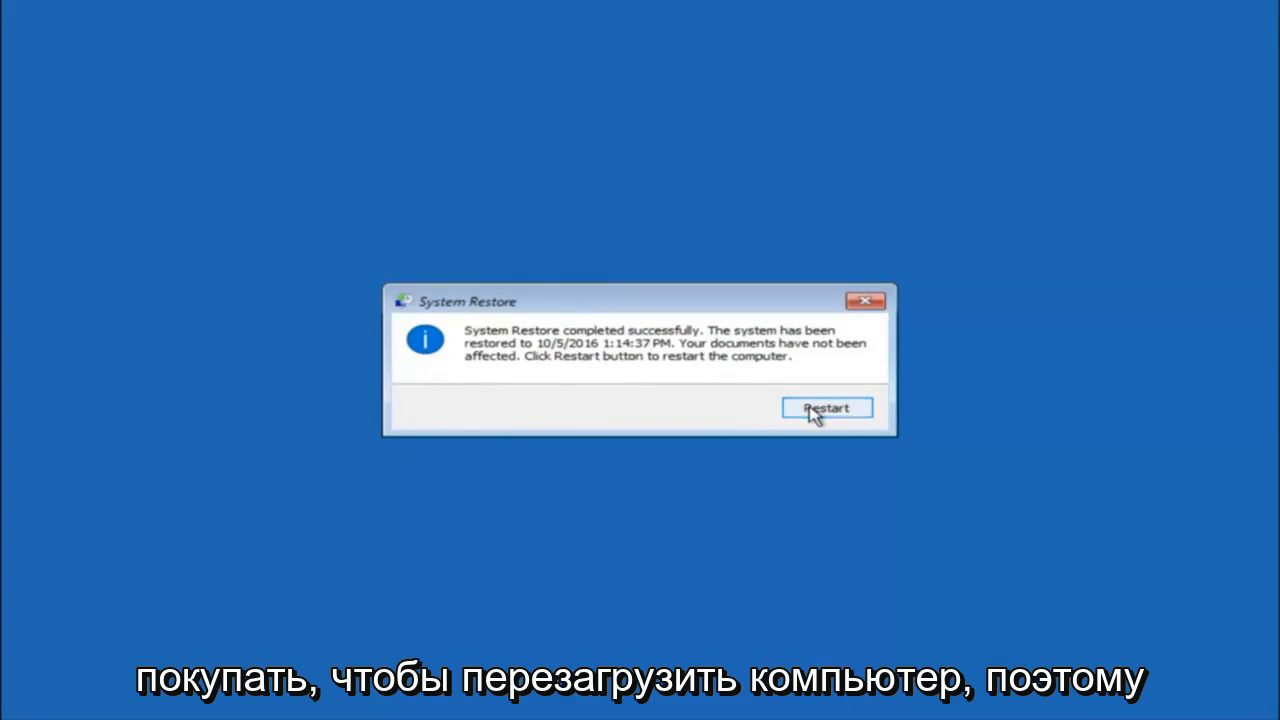
- Restart the PC after the restore, returning to the Automatic Repair 'did not start correctly' screen
click(826, 408)
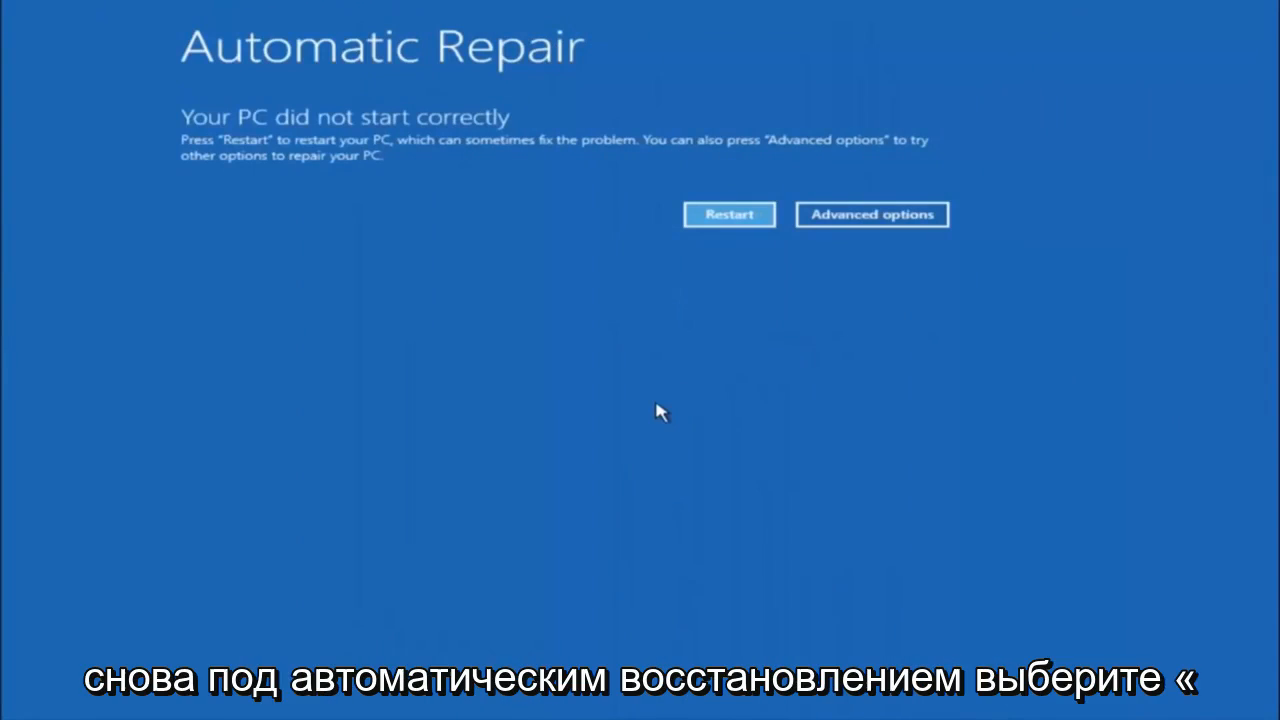
mouse_move(424, 84)
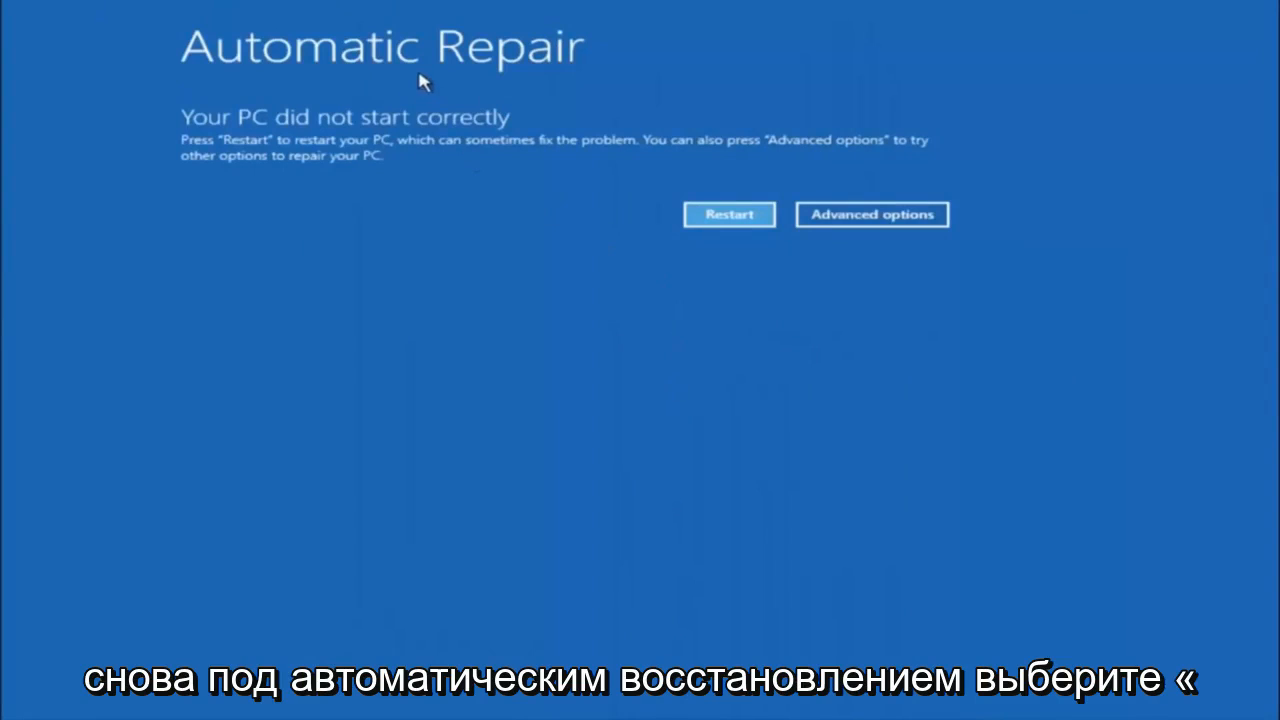
- Return to the Advanced options menu through Troubleshoot, where Startup Repair is listed
click(870, 214)
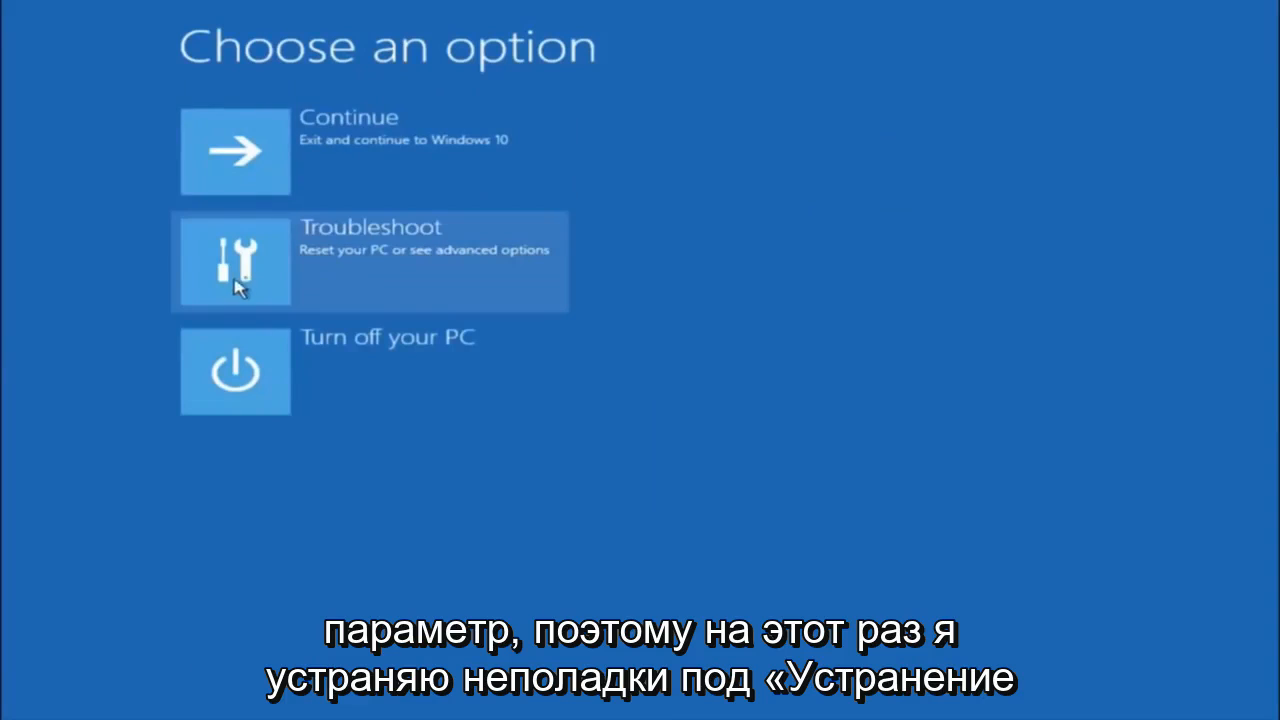
click(236, 262)
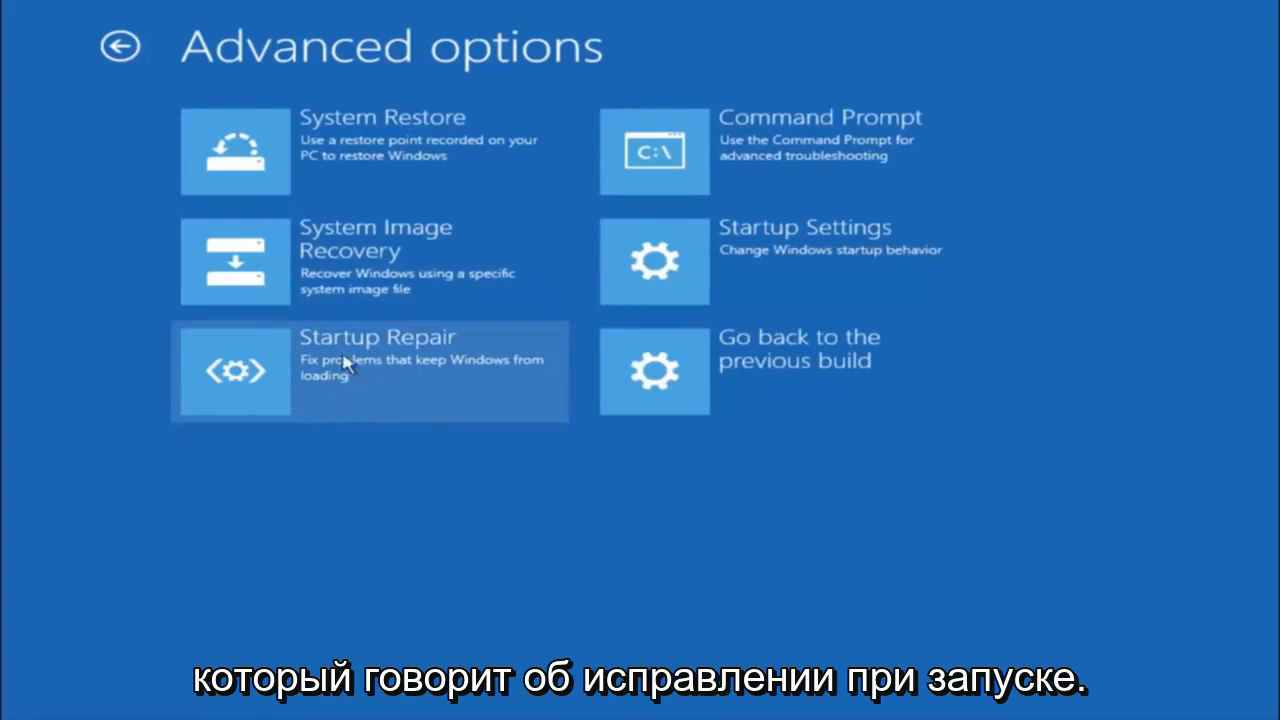
mouse_move(398, 356)
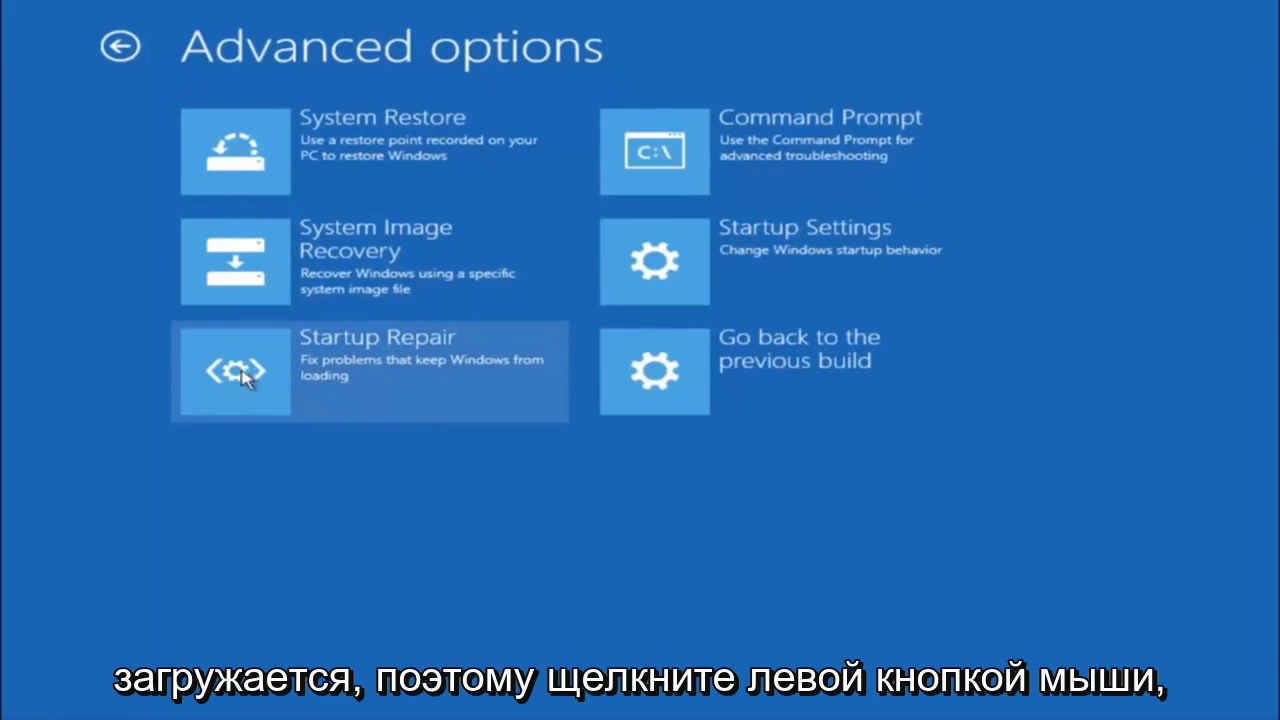
click(236, 370)
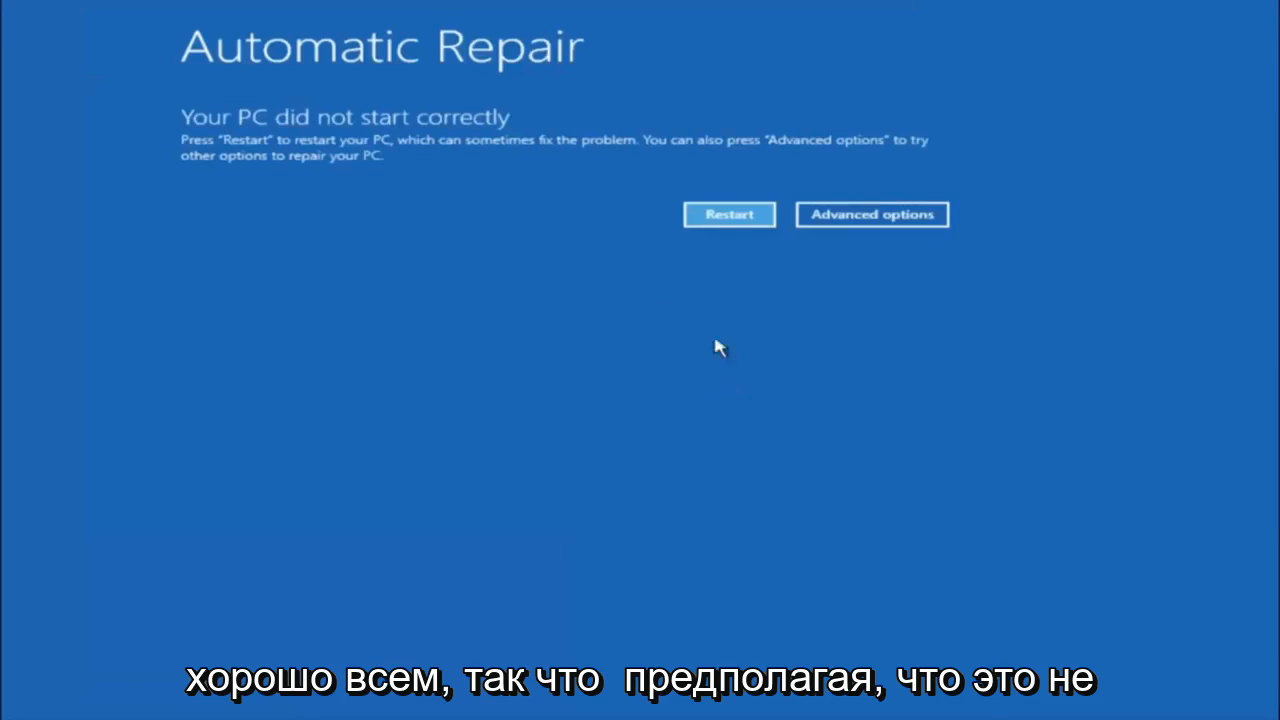
mouse_move(500, 178)
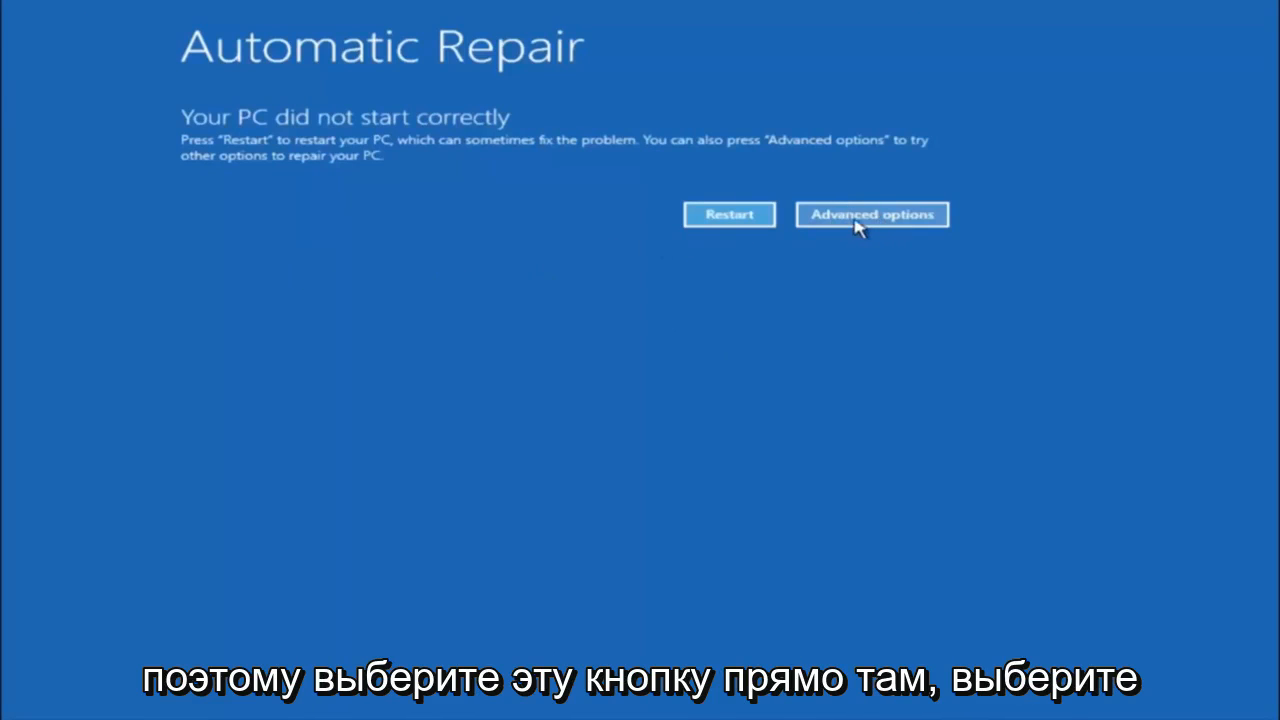
- Launch an Administrator Command Prompt from the Advanced options menu at X:\windows\system32
click(872, 214)
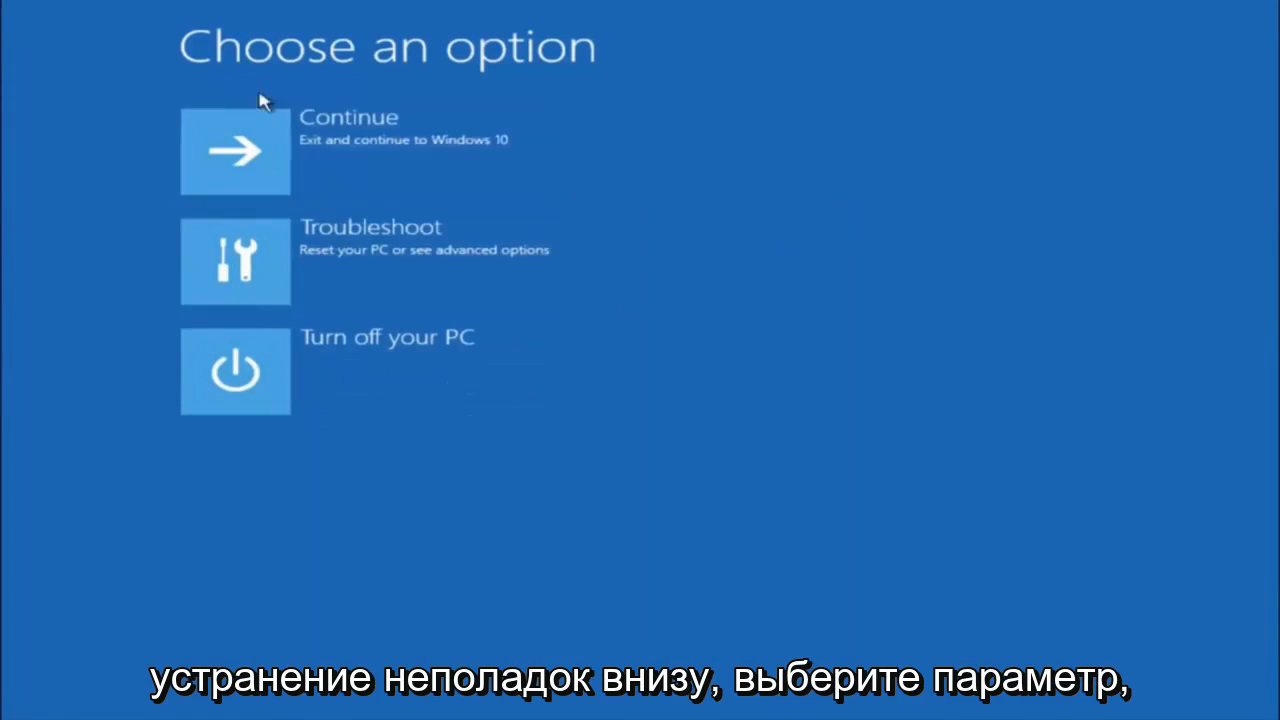
click(236, 260)
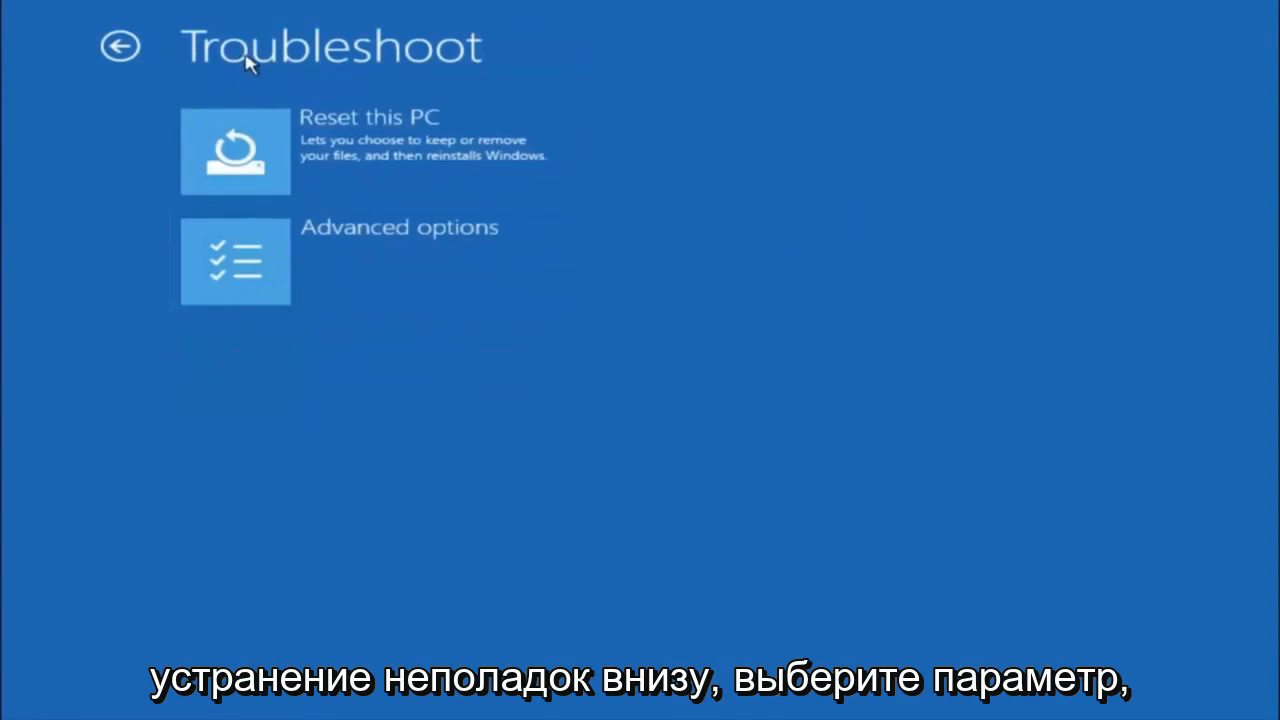
click(236, 260)
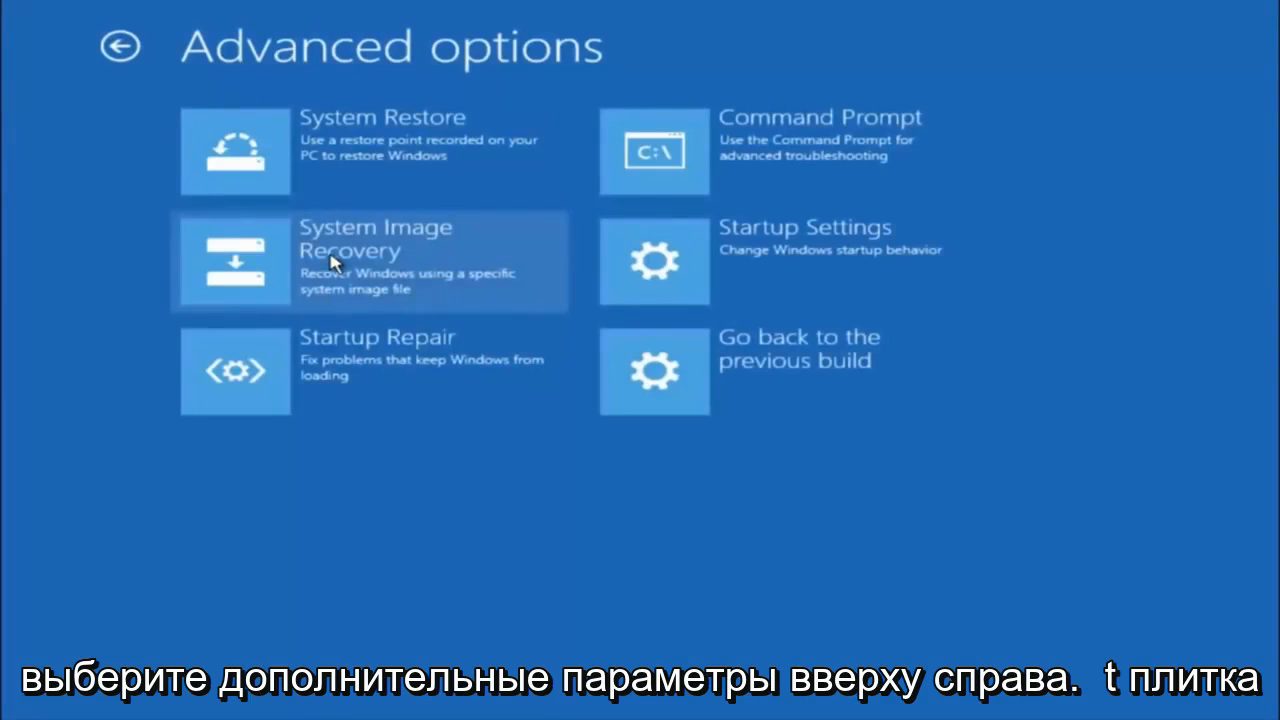
mouse_move(684, 130)
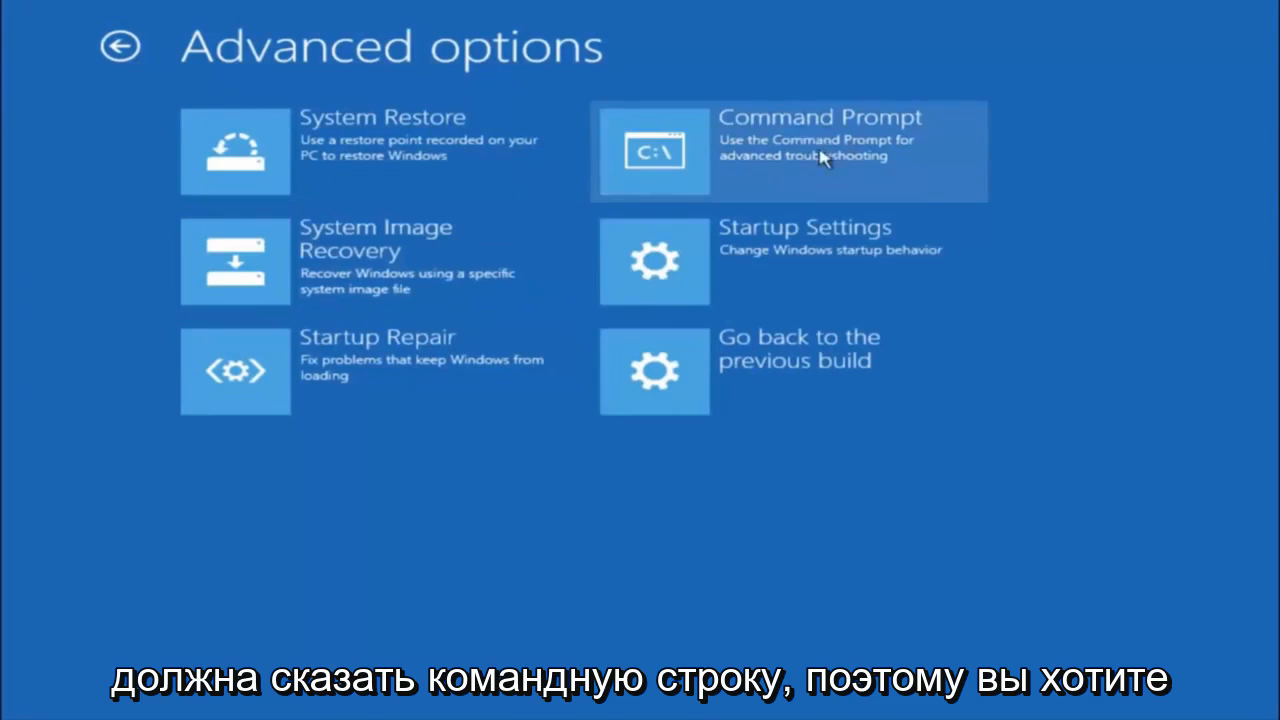
click(788, 150)
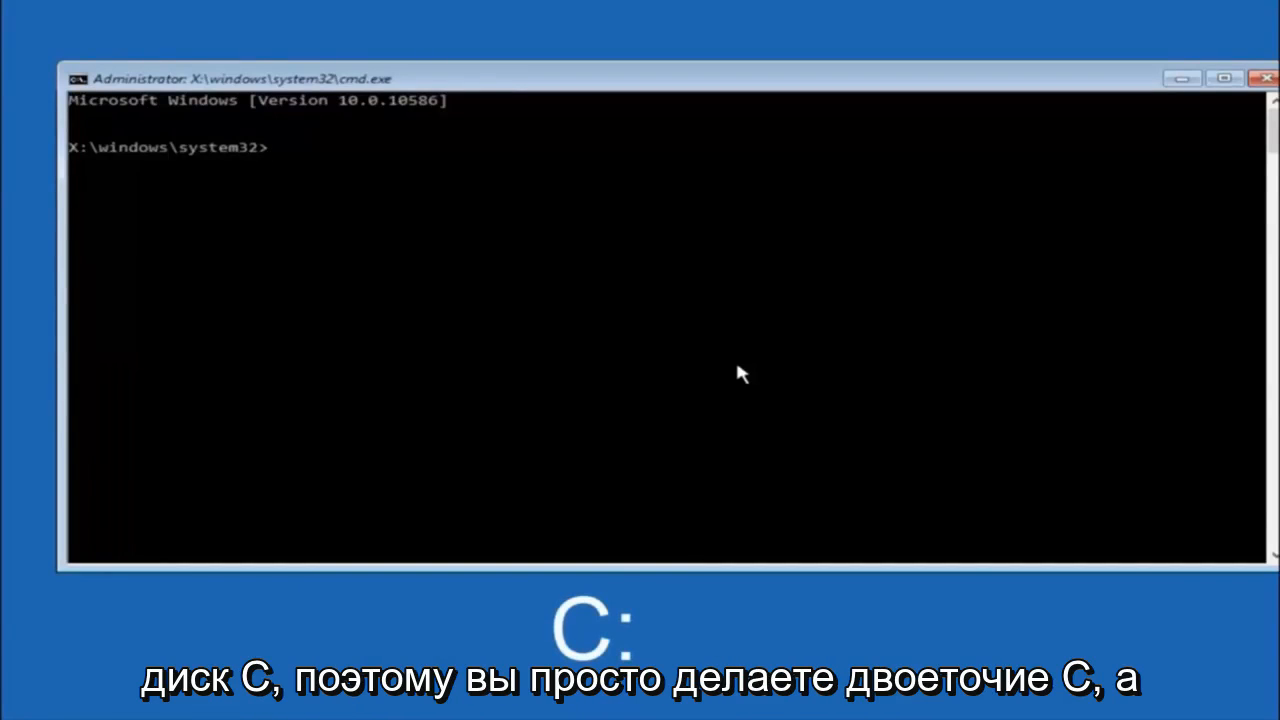
- Switch to drive C and list its root folders with dir, showing Windows and Windows.old
text(c:)
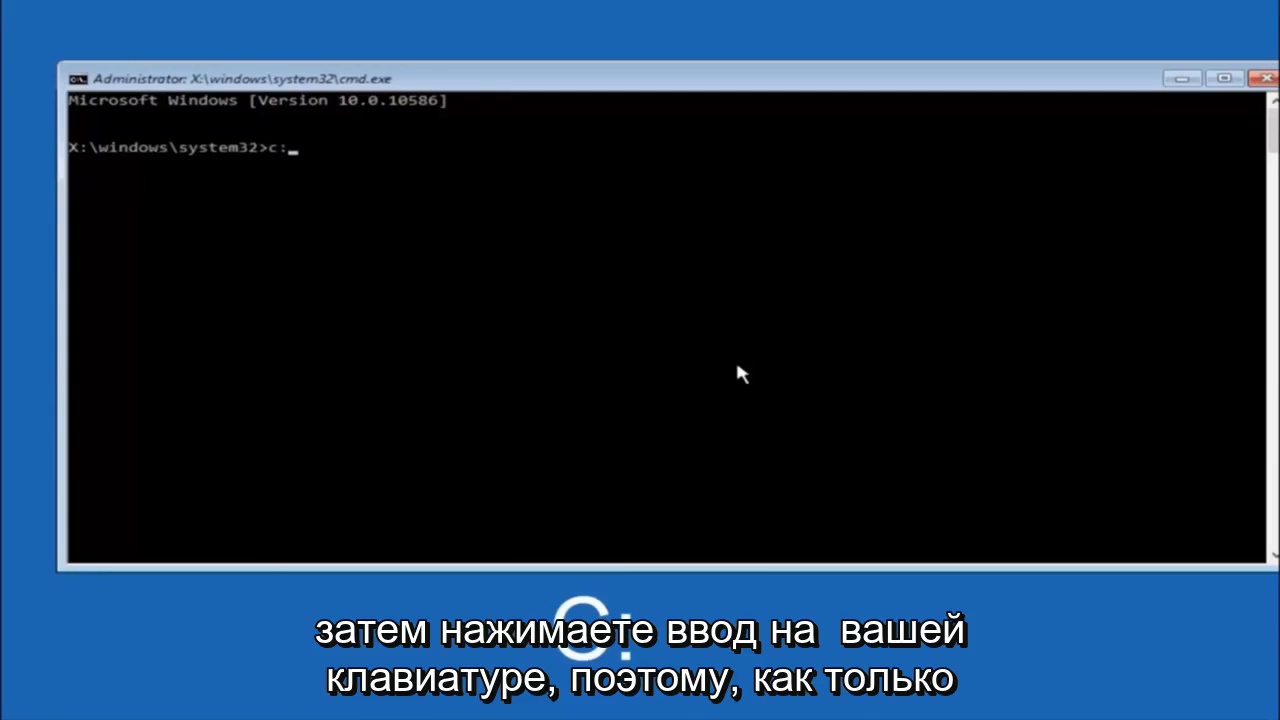
key(Enter)
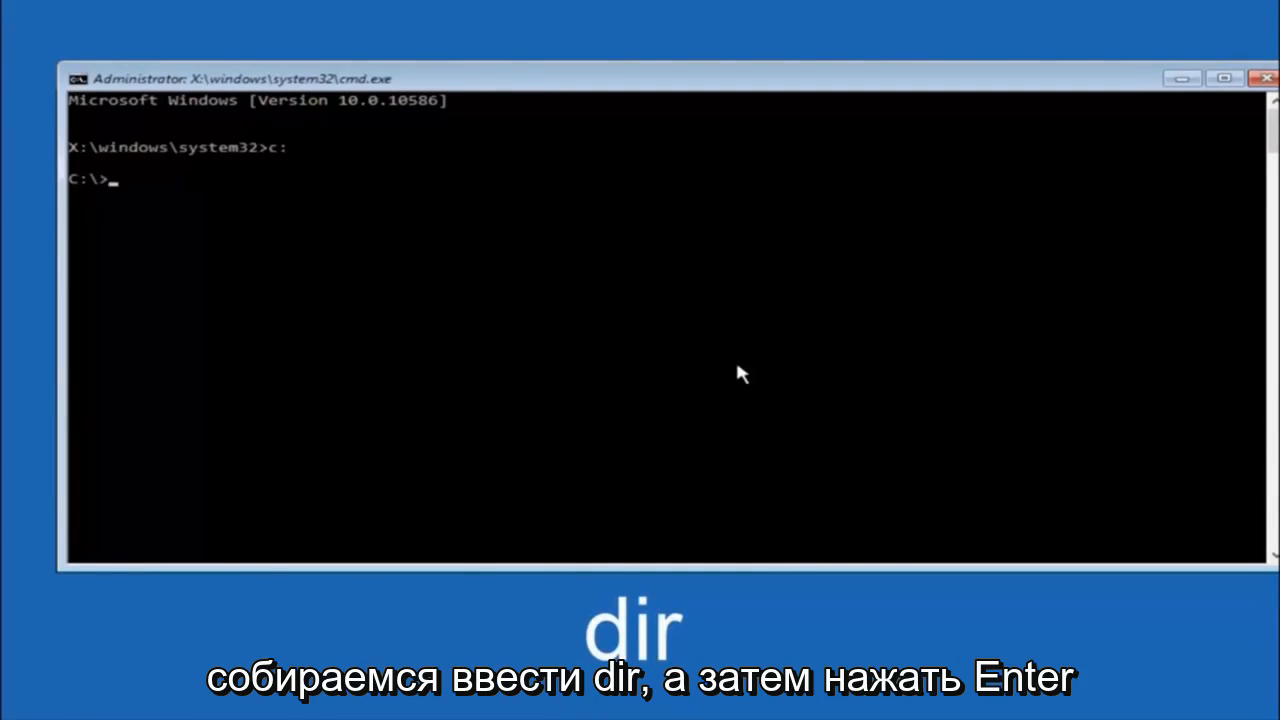
text(dir)
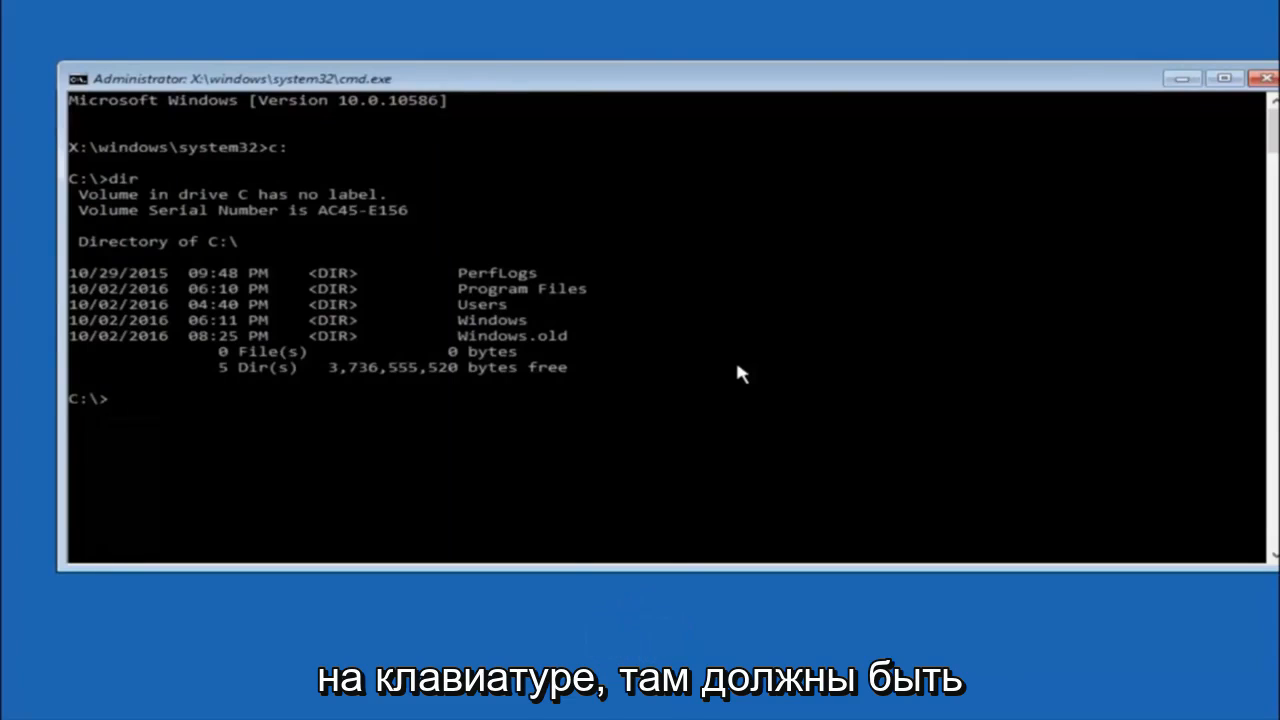
mouse_move(478, 336)
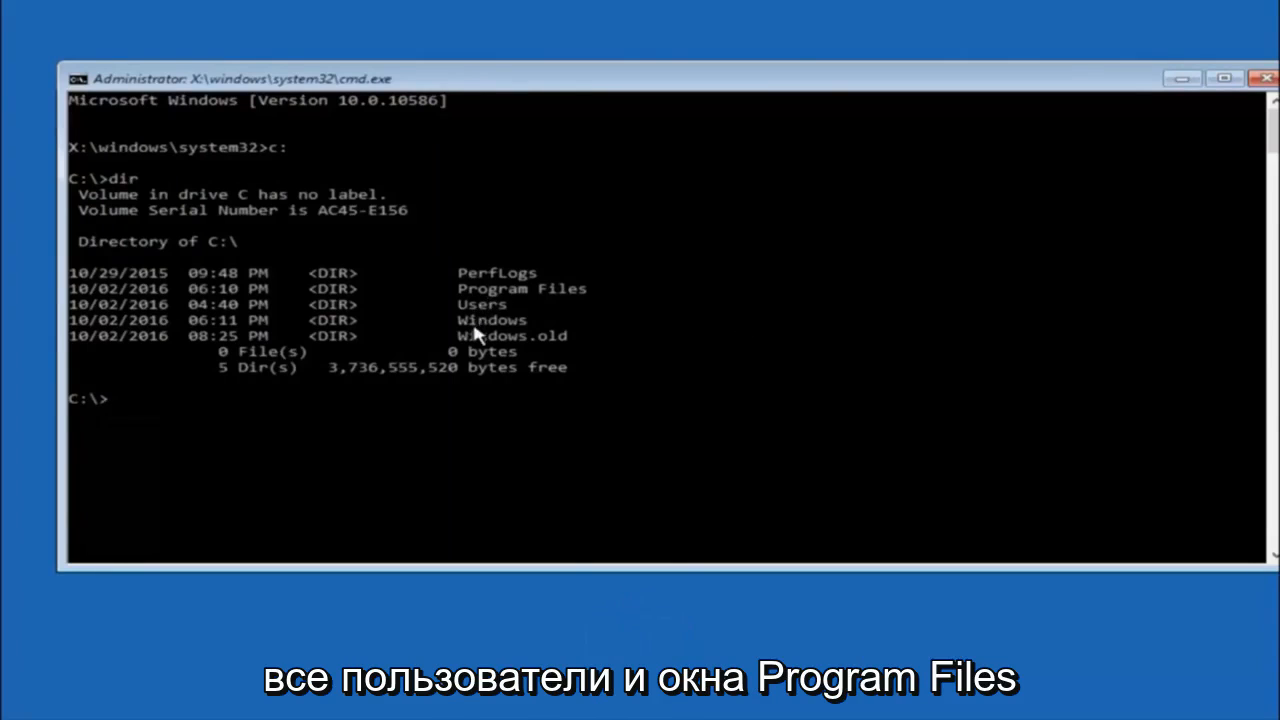
mouse_move(504, 320)
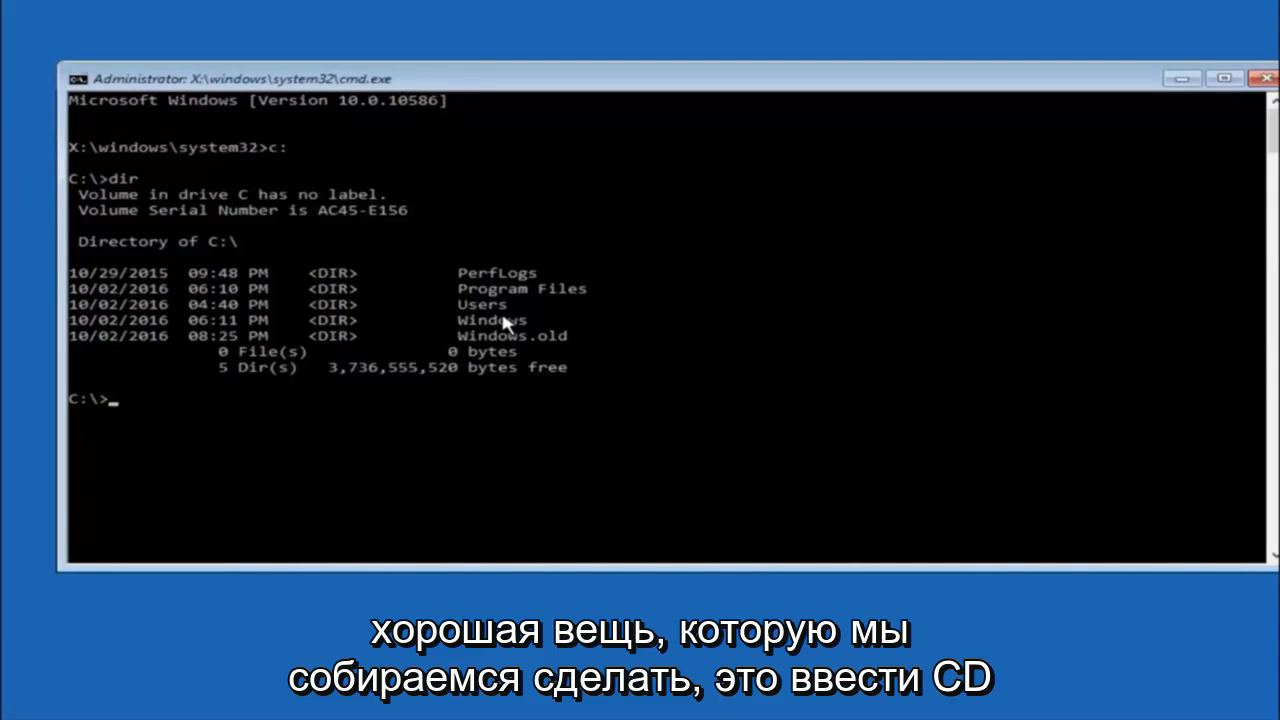
- Change directory to C:\Windows\System32\config where the registry files live
text(cd)
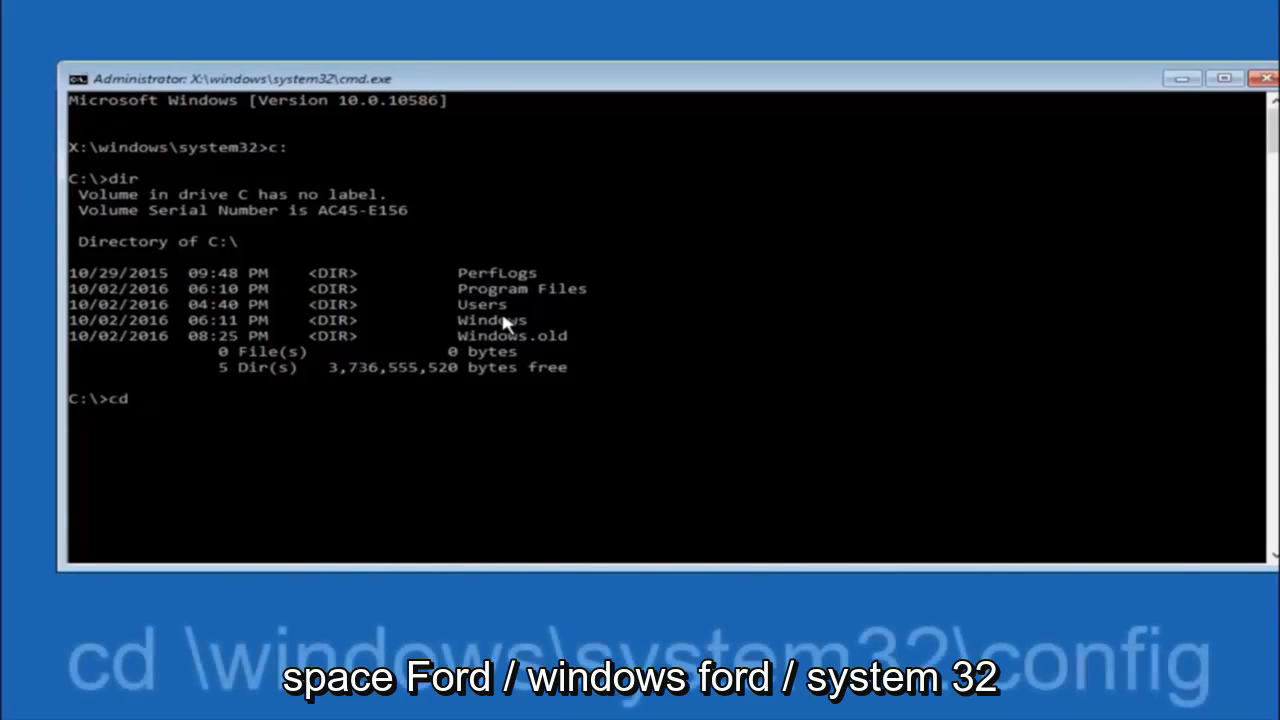
text(\windows\)
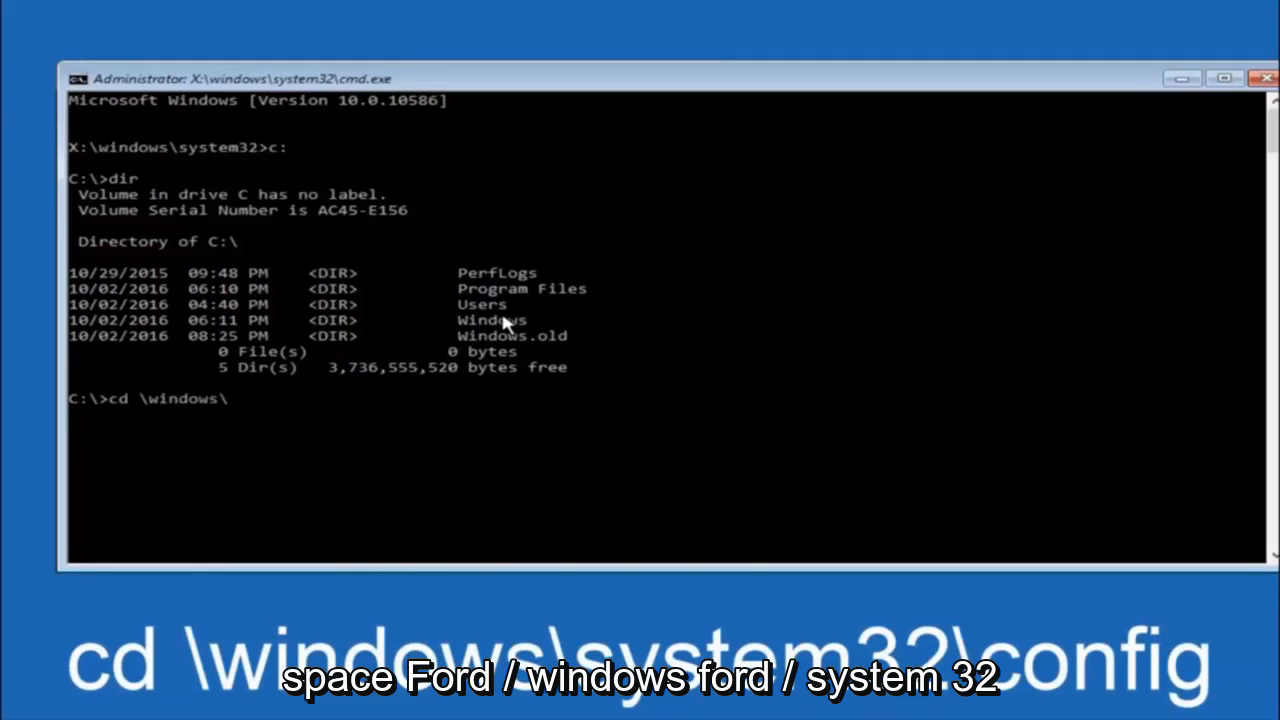
text(system32)
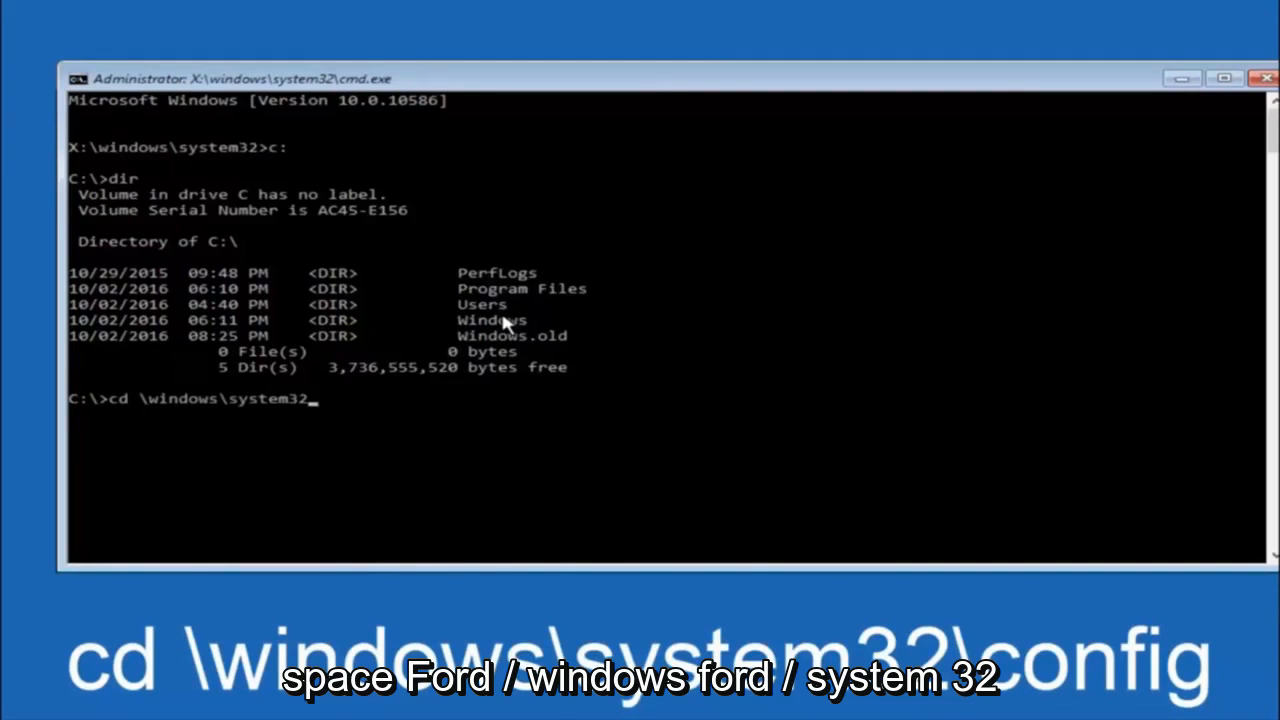
text(\conf)
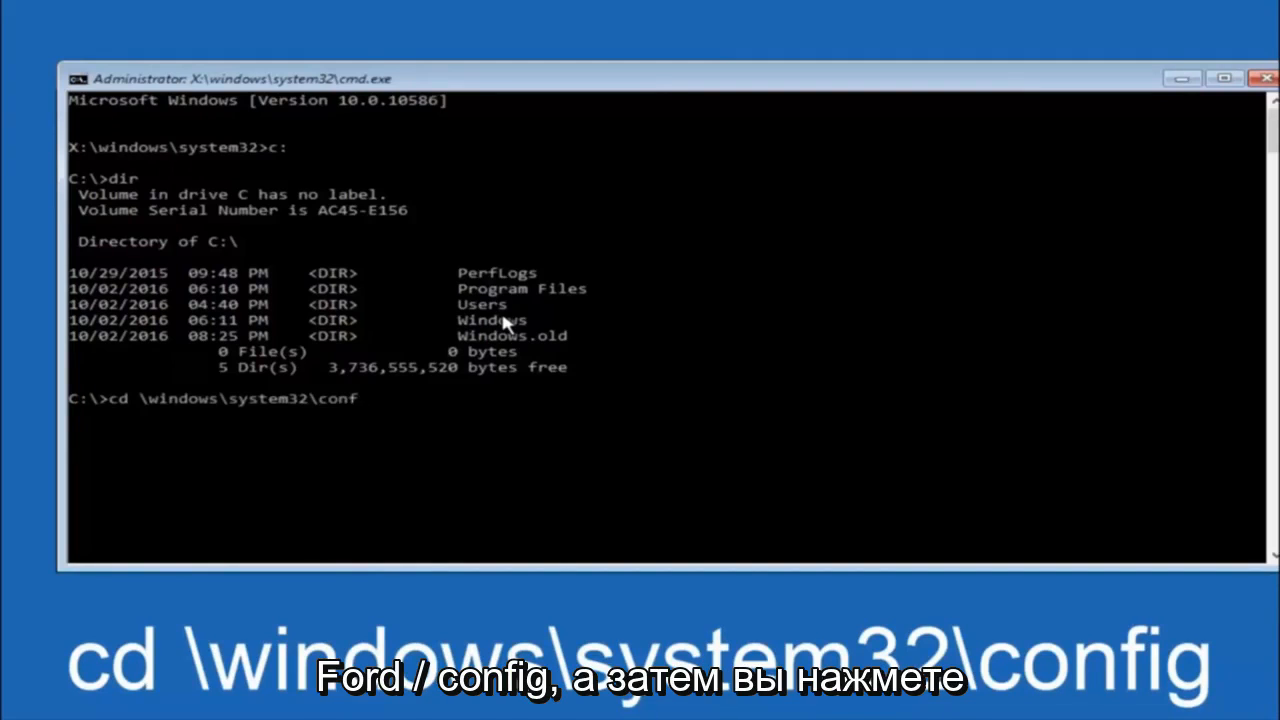
text(ig)
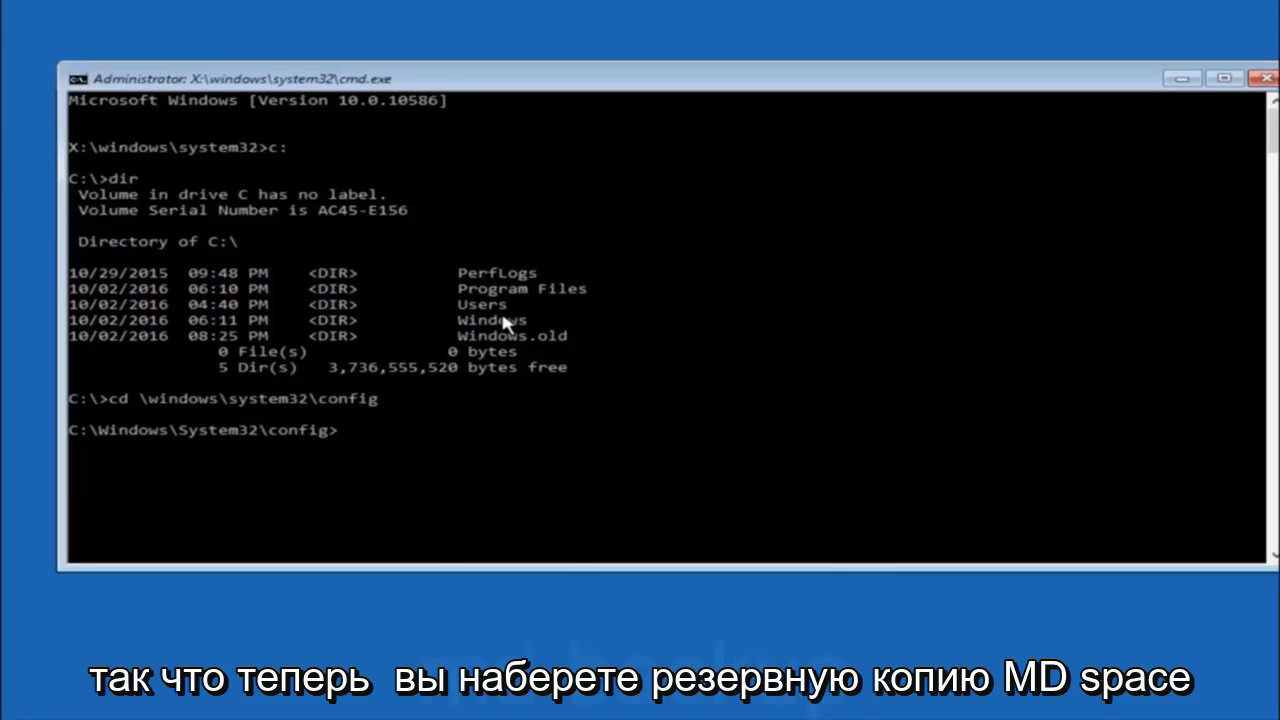
- Create a folder named backup with md inside the config folder, removing a stray digit
text(md bac)
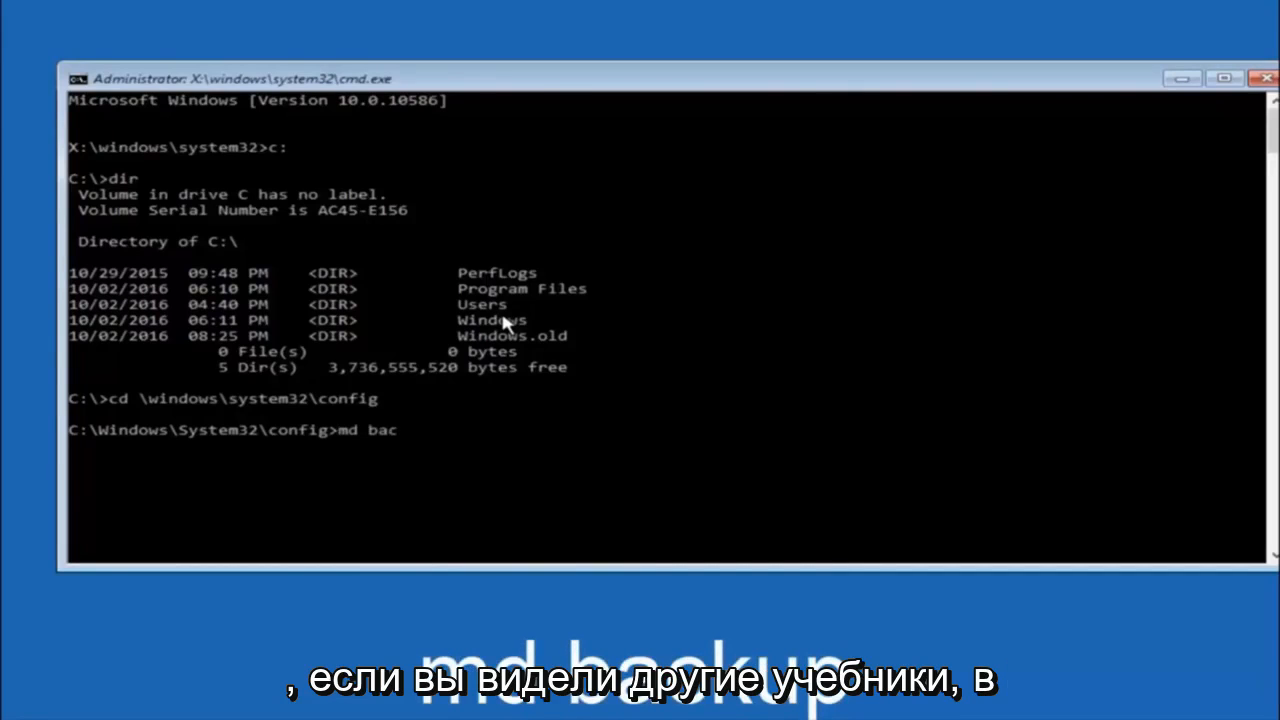
text(kup)
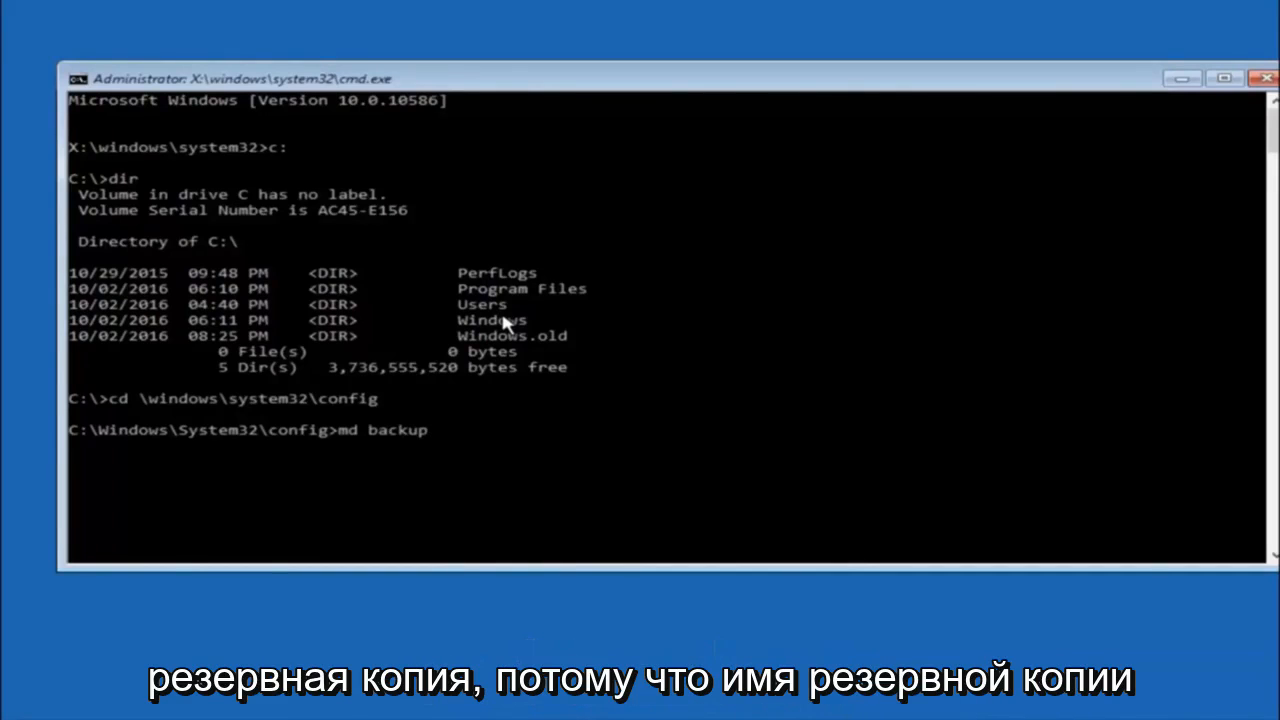
mouse_move(332, 428)
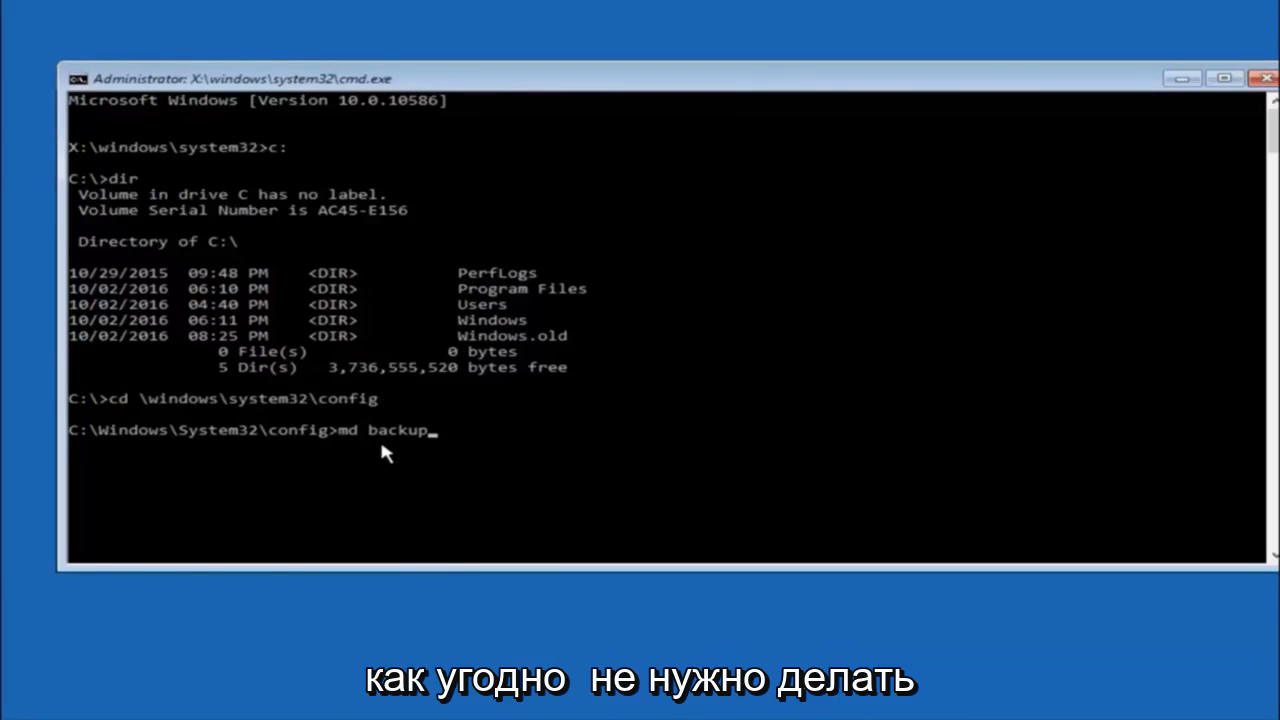
mouse_move(448, 444)
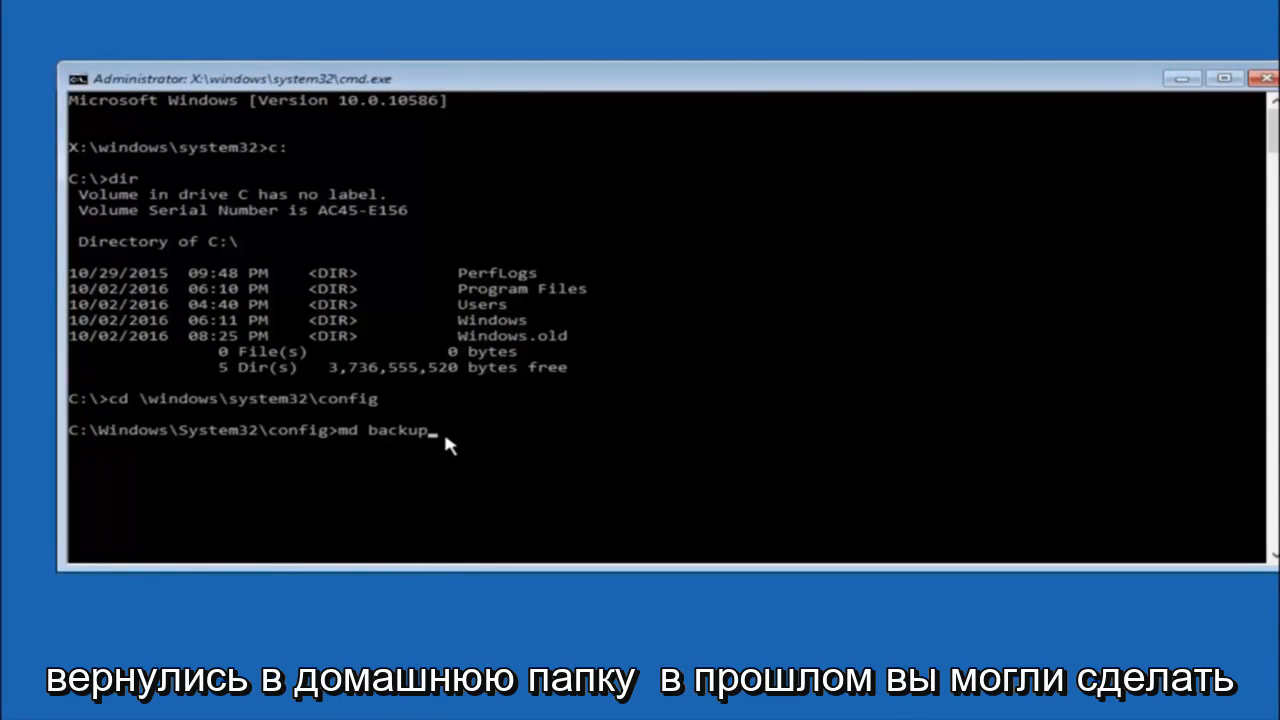
text(1)
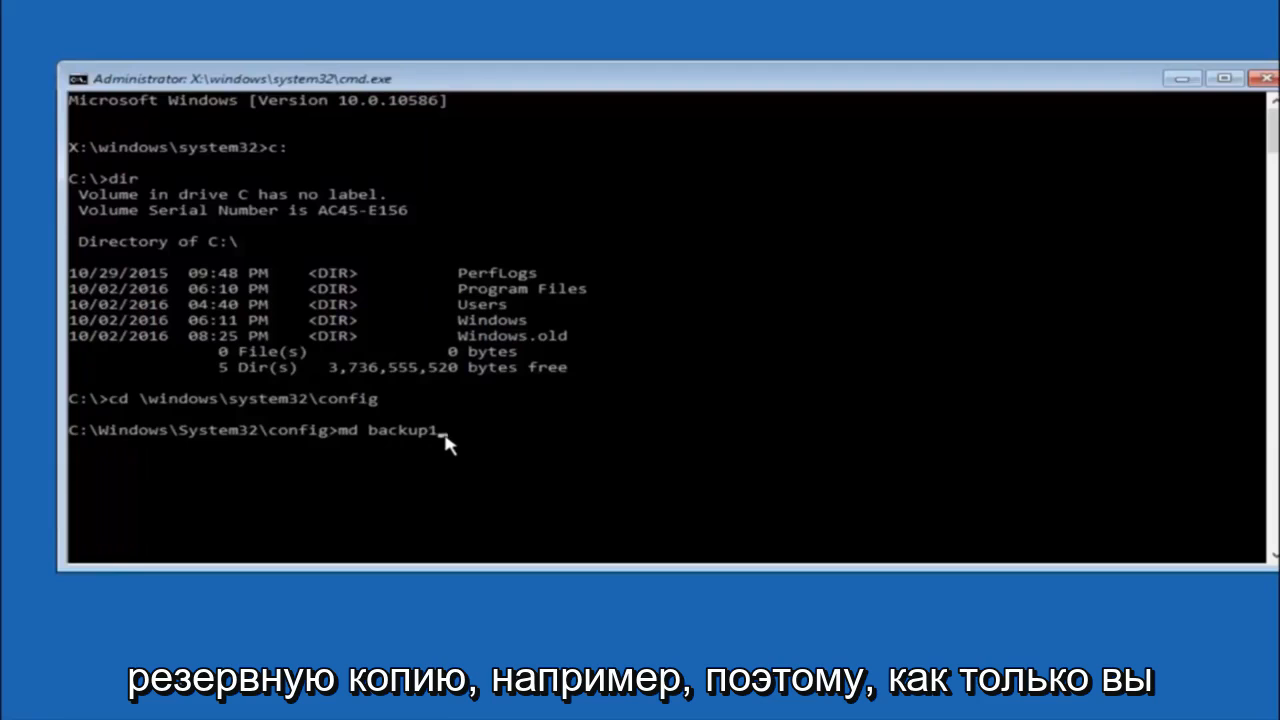
key(Backspace)
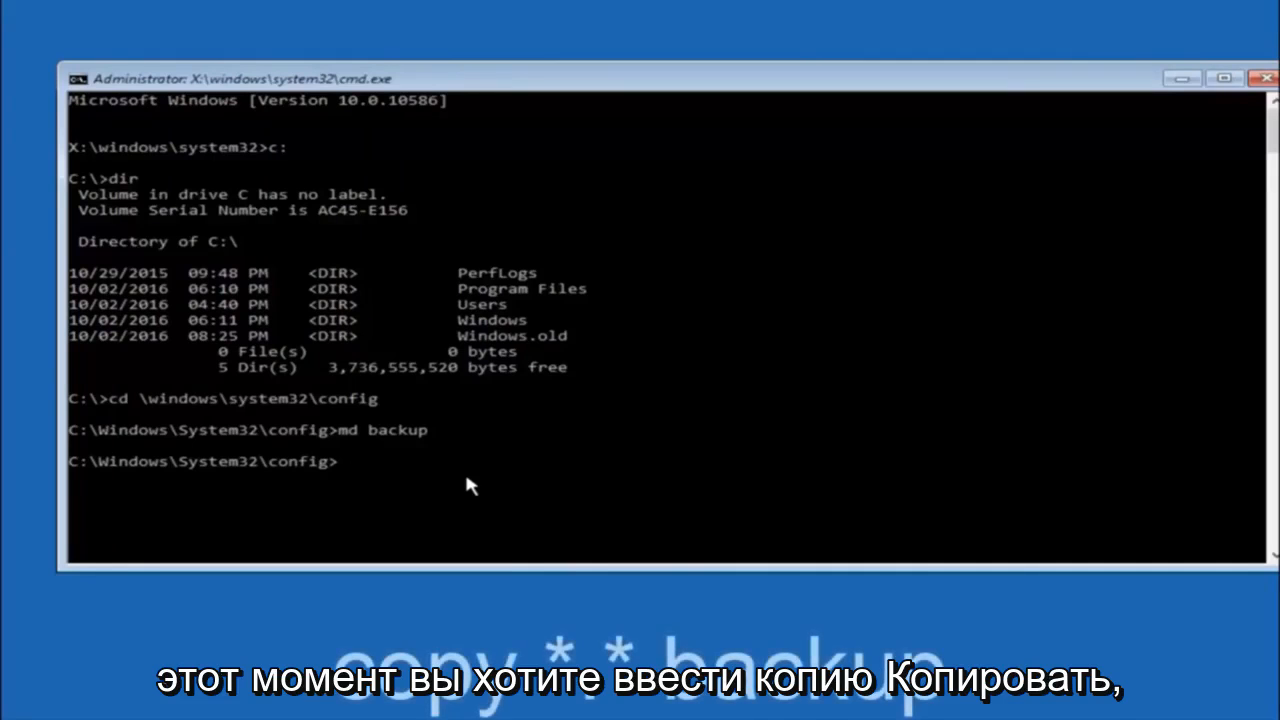
- Run copy *.* backup to copy all ten registry files from config into the backup folder
text(copy)
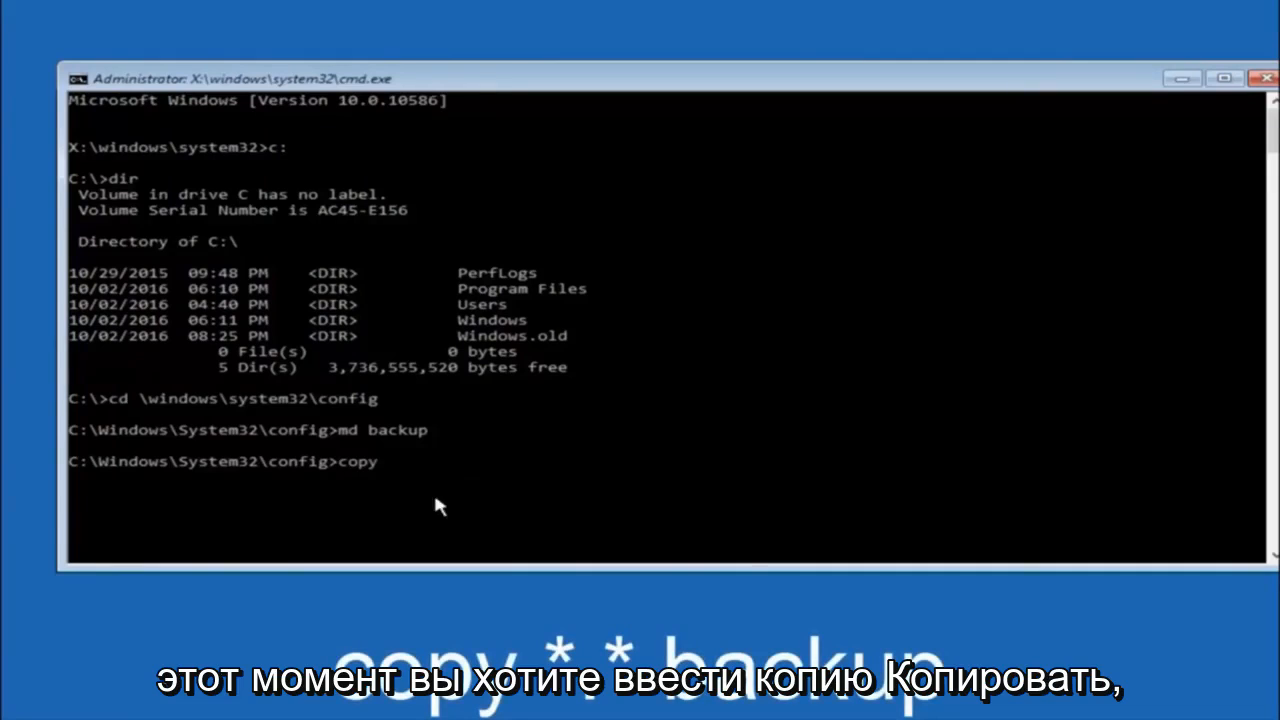
text(*)
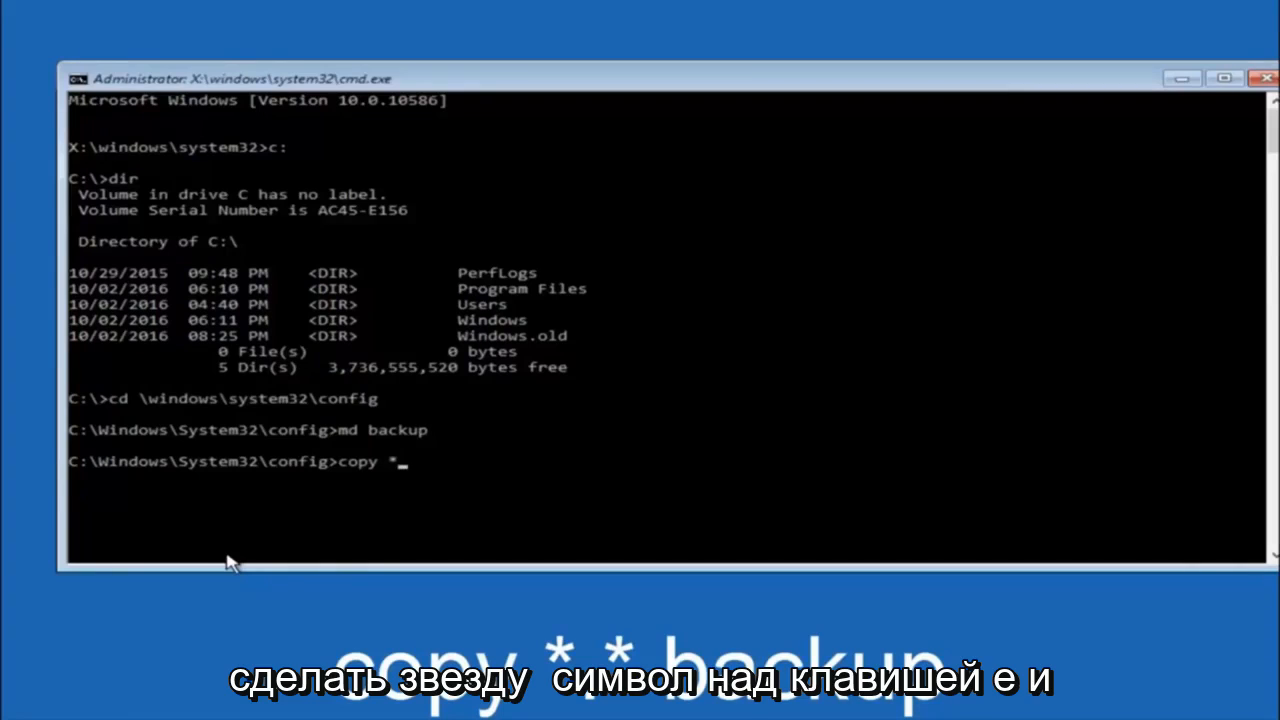
text(.*)
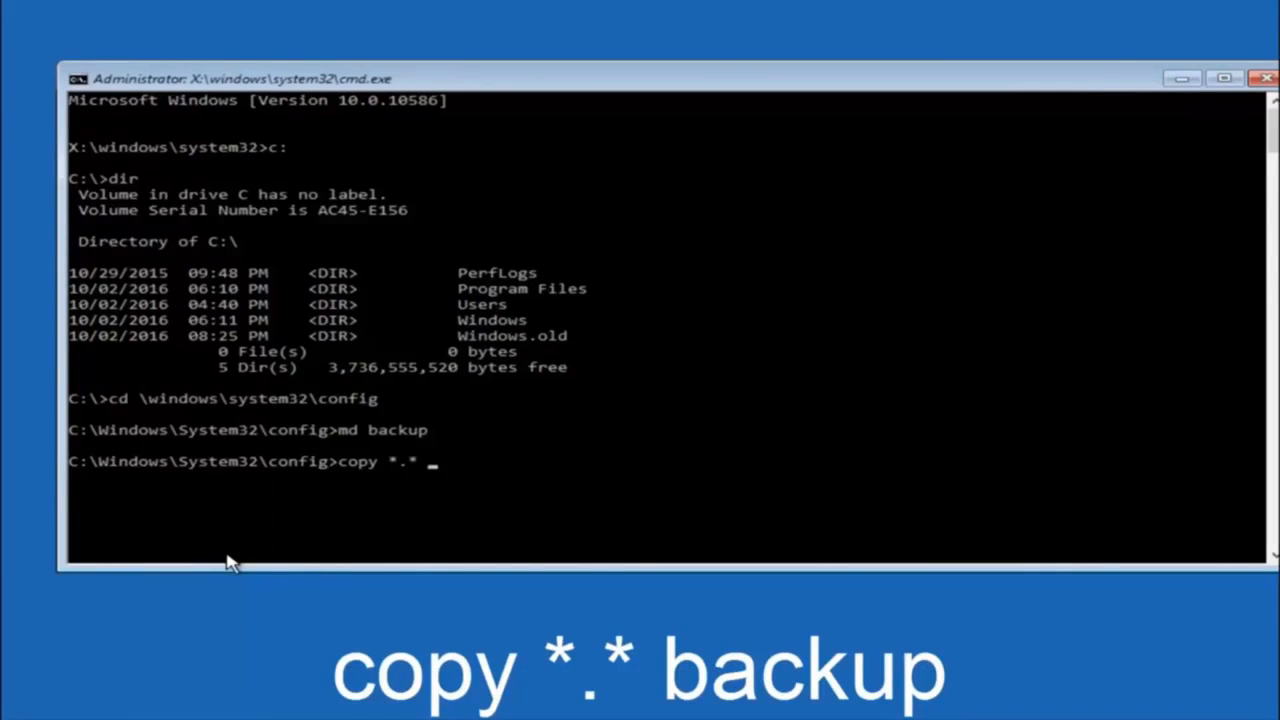
text(backup)
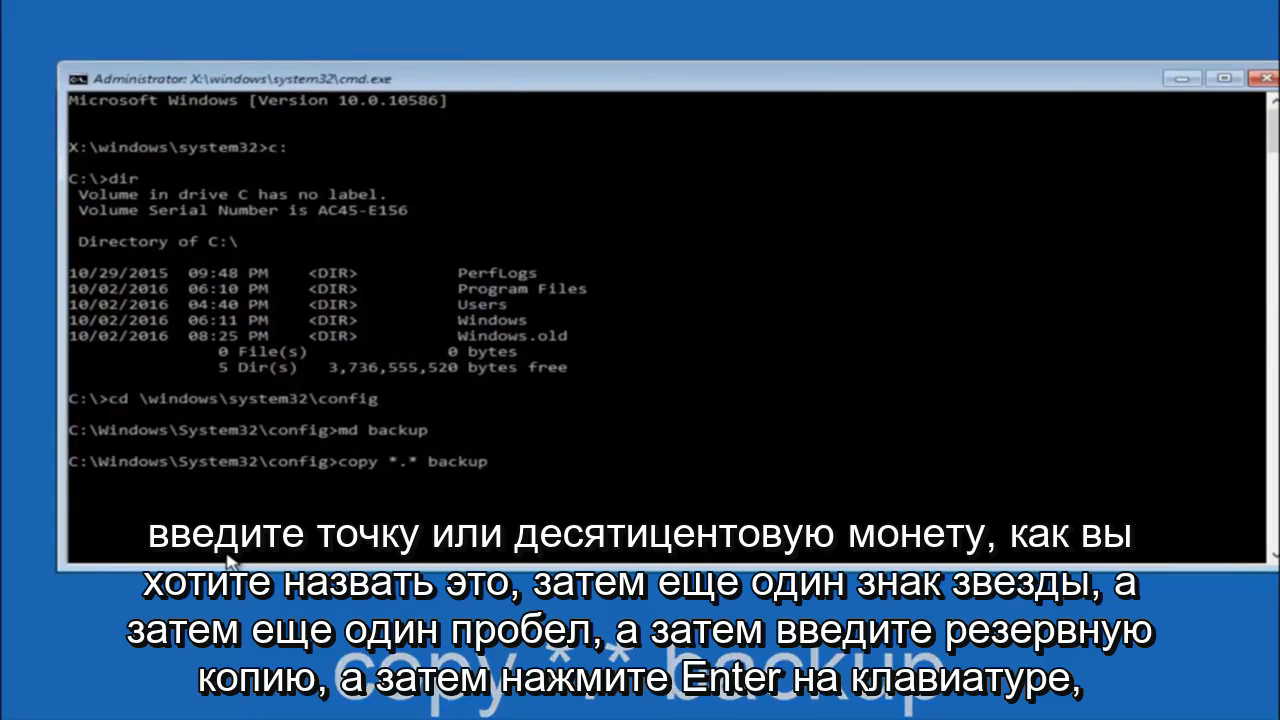
key(enter)
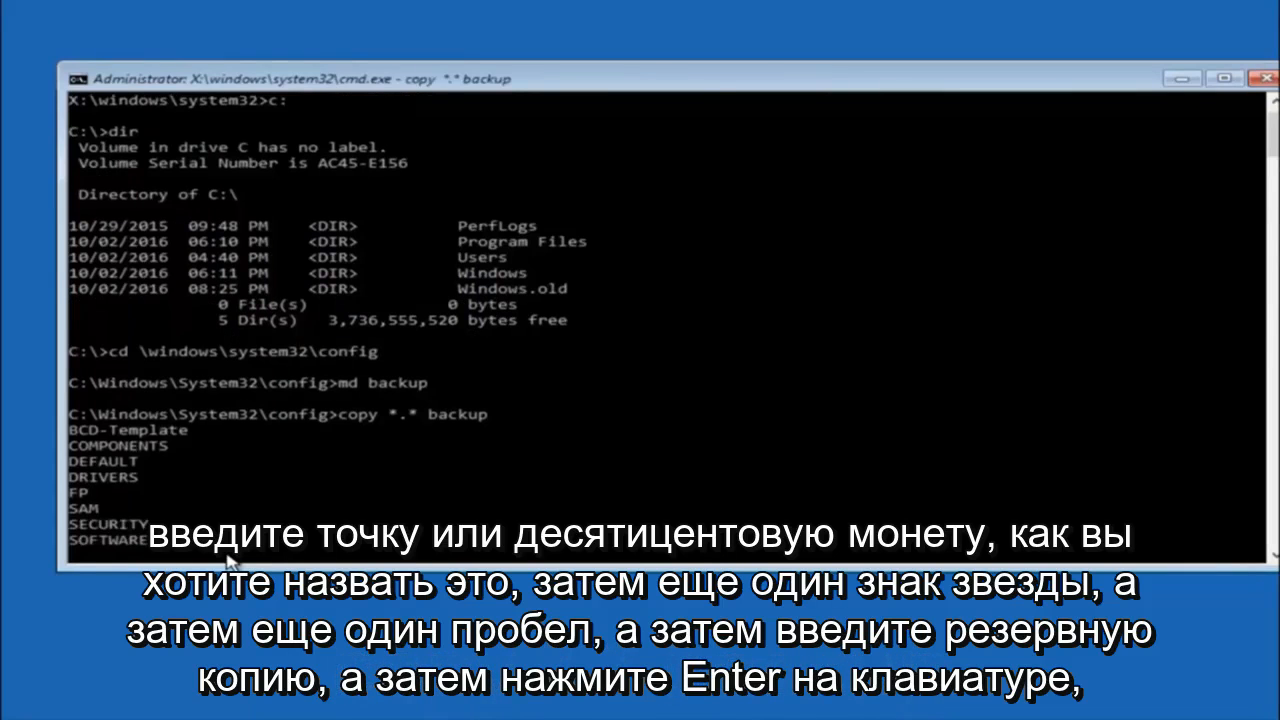
key(enter)
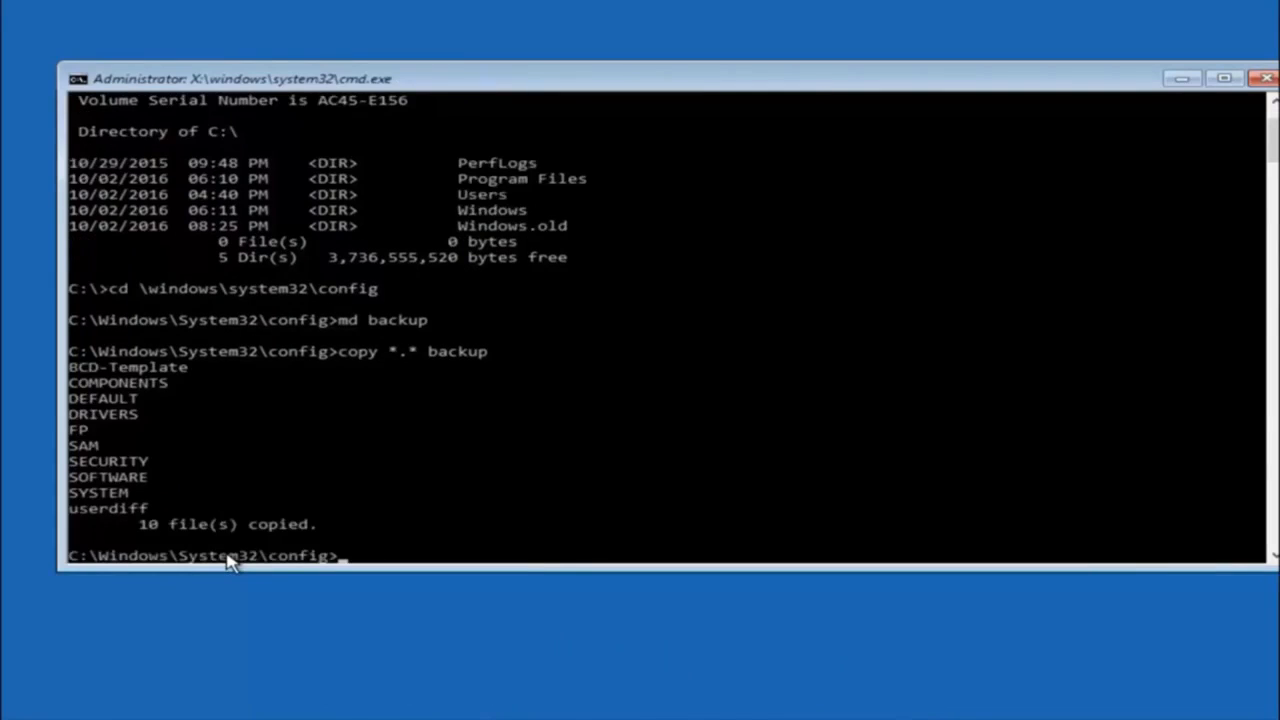
text(cd)
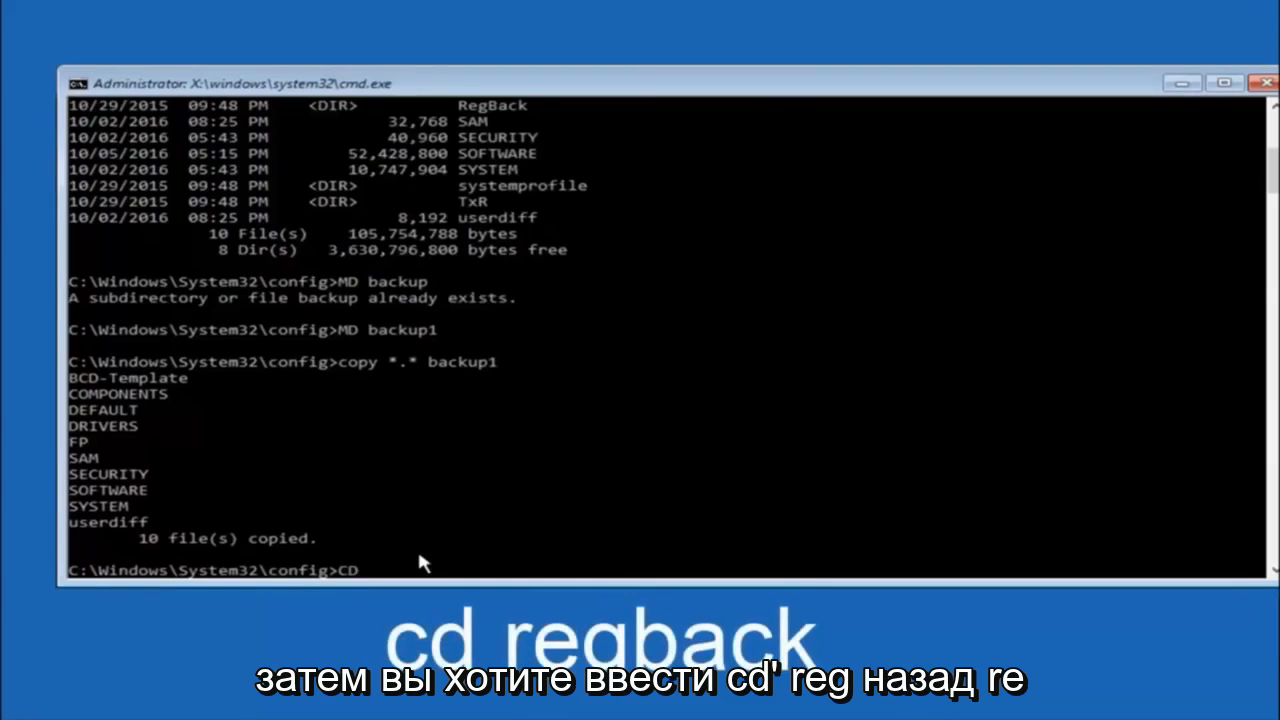
- Change directory into RegBack to reach the DEFAULT, SAM, SECURITY, SOFTWARE and SYSTEM backups
text(reg)
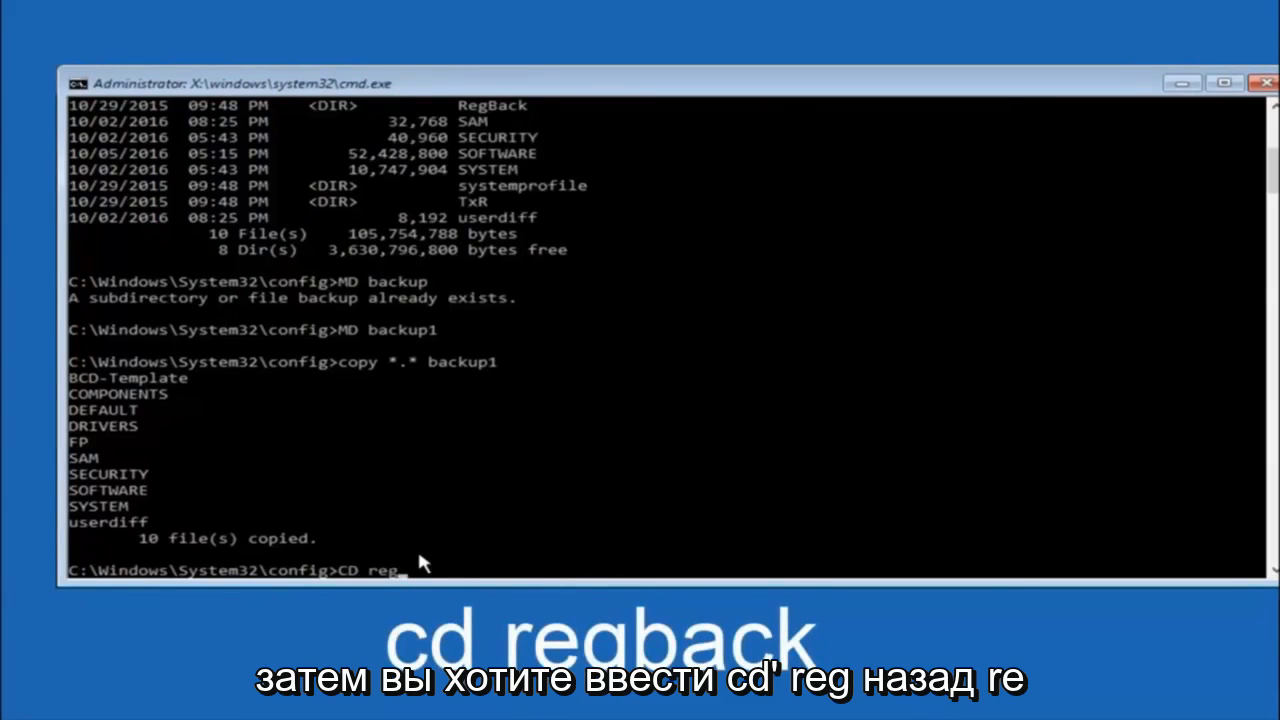
text(back)
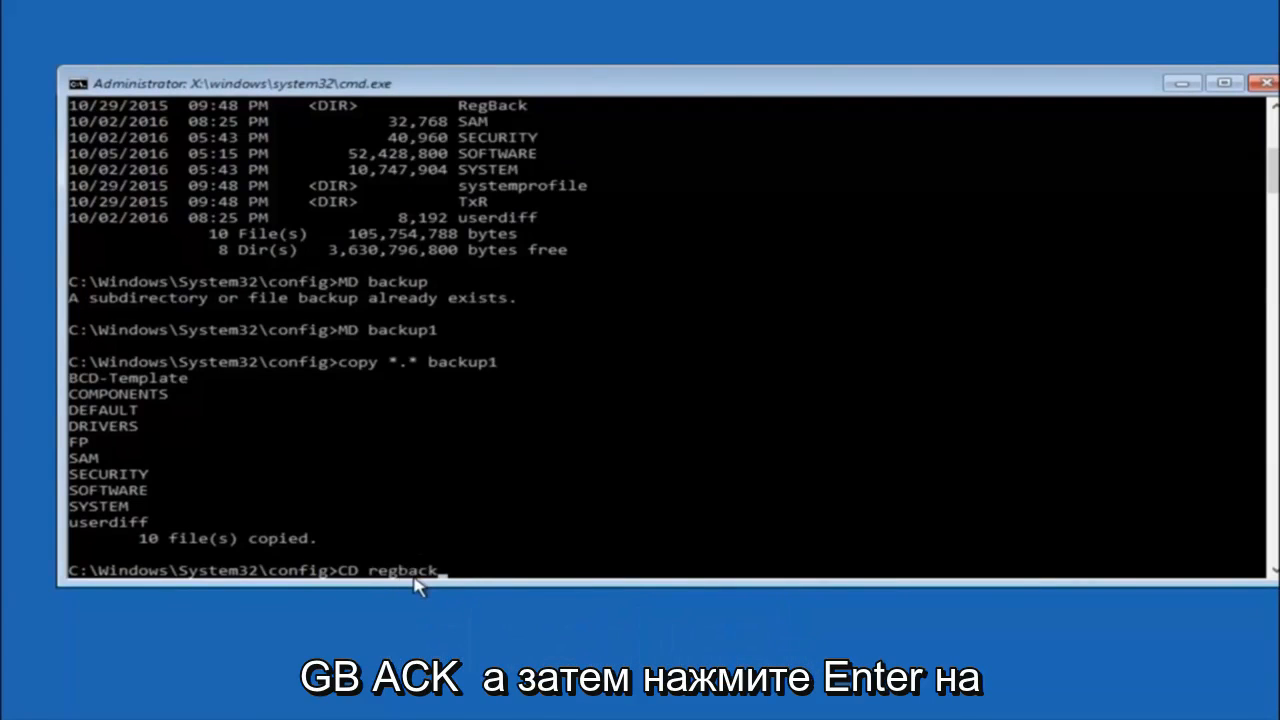
key(Enter)
text(dir)
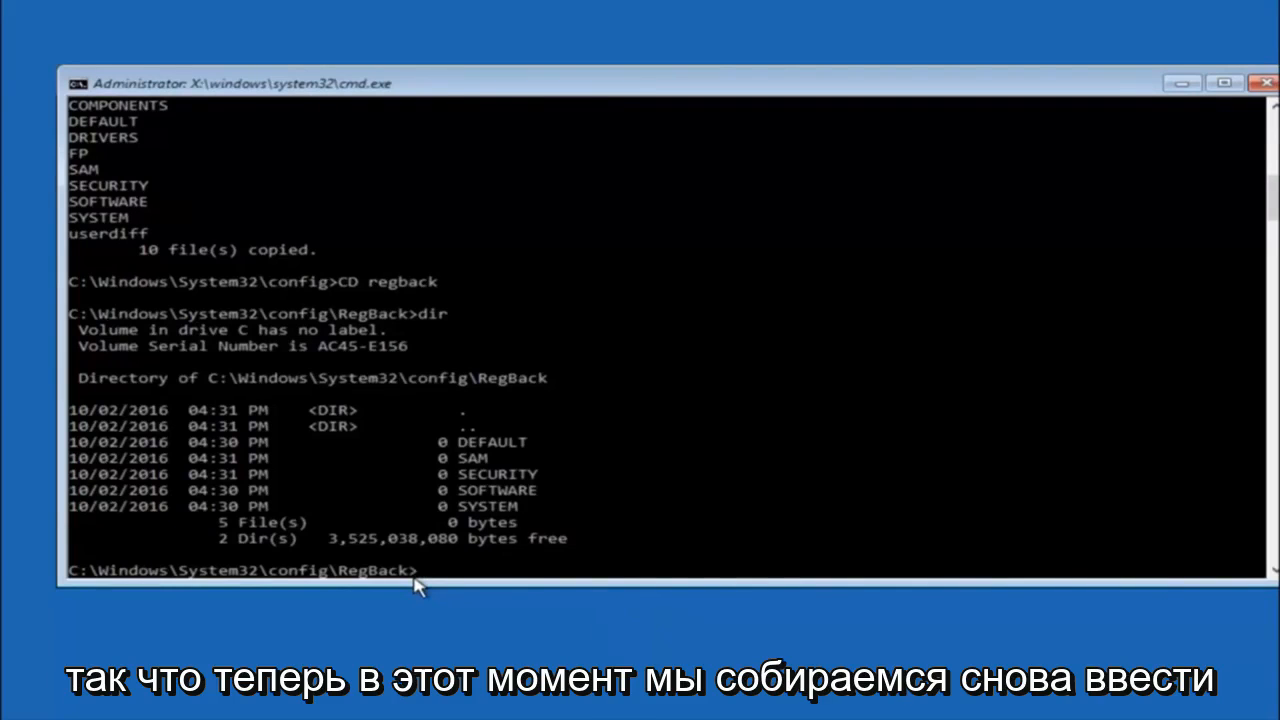
- Run copy *.* .. to push the RegBack hives up into config, answering A to overwrite all
text(copy)
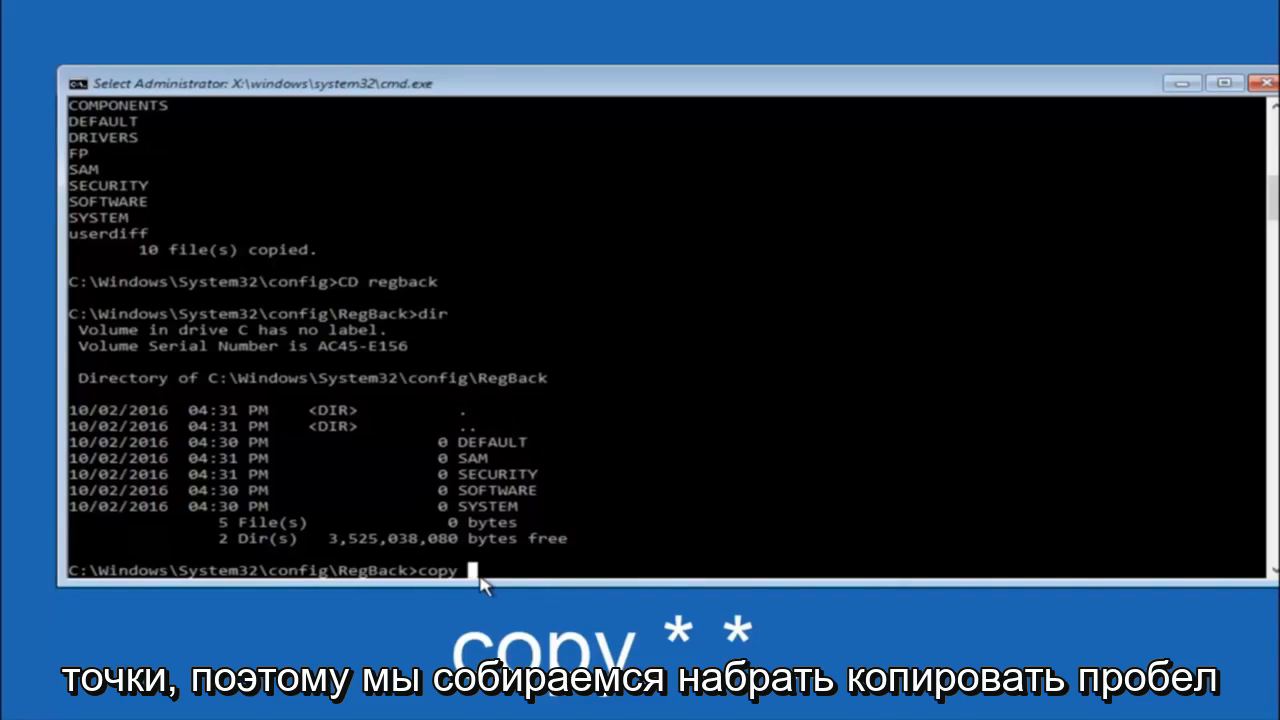
text(*)
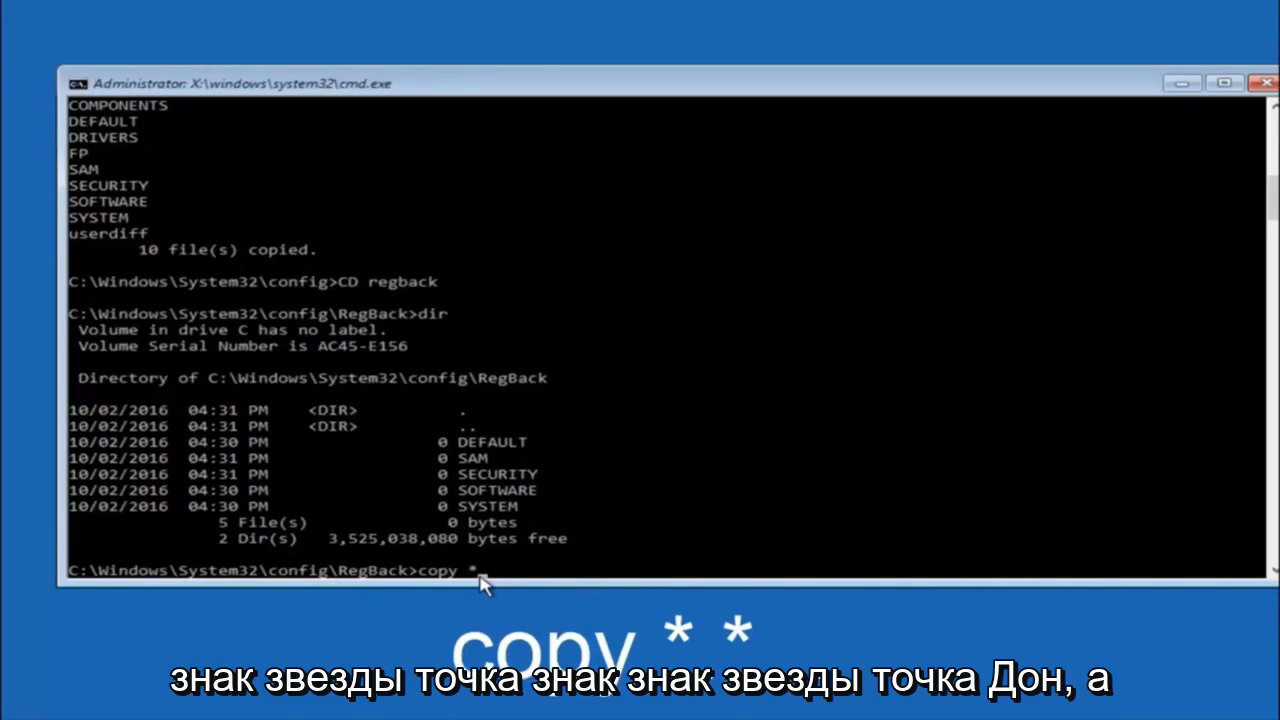
text(.)
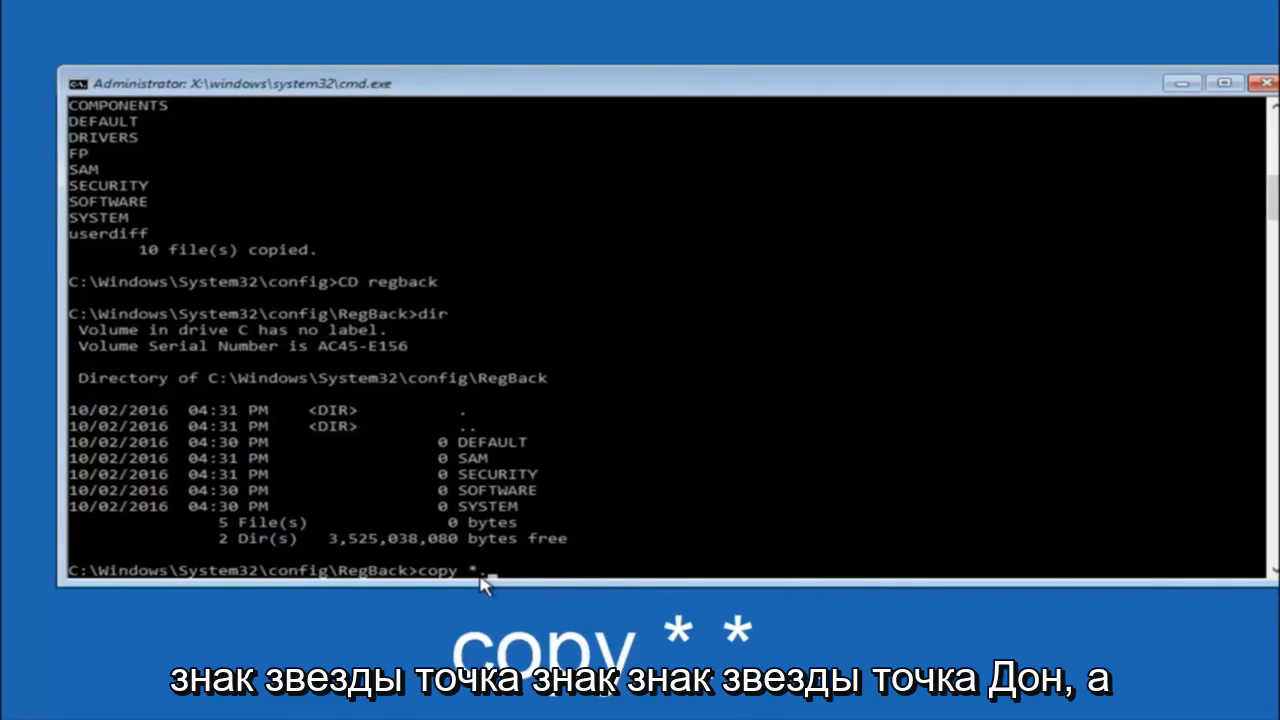
text(.*)
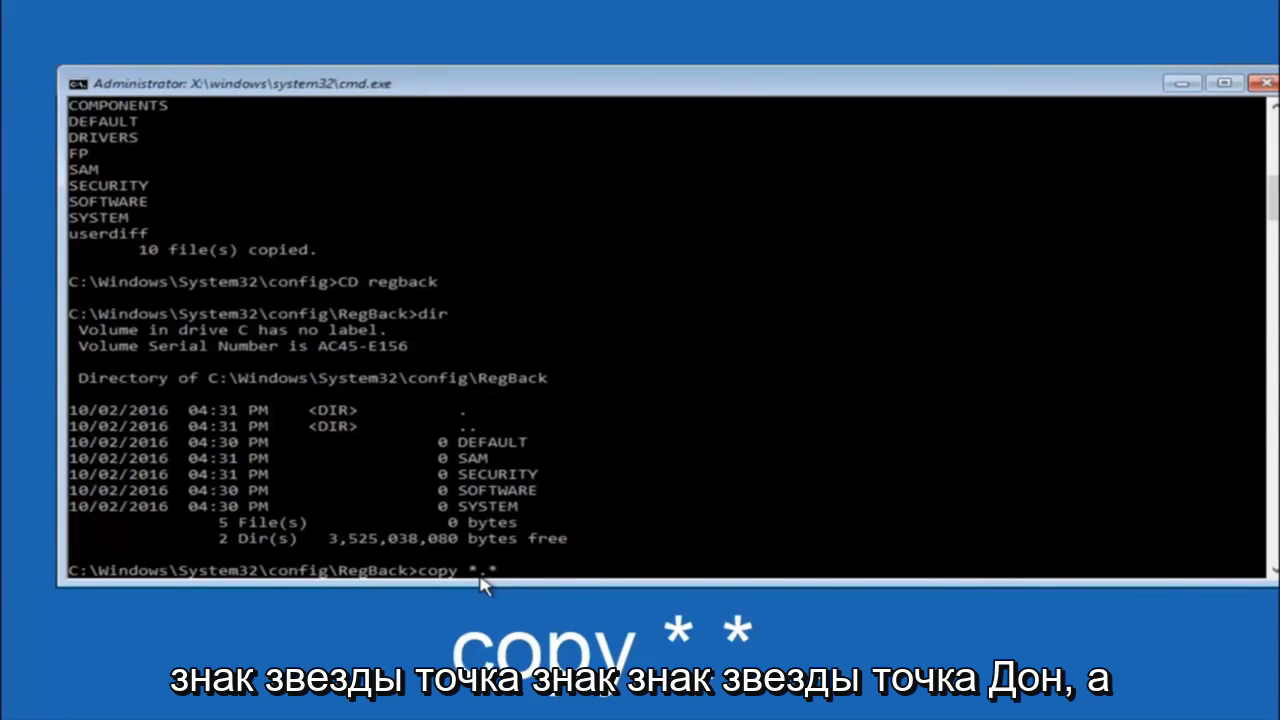
text(..)
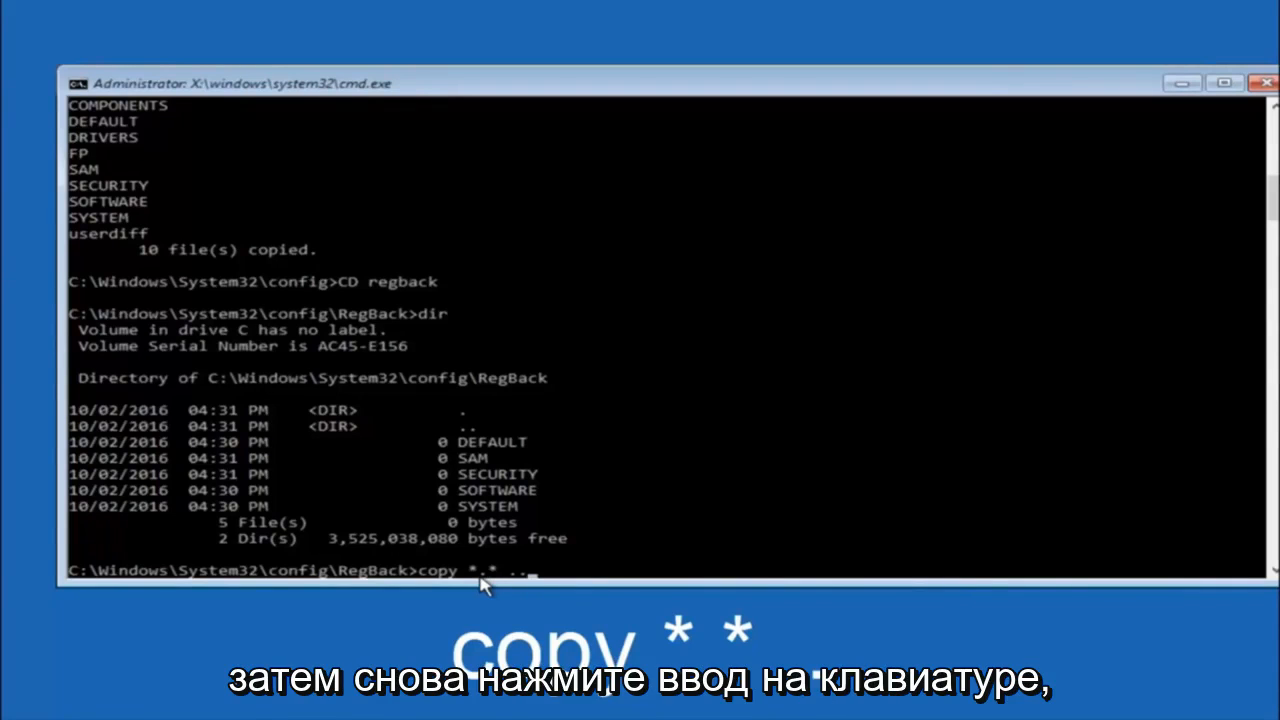
key(enter)
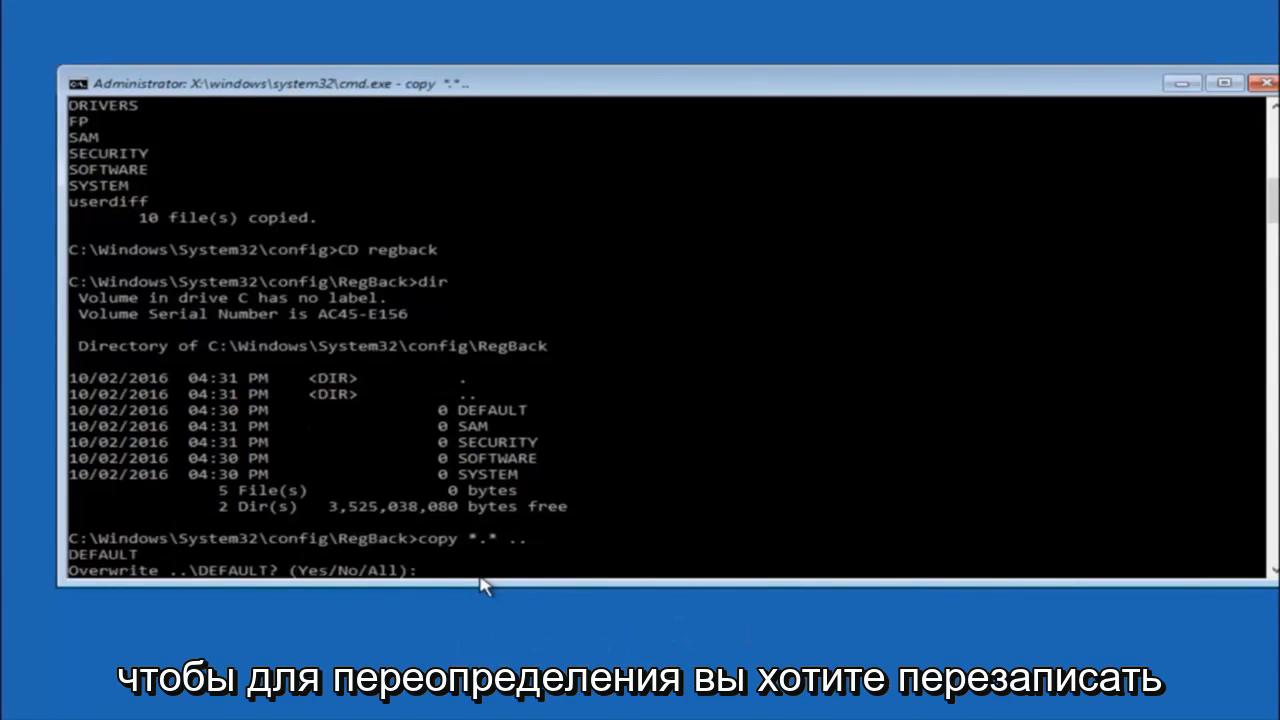
text(A)
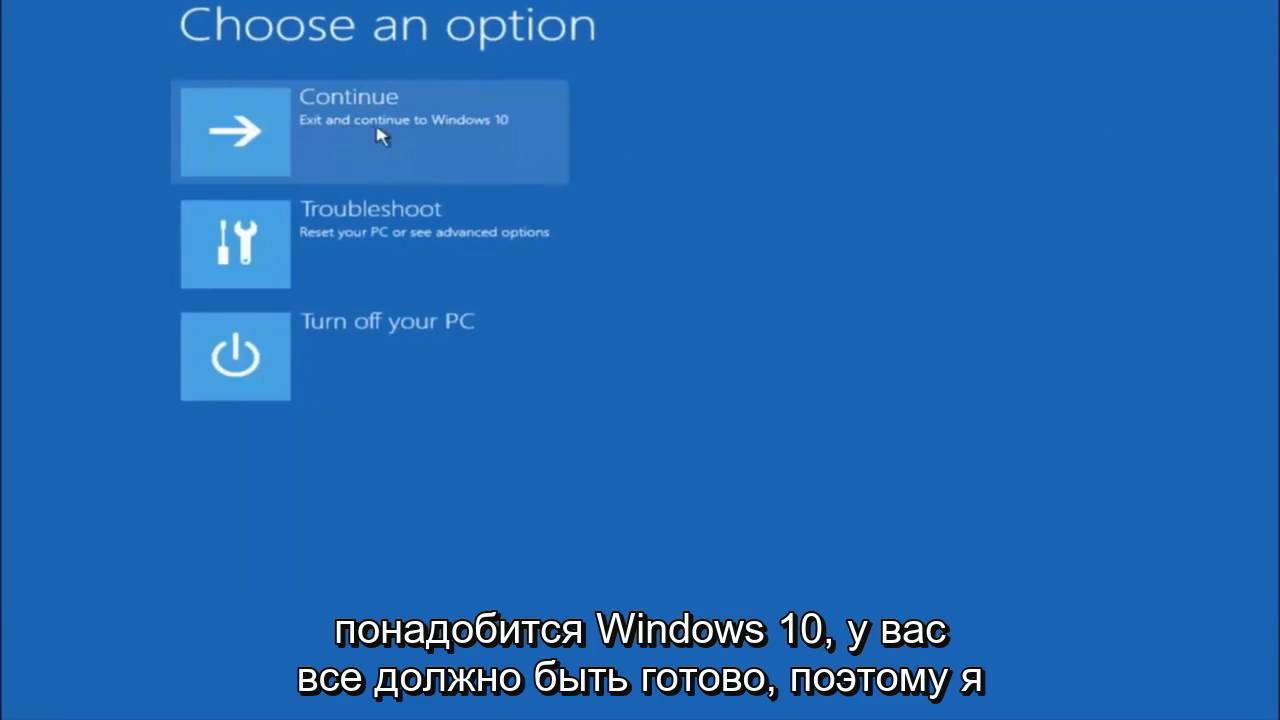
mouse_move(312, 164)
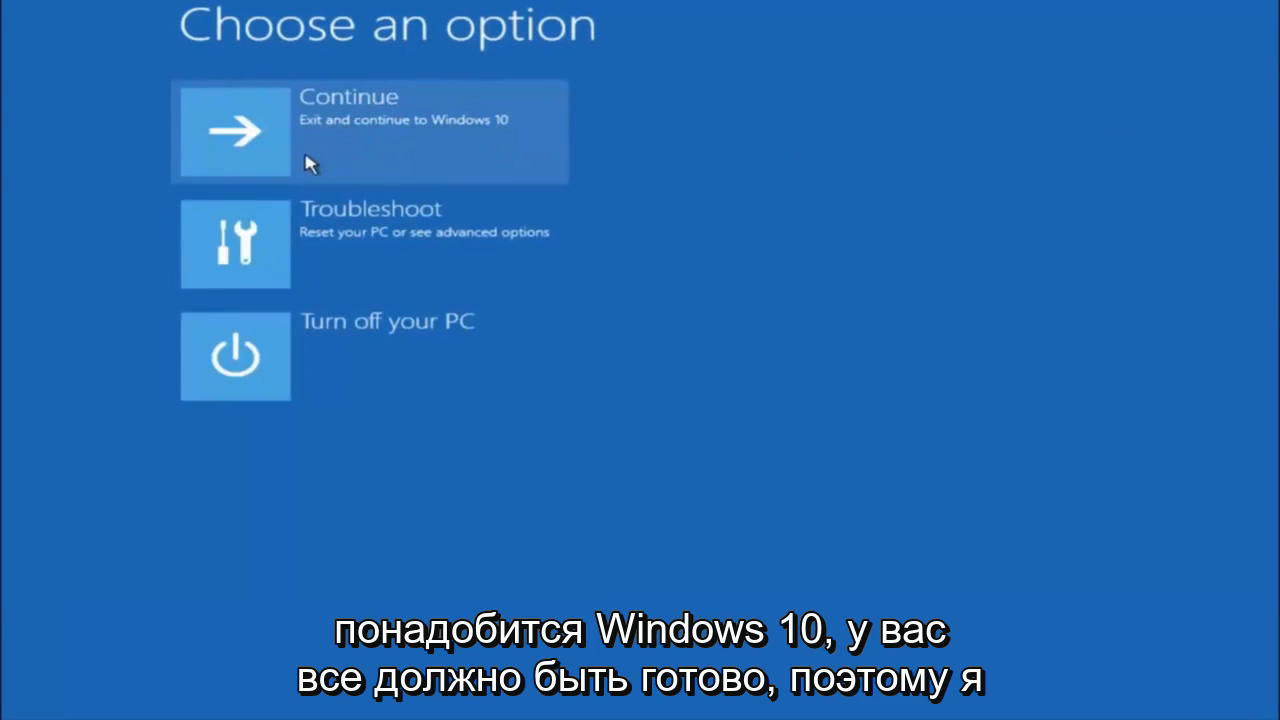